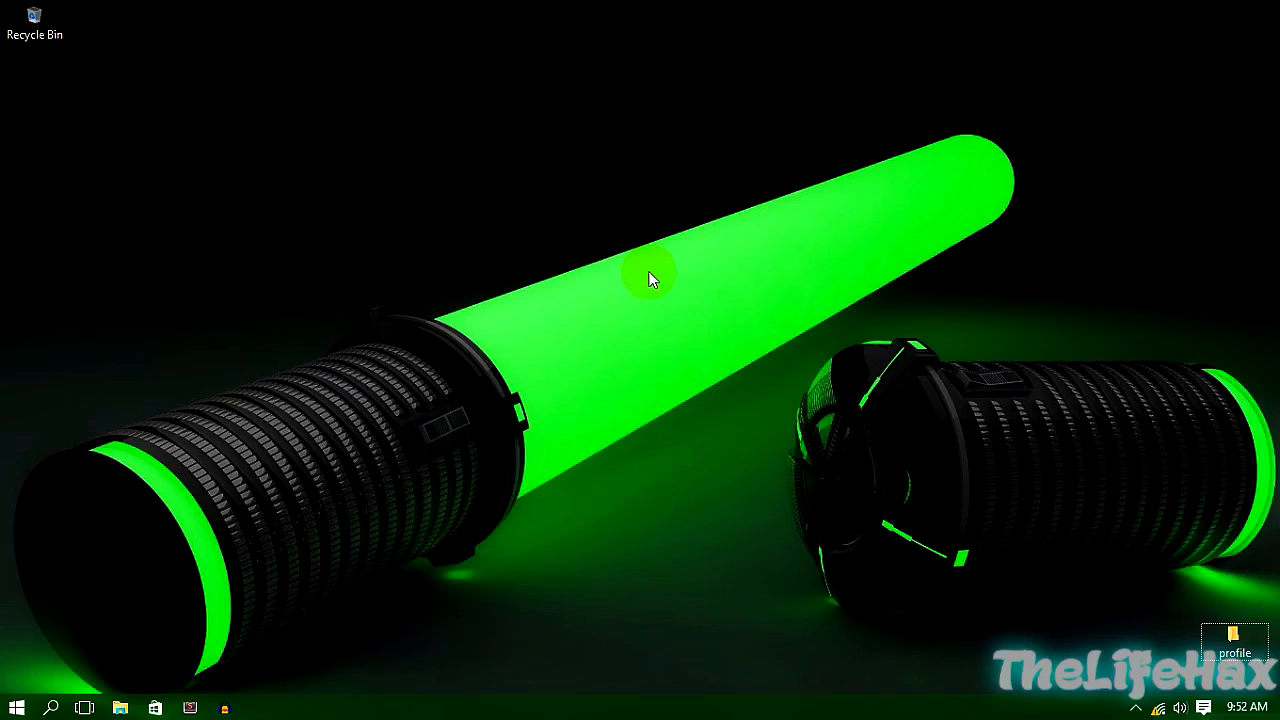
{"action": "mouse_move", "coordinate": [668, 252]}
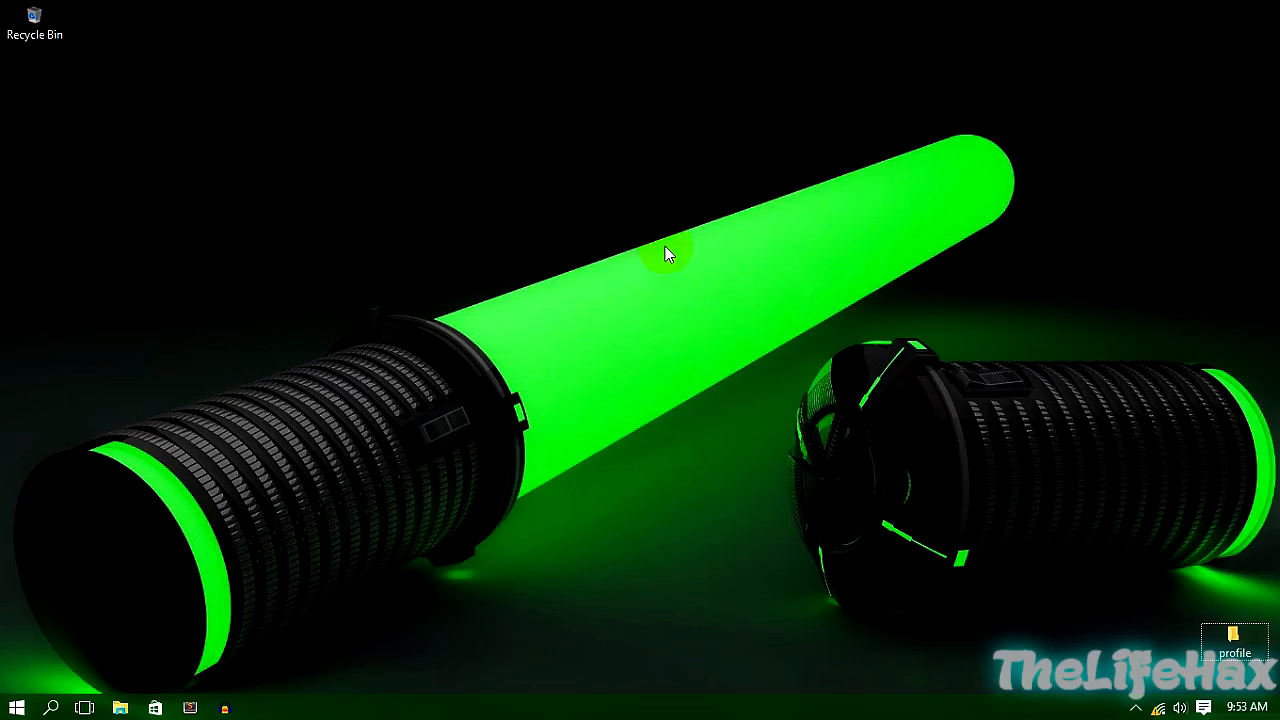
Bring up the Windows Start menu from the desktop
{"action": "left_click", "coordinate": [16, 708]}
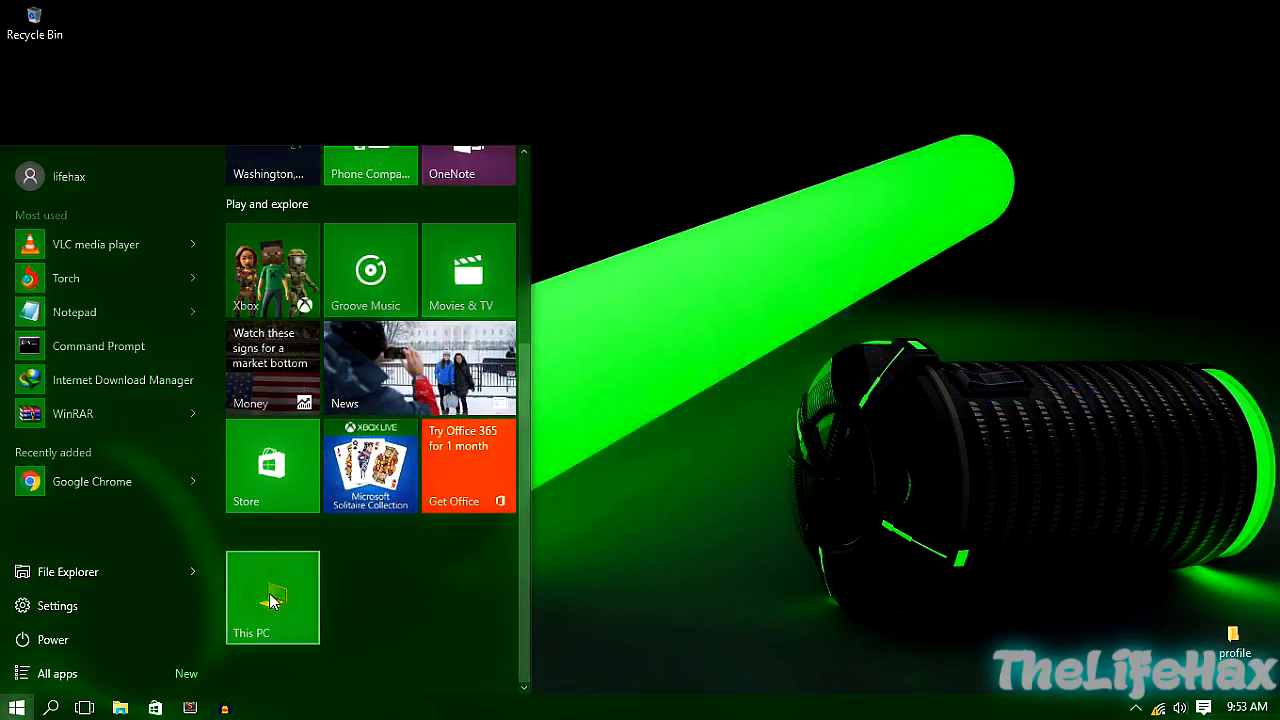
Show This PC in File Explorer with disks C:, E:, F: and DVD drive G:
{"action": "left_click", "coordinate": [272, 596]}
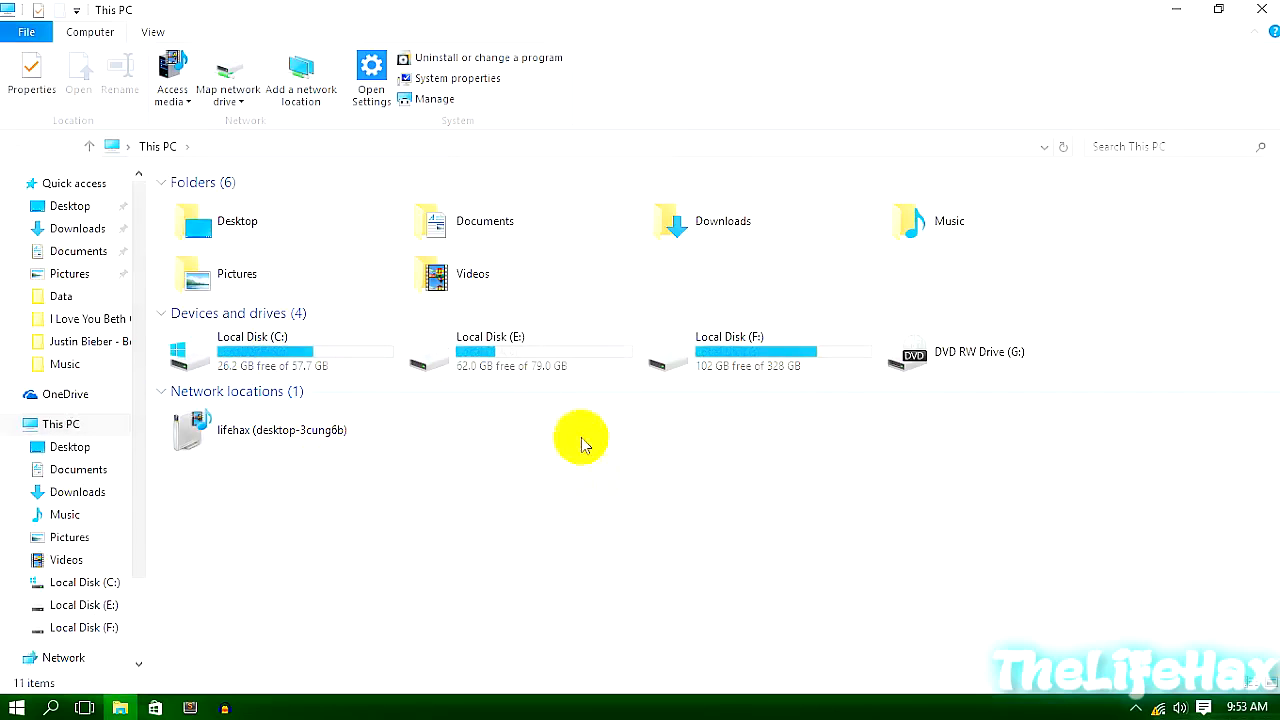
{"action": "mouse_move", "coordinate": [500, 572]}
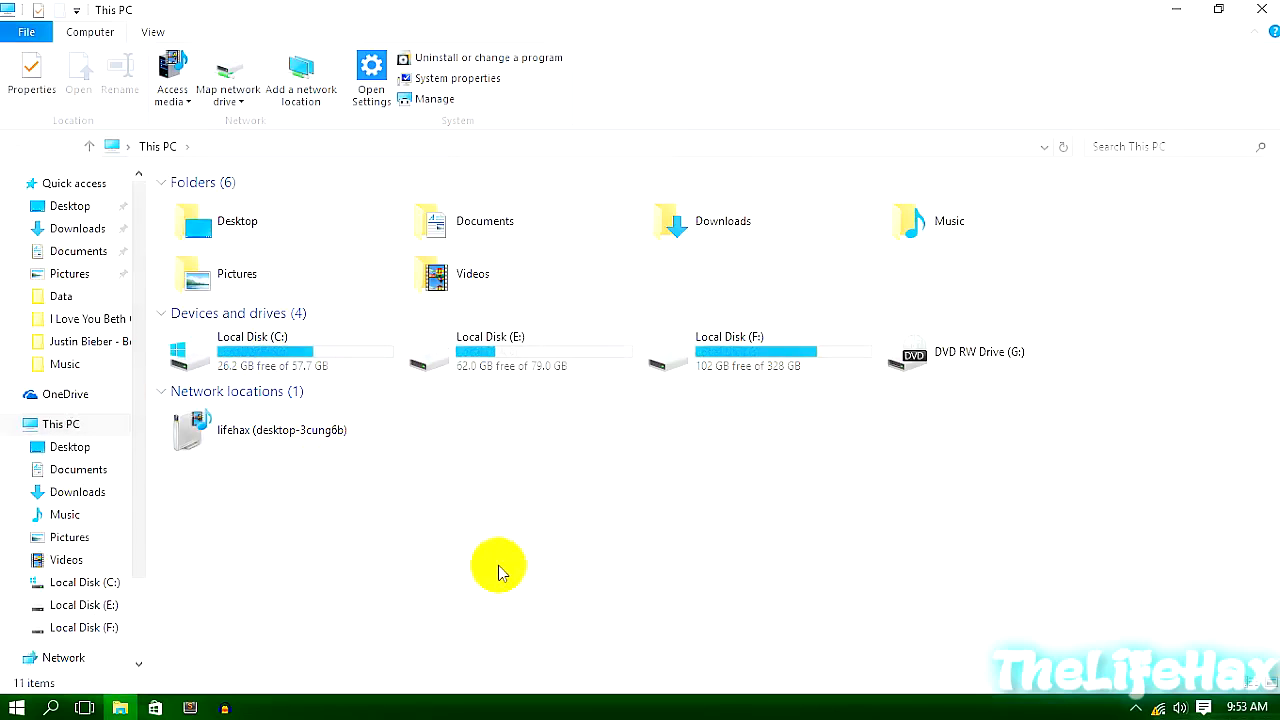
{"action": "mouse_move", "coordinate": [762, 360]}
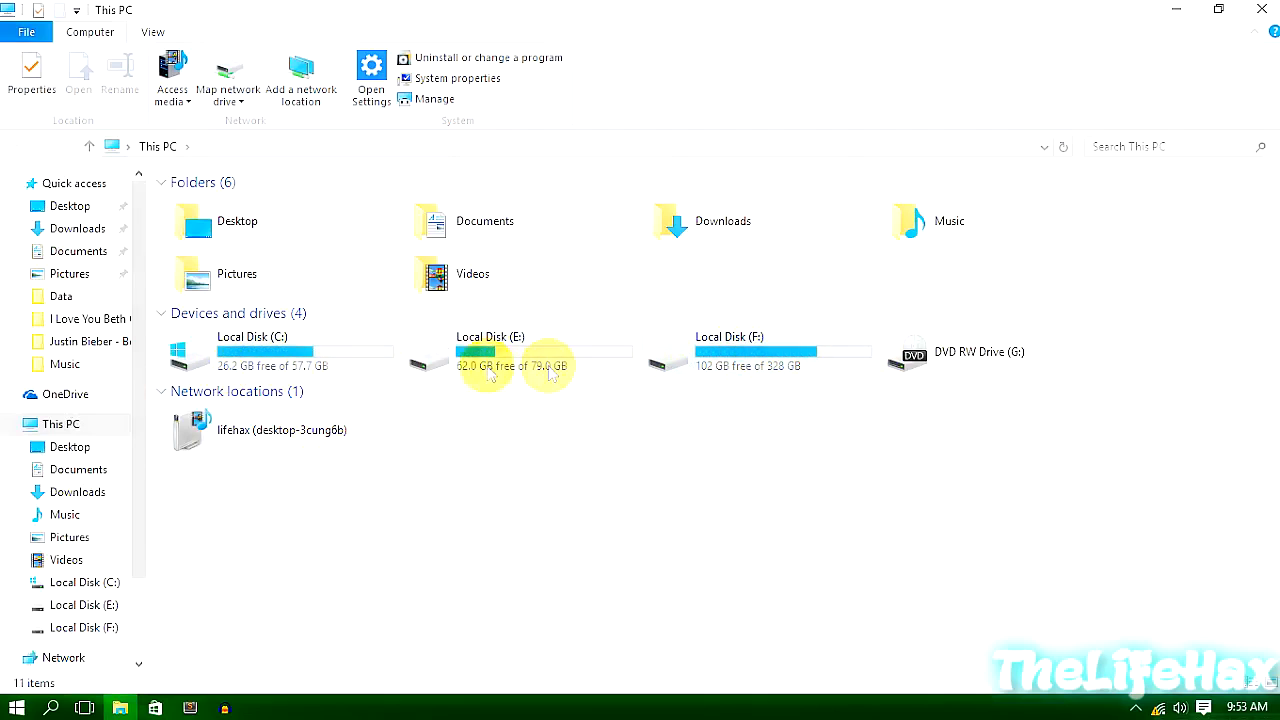
{"action": "mouse_move", "coordinate": [770, 376]}
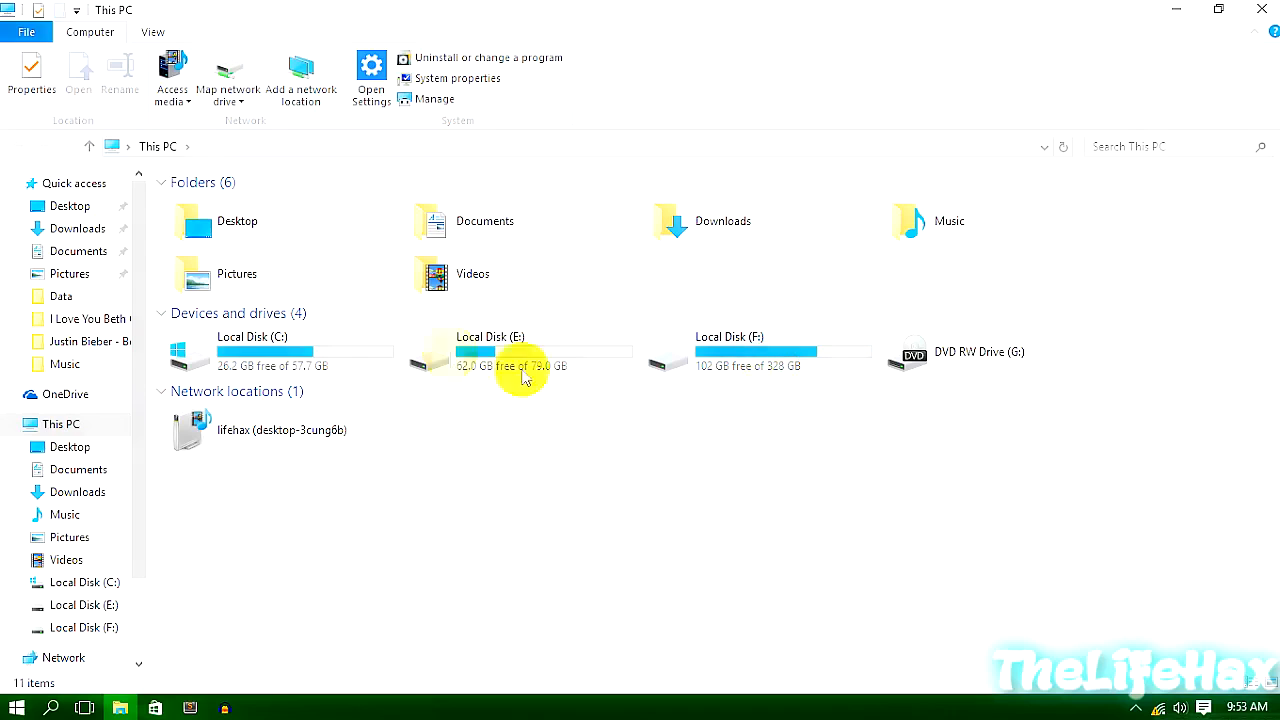
{"action": "mouse_move", "coordinate": [776, 348]}
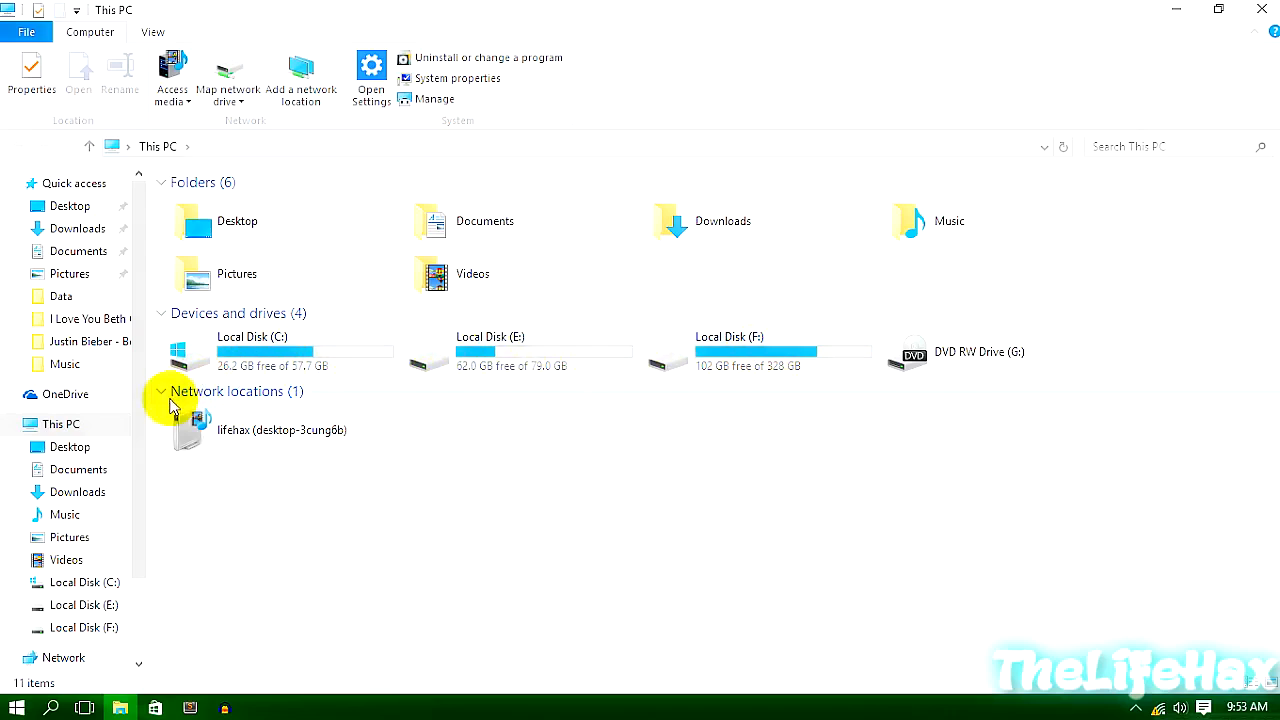
{"action": "mouse_move", "coordinate": [550, 530]}
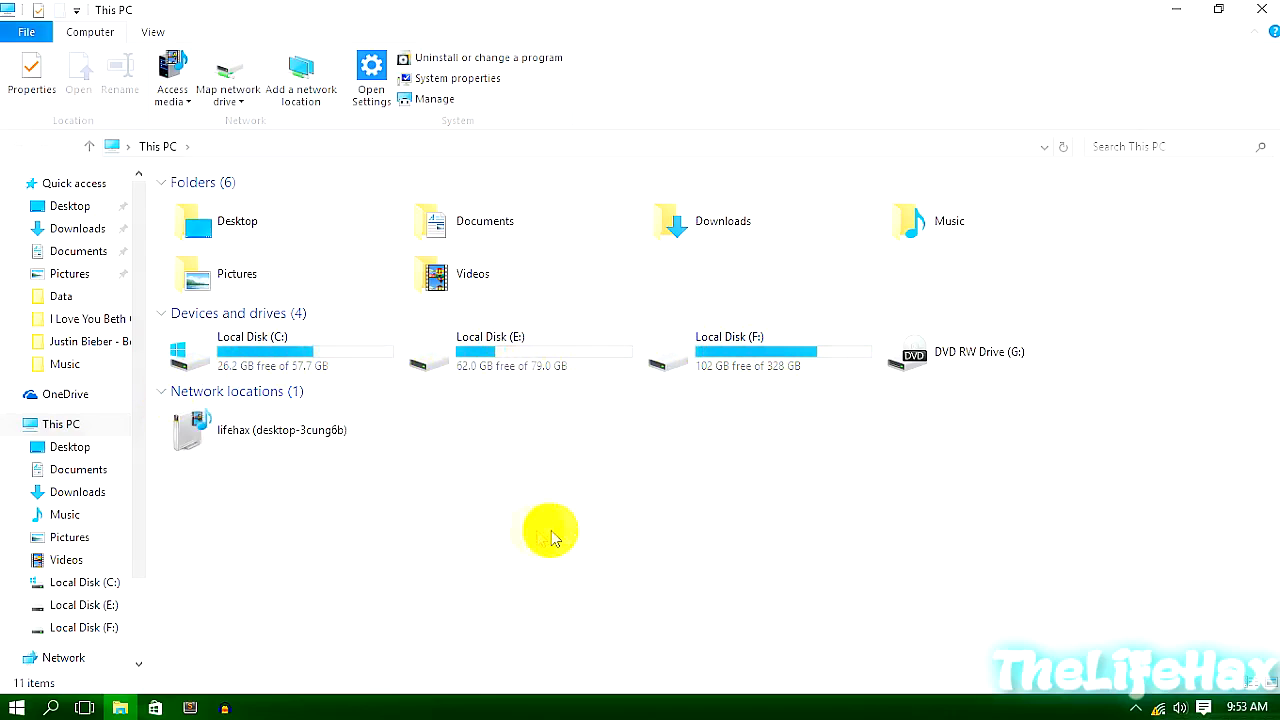
{"action": "mouse_move", "coordinate": [562, 576]}
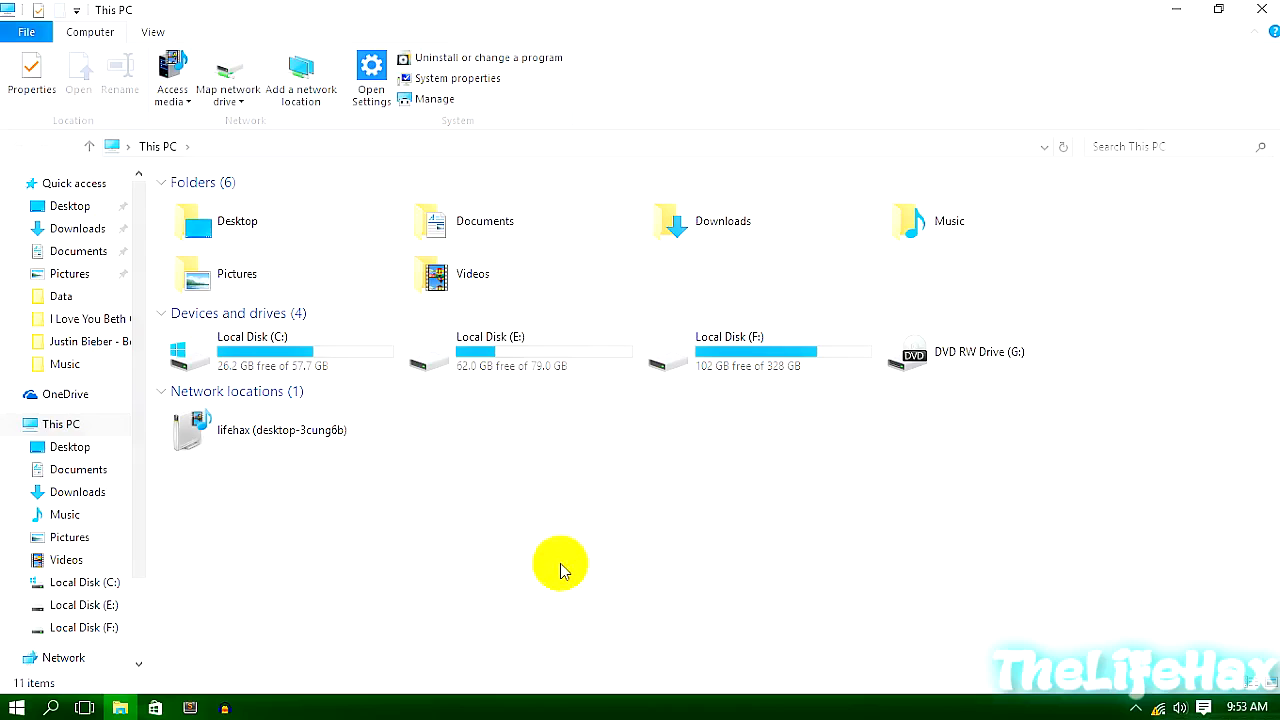
{"action": "mouse_move", "coordinate": [556, 498]}
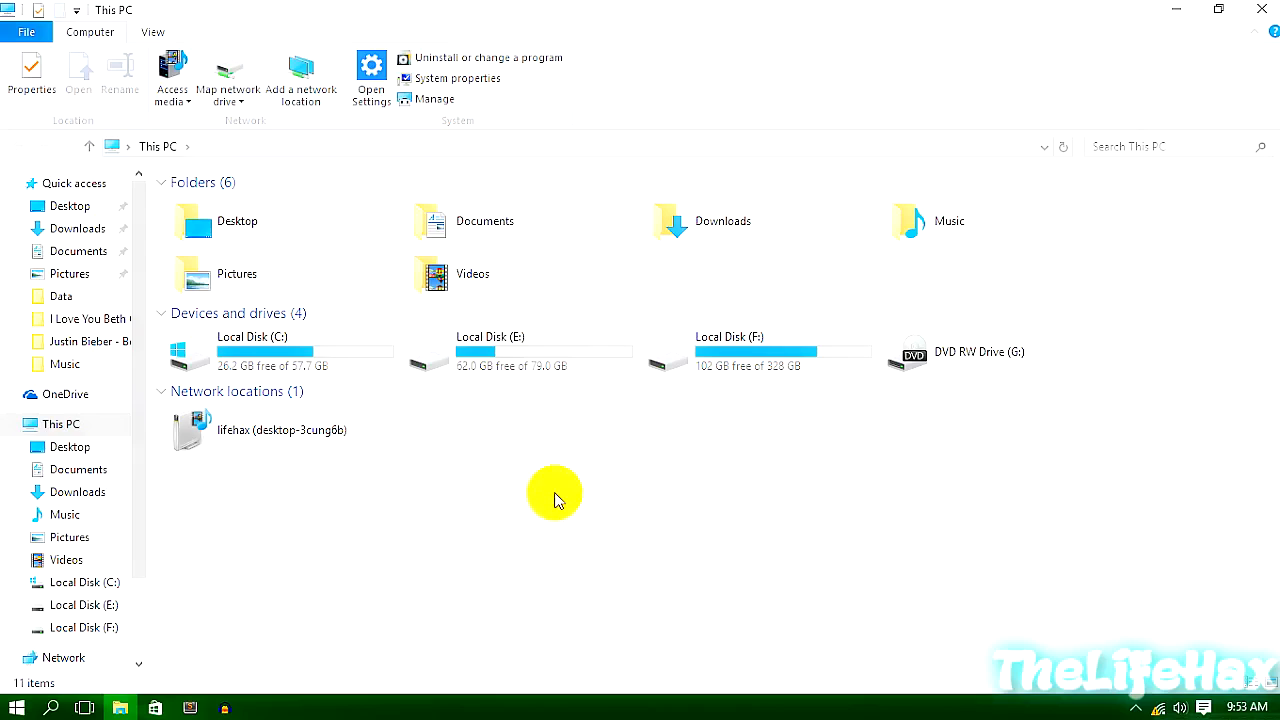
Search Start for 'dis' to find 'Create and format hard disk partitions'
{"action": "left_click", "coordinate": [12, 708]}
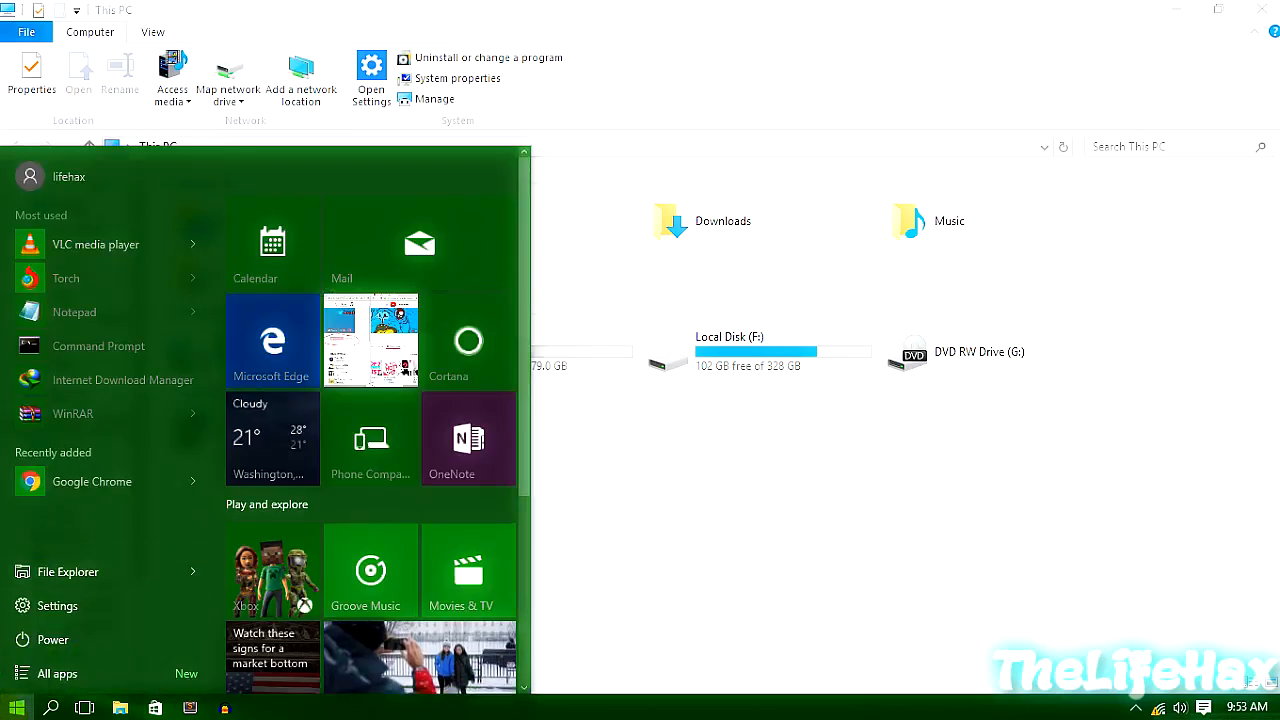
{"action": "type", "text": "di"}
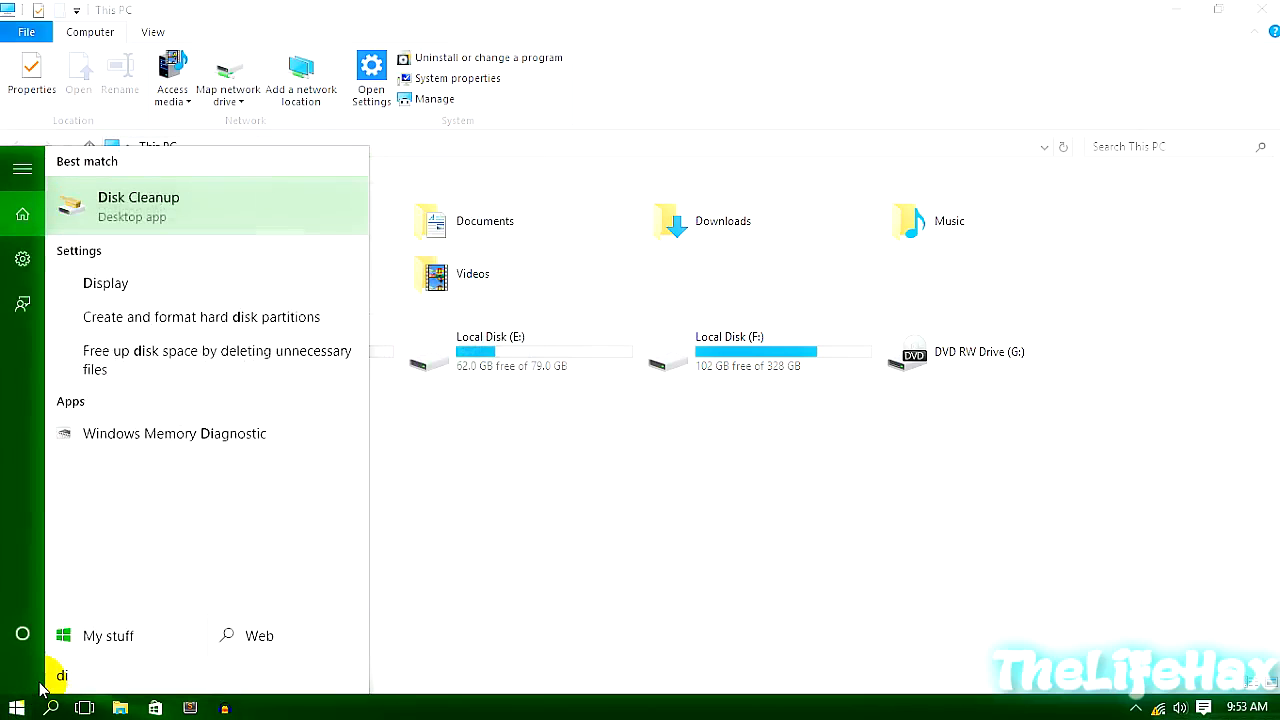
{"action": "type", "text": "s"}
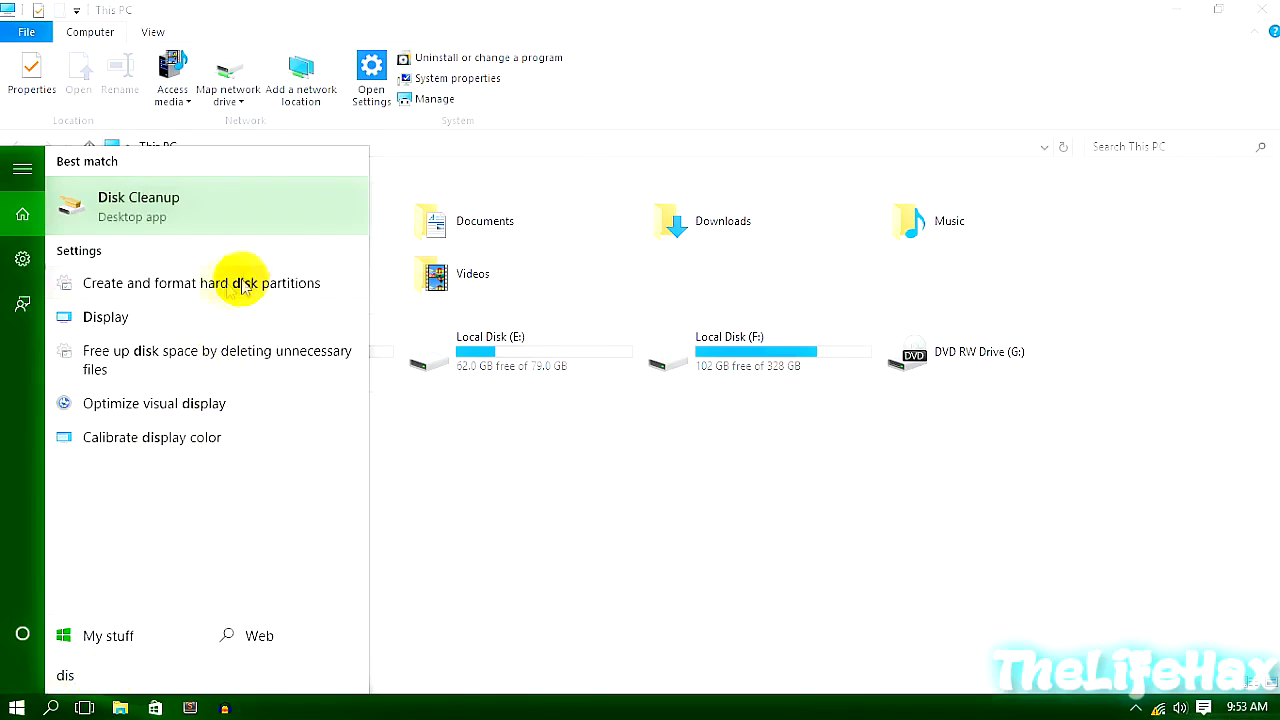
{"action": "mouse_move", "coordinate": [156, 288]}
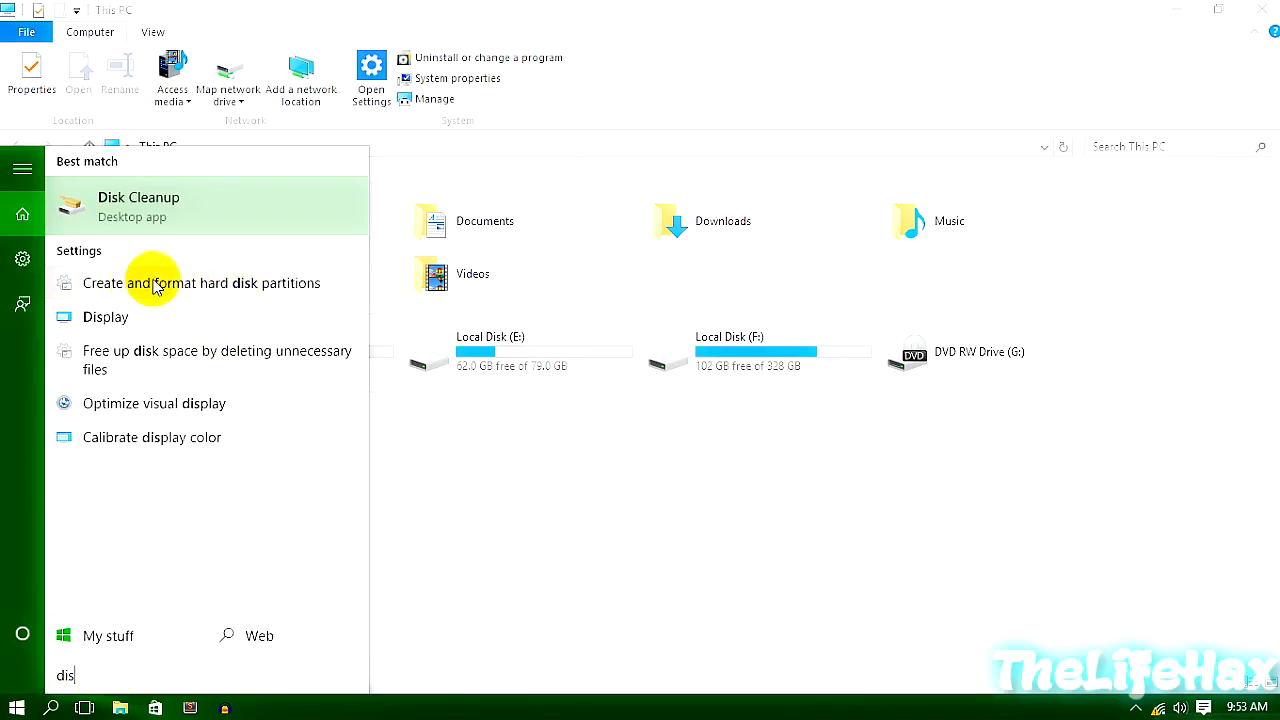
{"action": "mouse_move", "coordinate": [224, 284]}
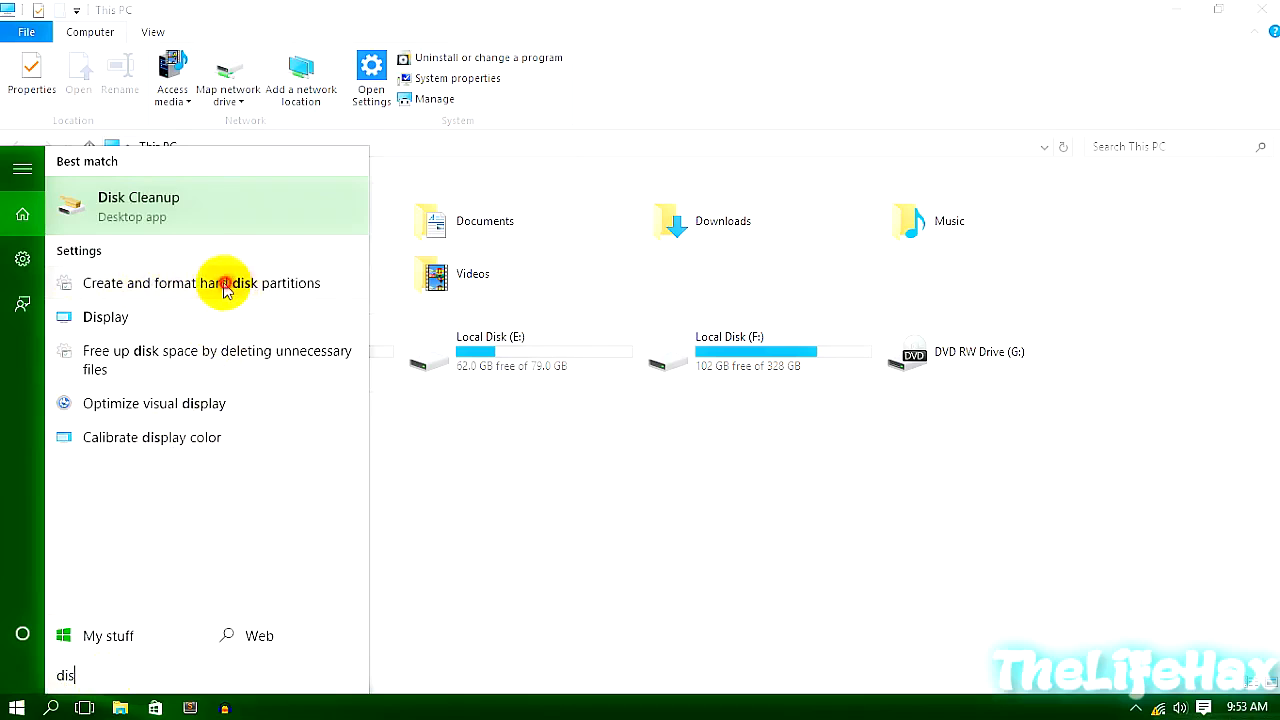
Launch Disk Management and show the Action menu's virtual hard disk commands
{"action": "left_click", "coordinate": [200, 284]}
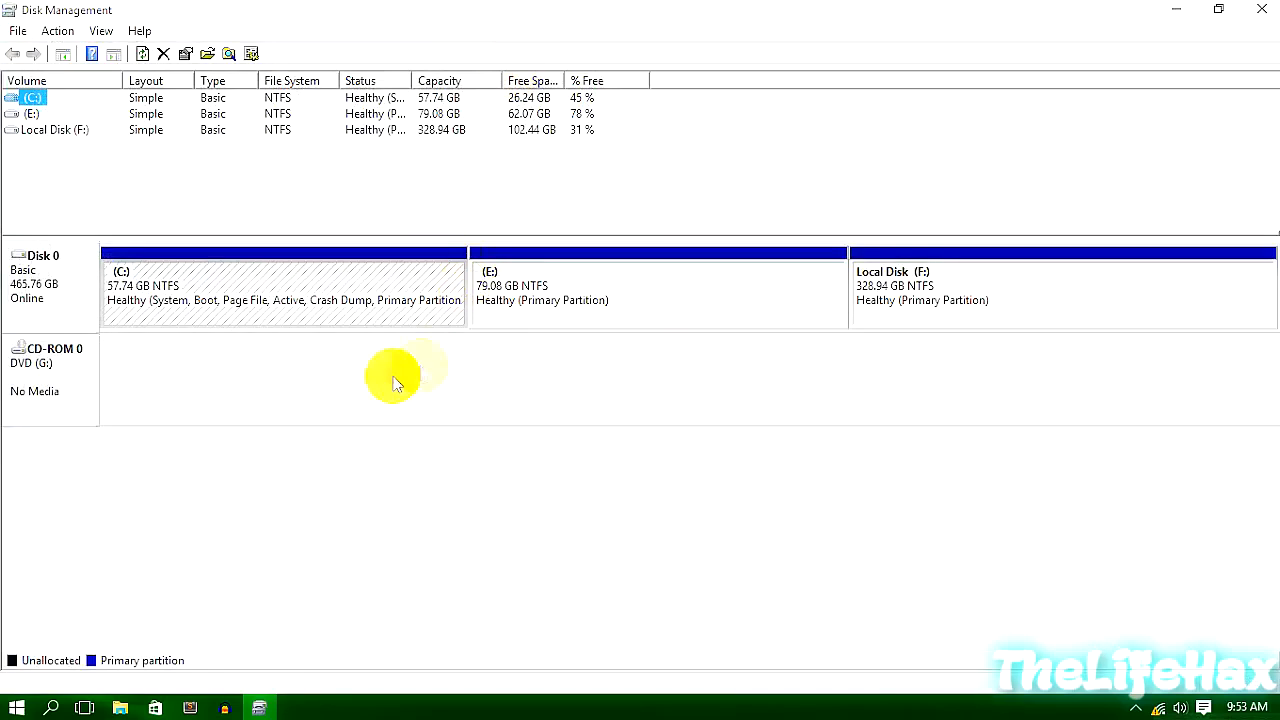
{"action": "mouse_move", "coordinate": [108, 192]}
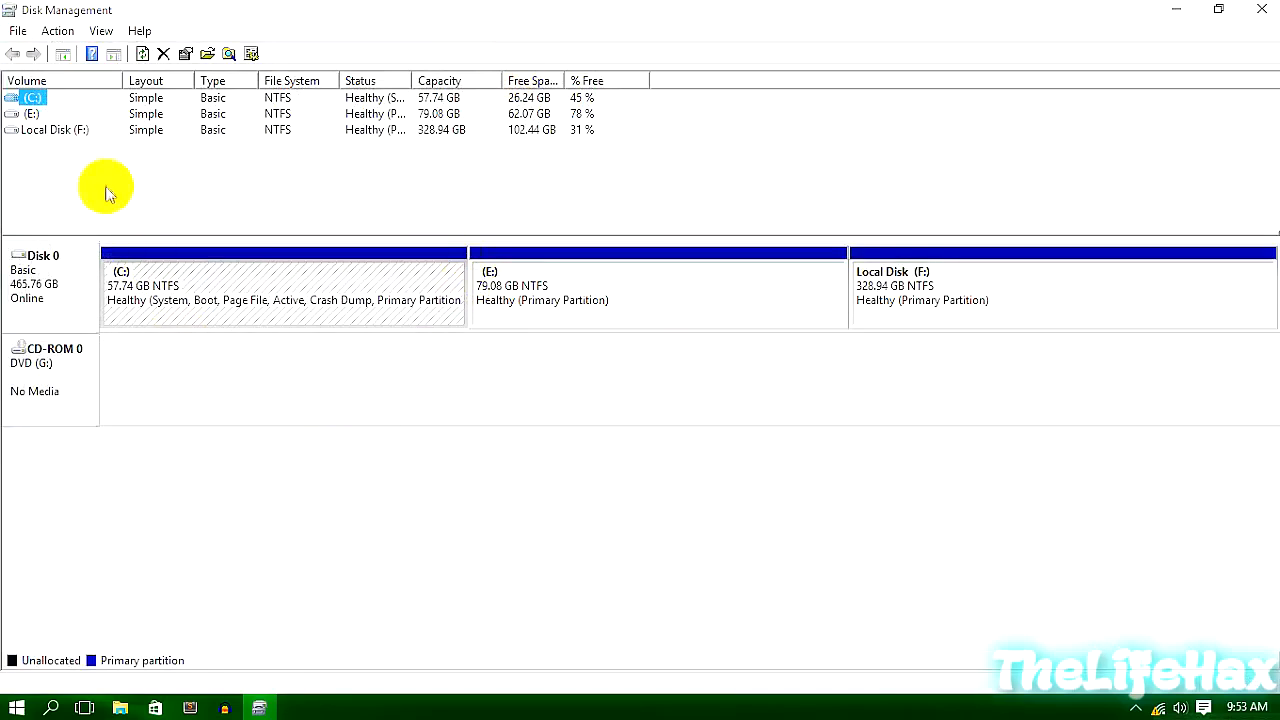
{"action": "mouse_move", "coordinate": [970, 288]}
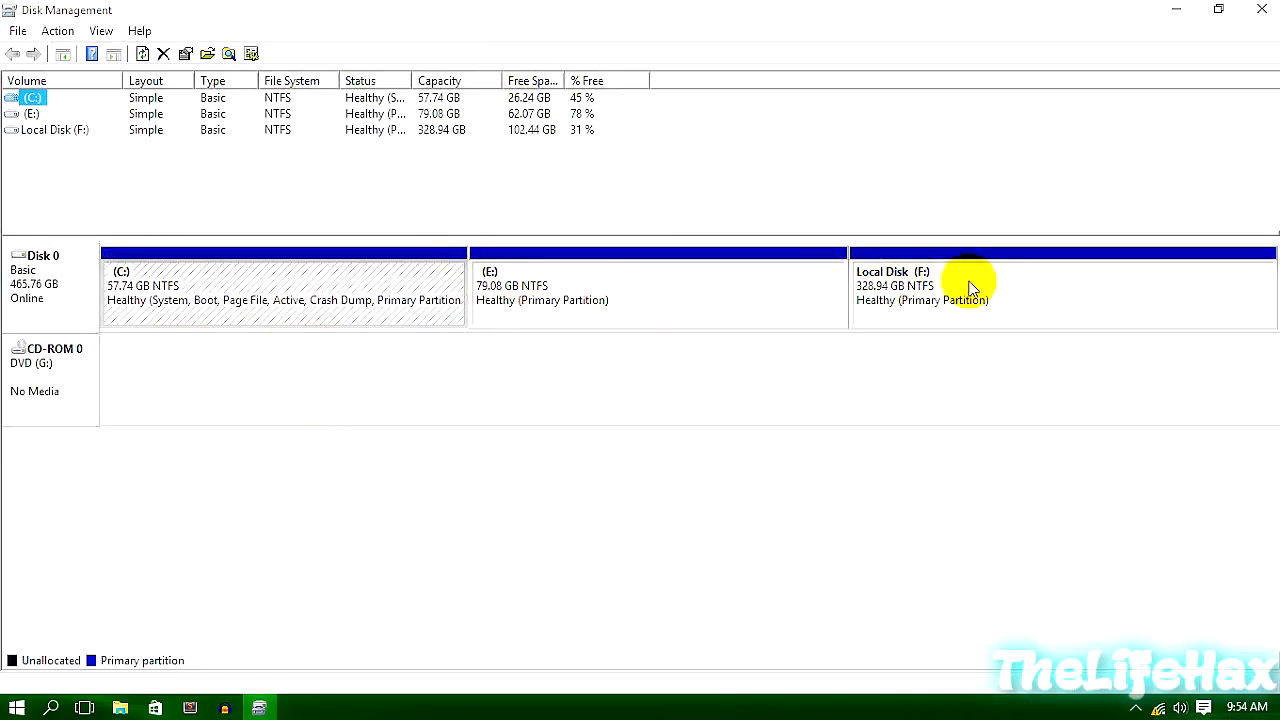
{"action": "mouse_move", "coordinate": [408, 324]}
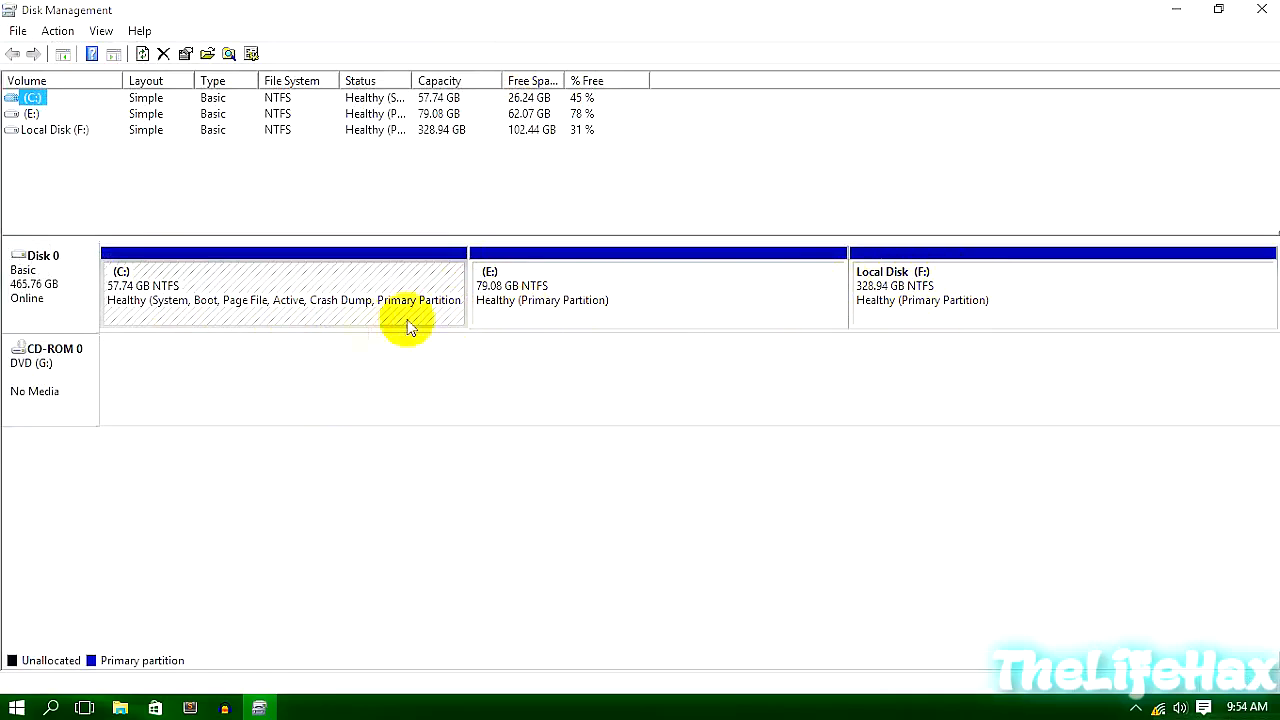
{"action": "mouse_move", "coordinate": [436, 390]}
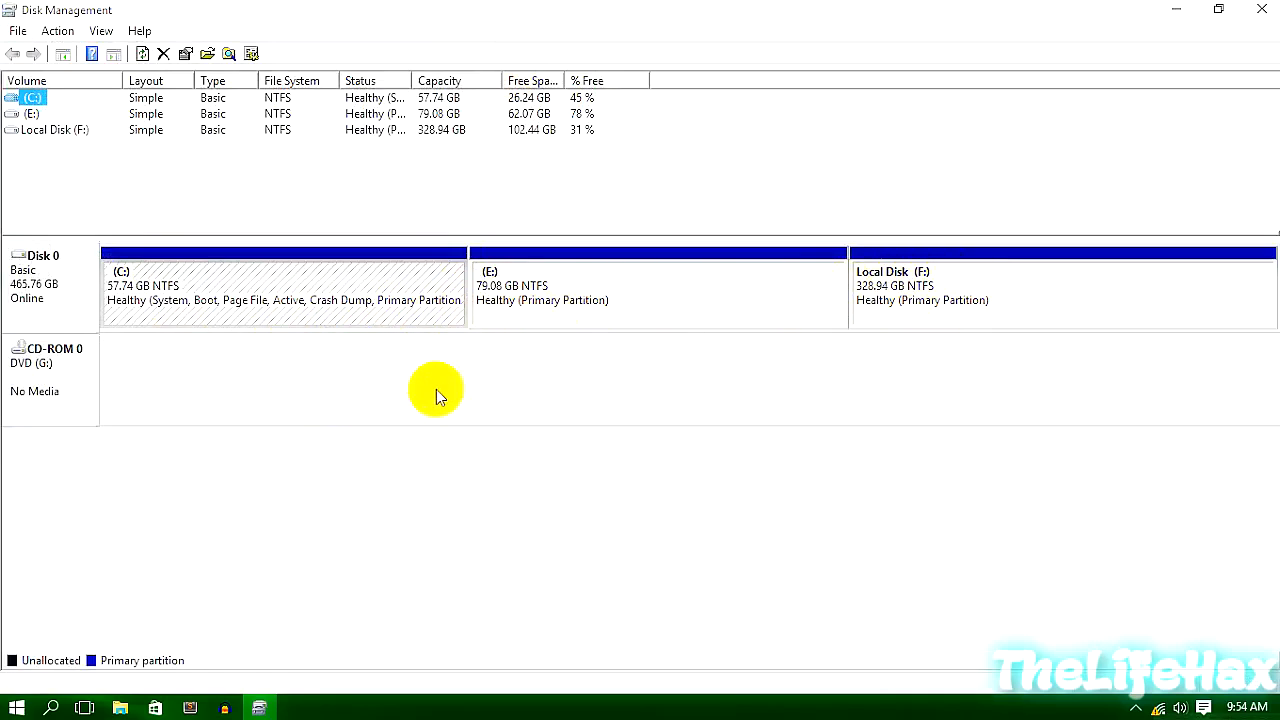
{"action": "mouse_move", "coordinate": [362, 230]}
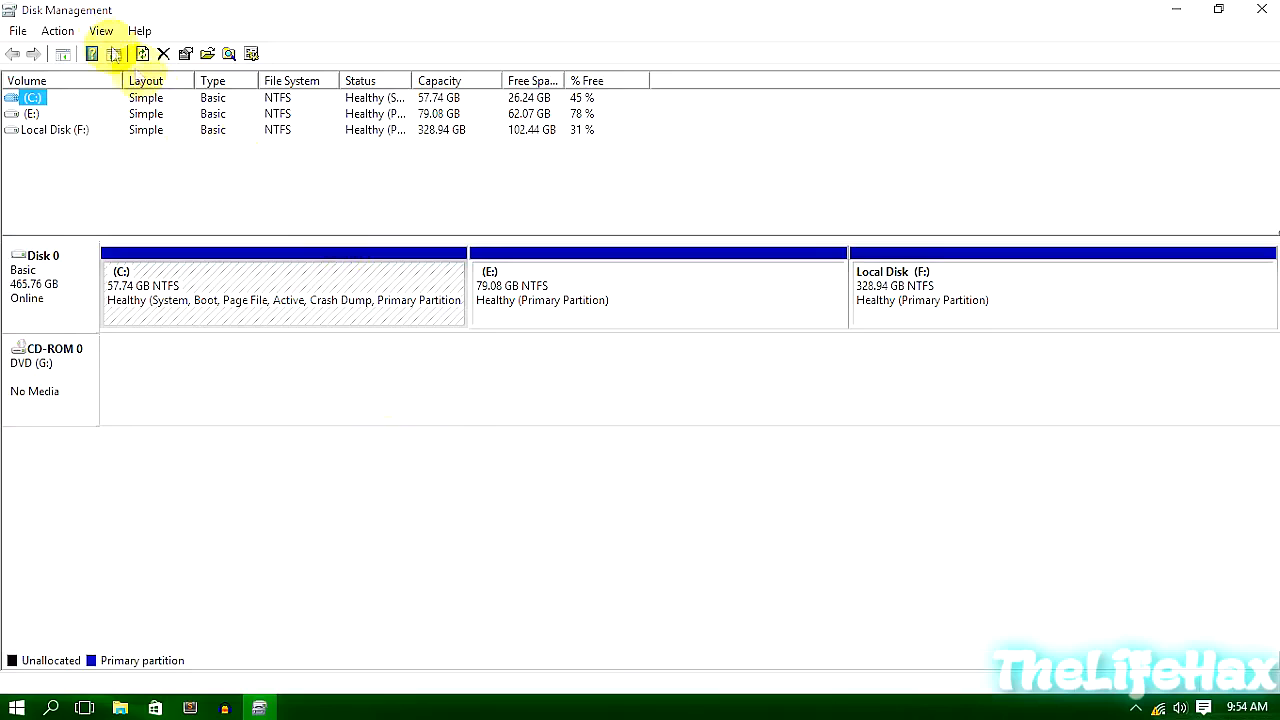
{"action": "left_click", "coordinate": [56, 32]}
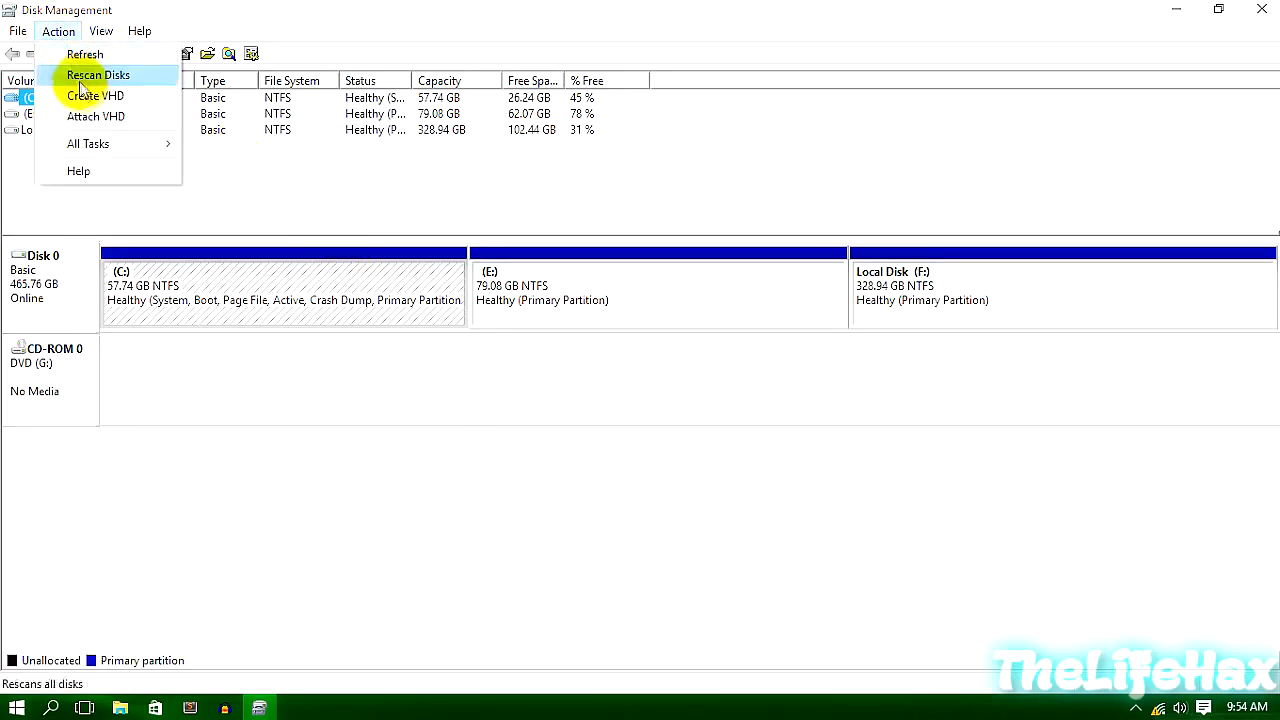
Save the new virtual disk as add.vhd in the vdisk folder on E:
{"action": "left_click", "coordinate": [96, 96]}
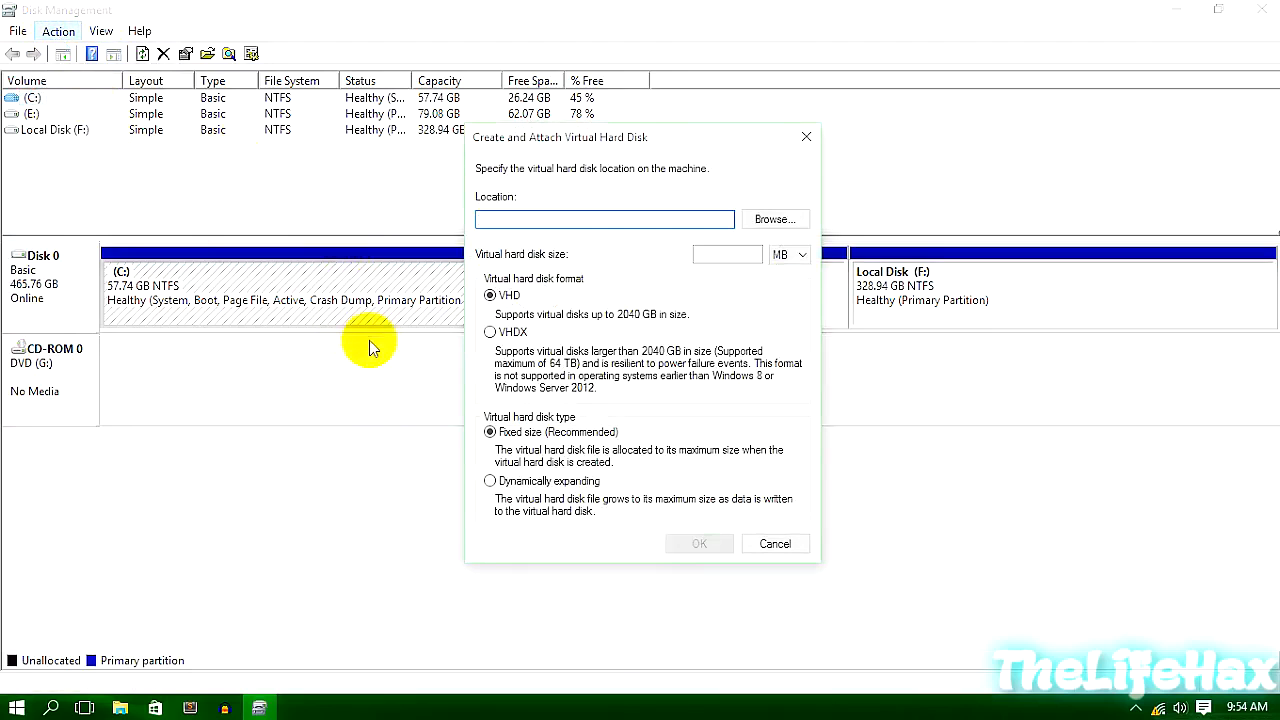
{"action": "left_click", "coordinate": [772, 218]}
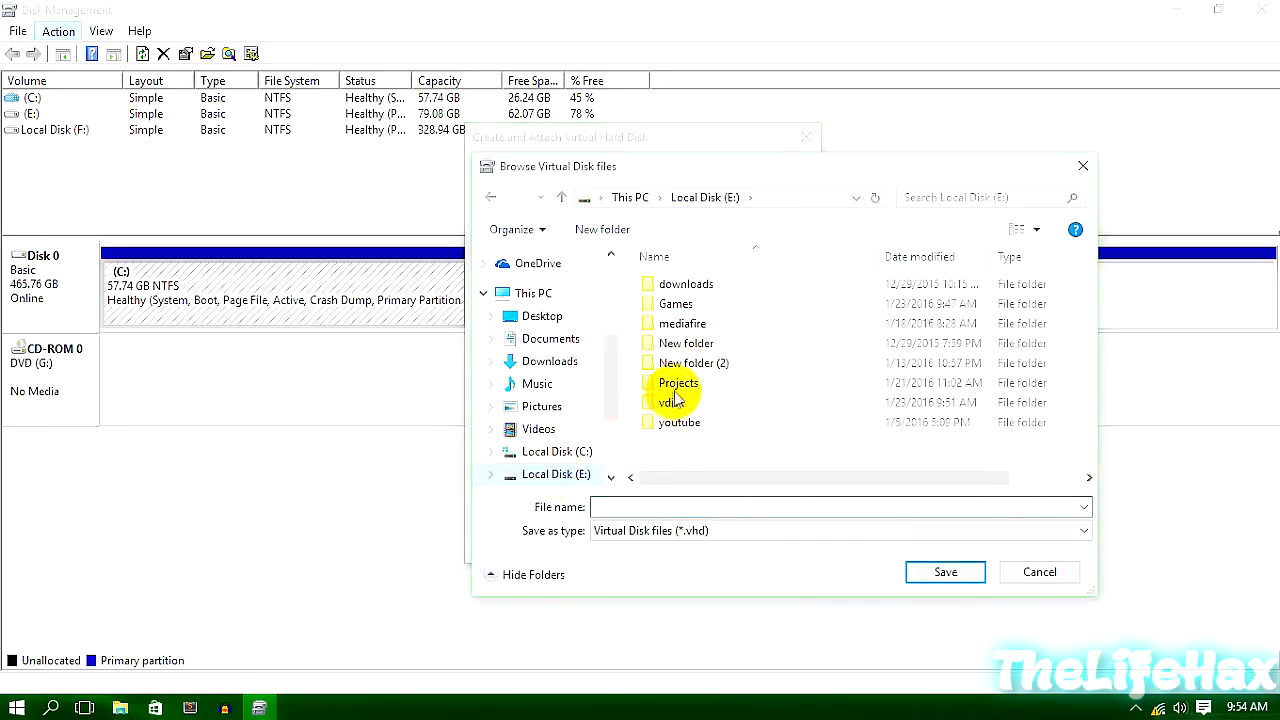
{"action": "double_click", "coordinate": [678, 402]}
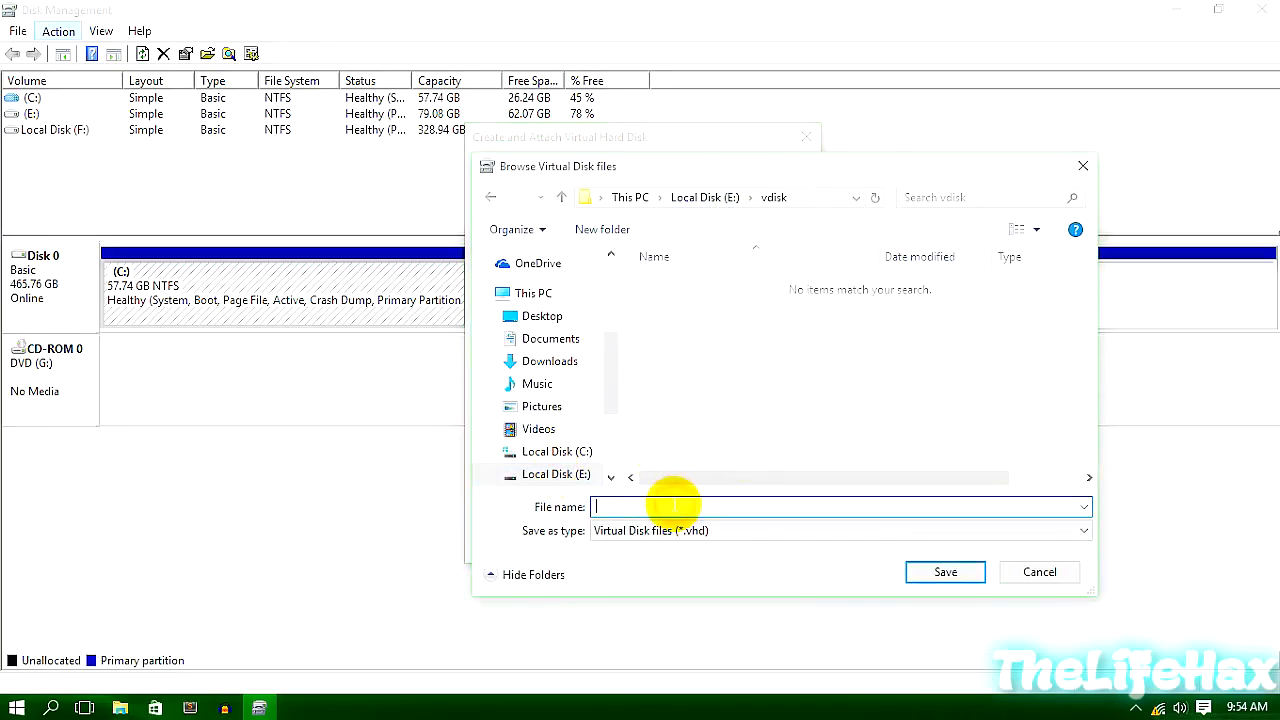
{"action": "type", "text": "add"}
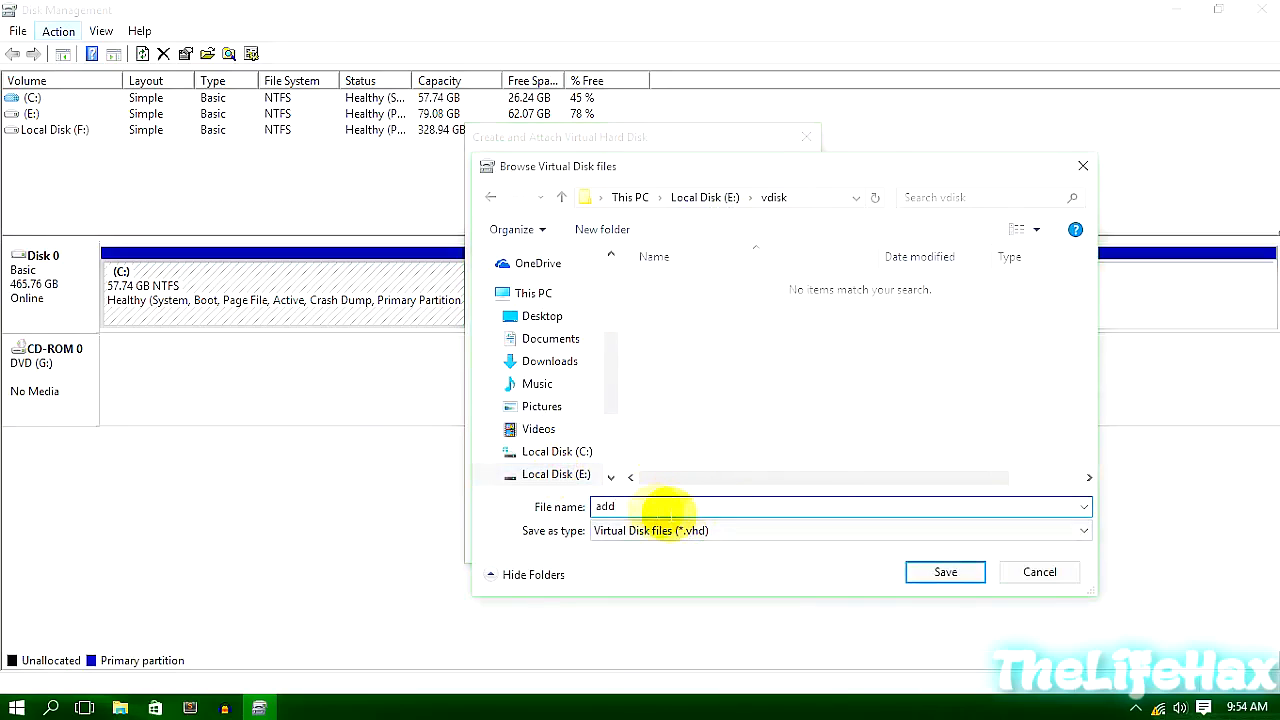
{"action": "left_click", "coordinate": [944, 572]}
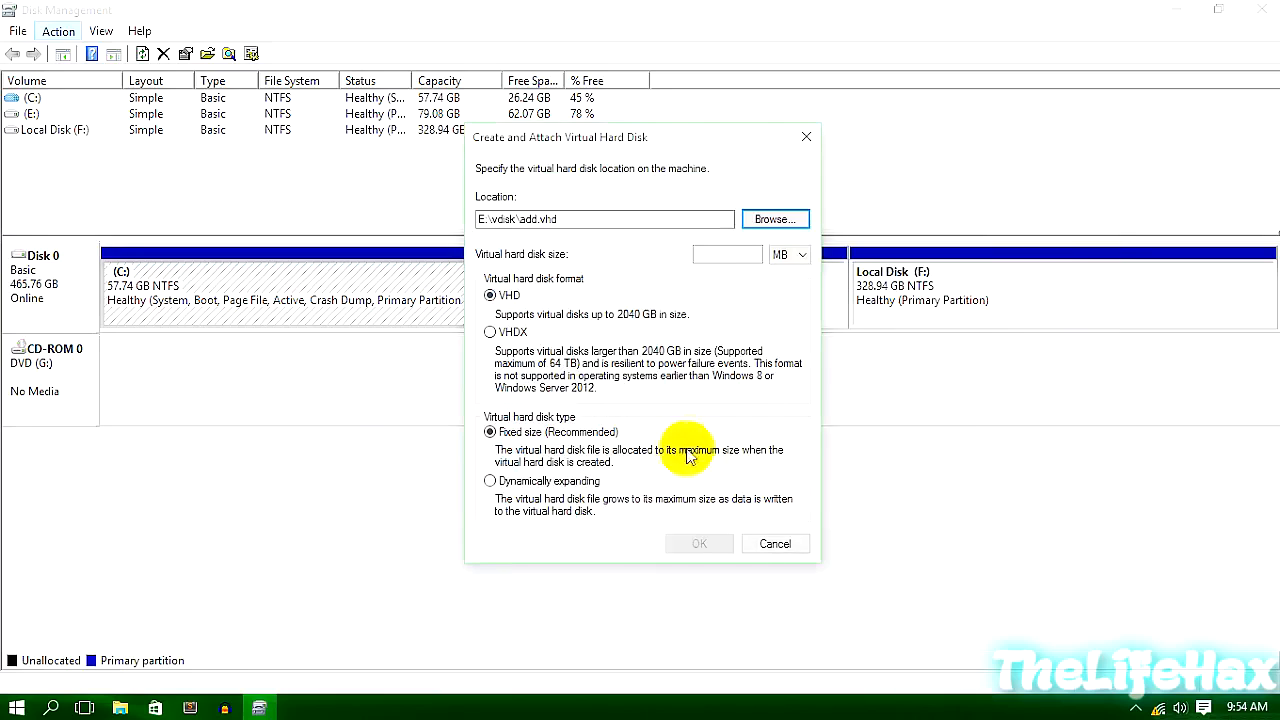
{"action": "mouse_move", "coordinate": [496, 490]}
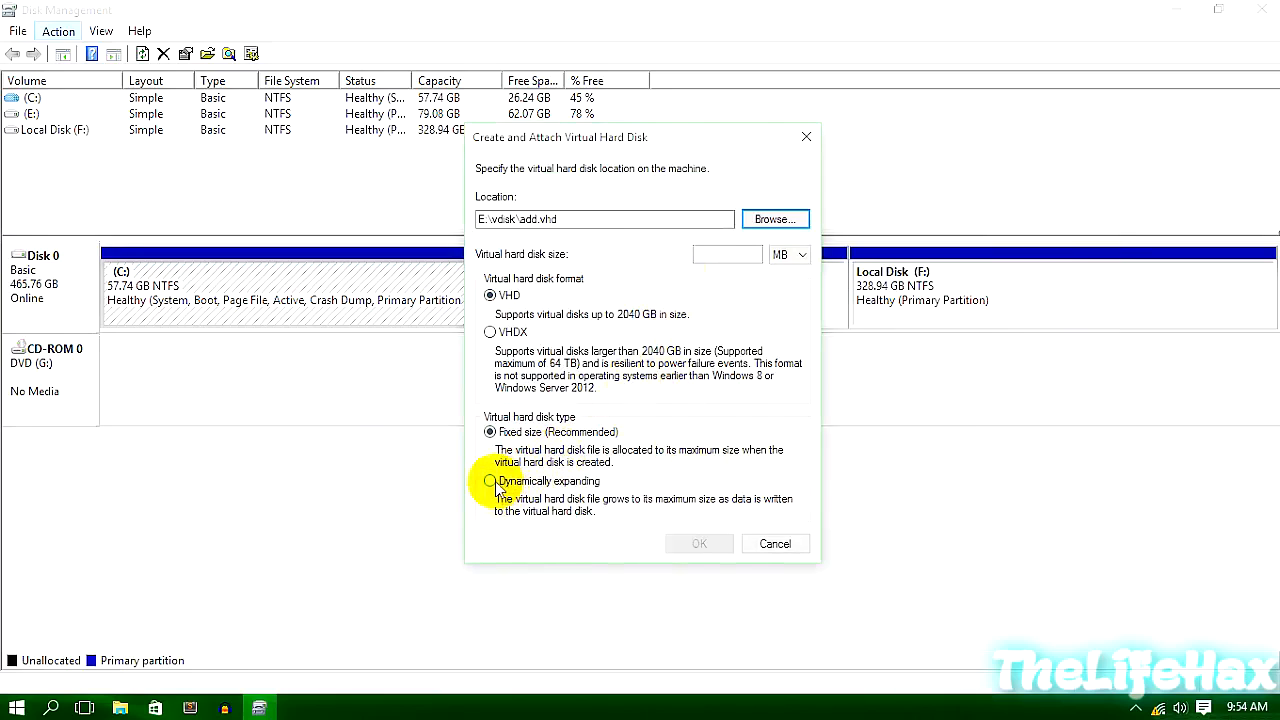
Make the VHD dynamically expanding with a size of 1 TB
{"action": "left_click", "coordinate": [490, 480]}
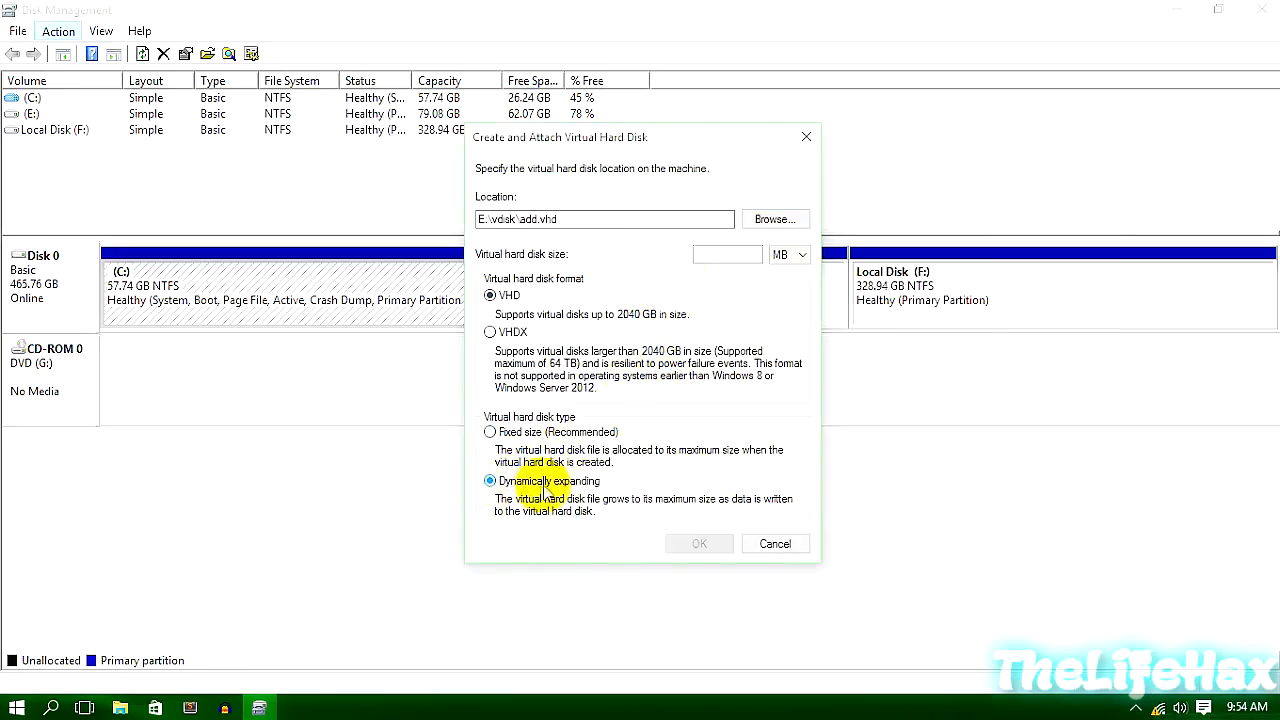
{"action": "left_click", "coordinate": [800, 254]}
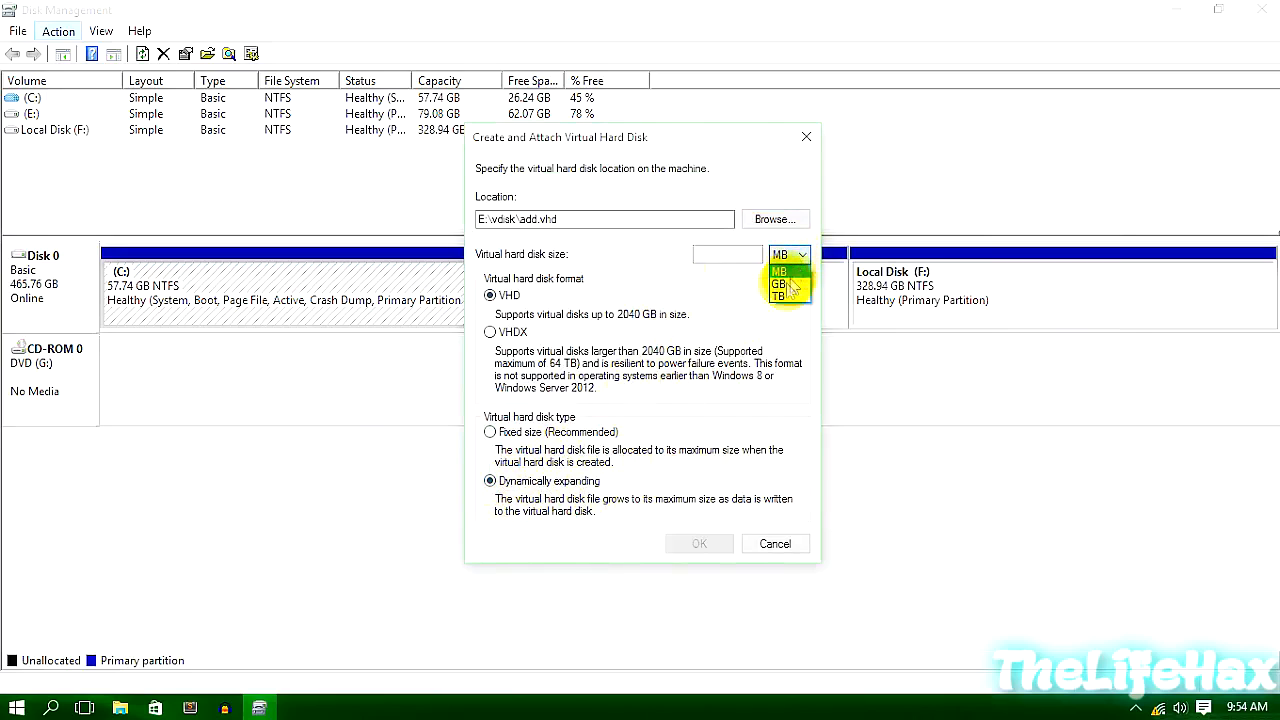
{"action": "left_click", "coordinate": [776, 296]}
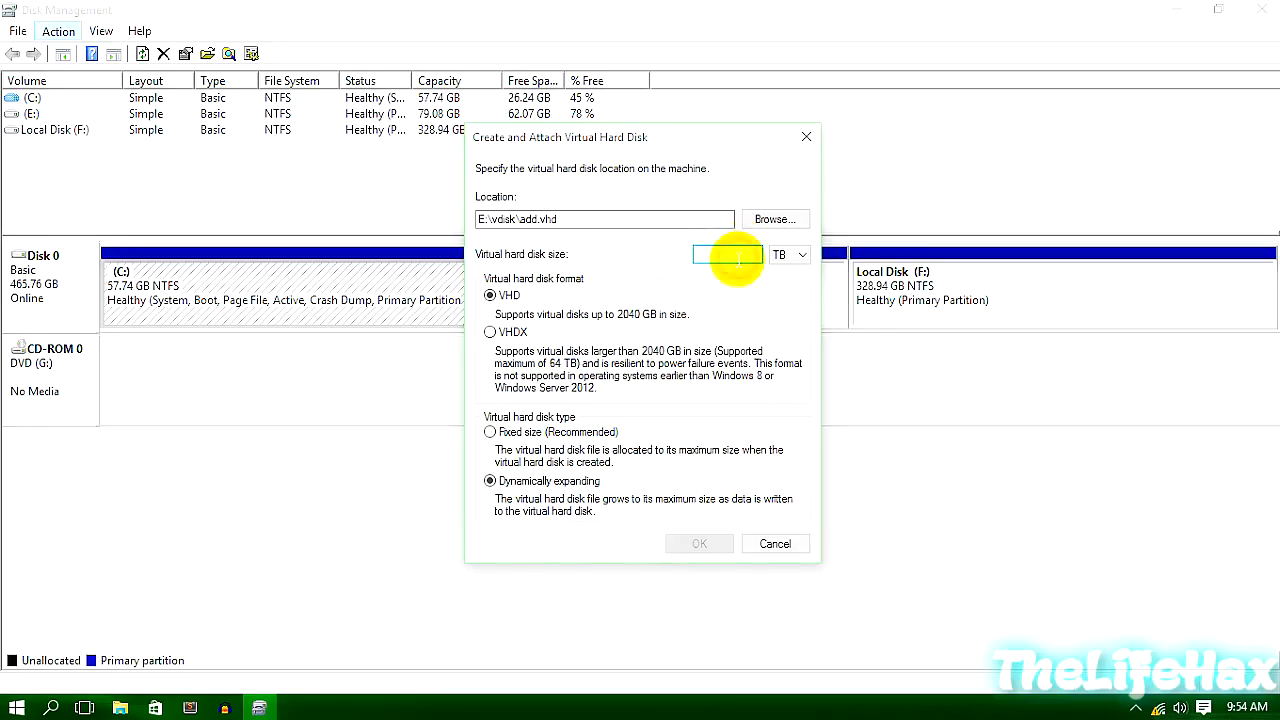
{"action": "type", "text": "1"}
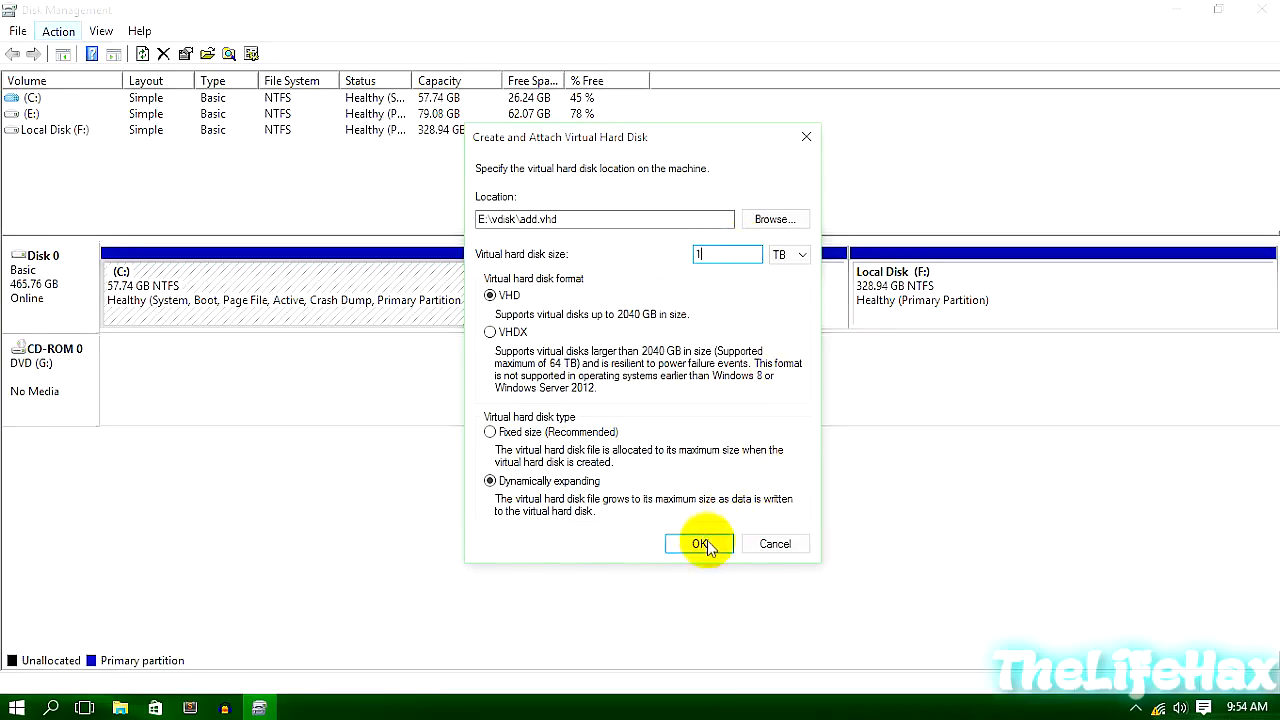
Create and attach the VHD so Disk 1 appears as 1024 GB Not Initialized
{"action": "left_click", "coordinate": [700, 544]}
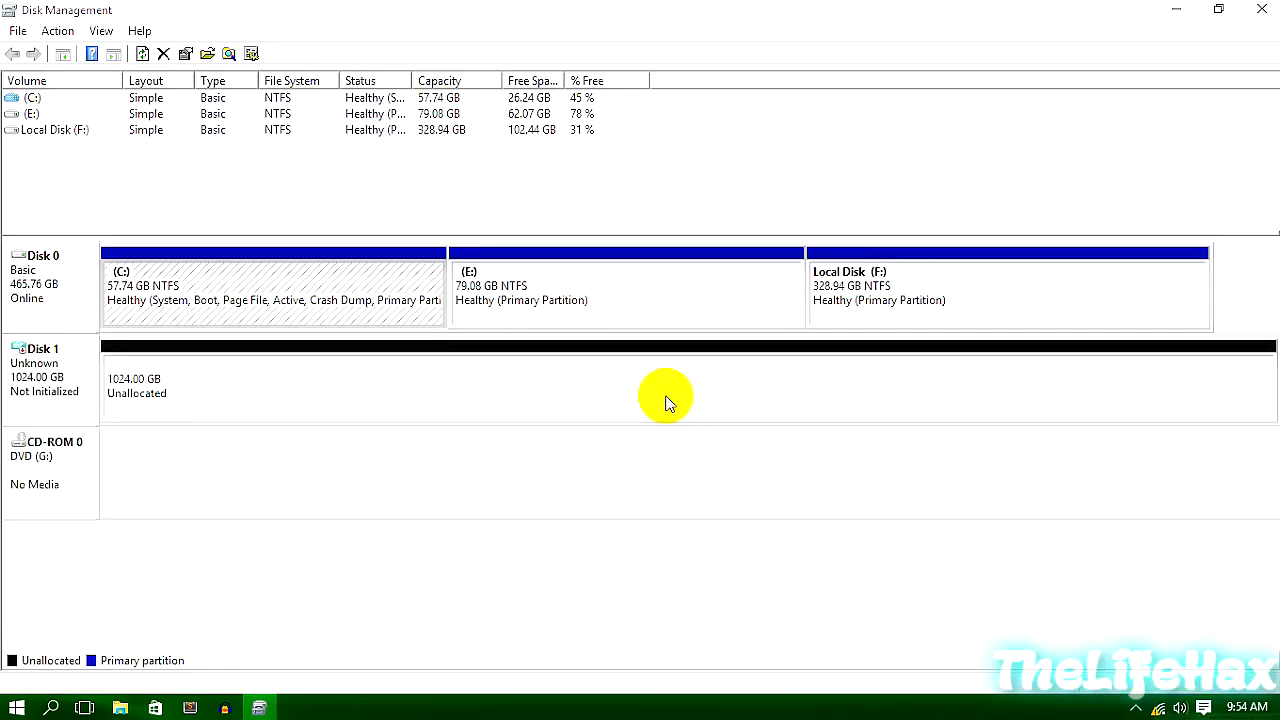
{"action": "mouse_move", "coordinate": [164, 390]}
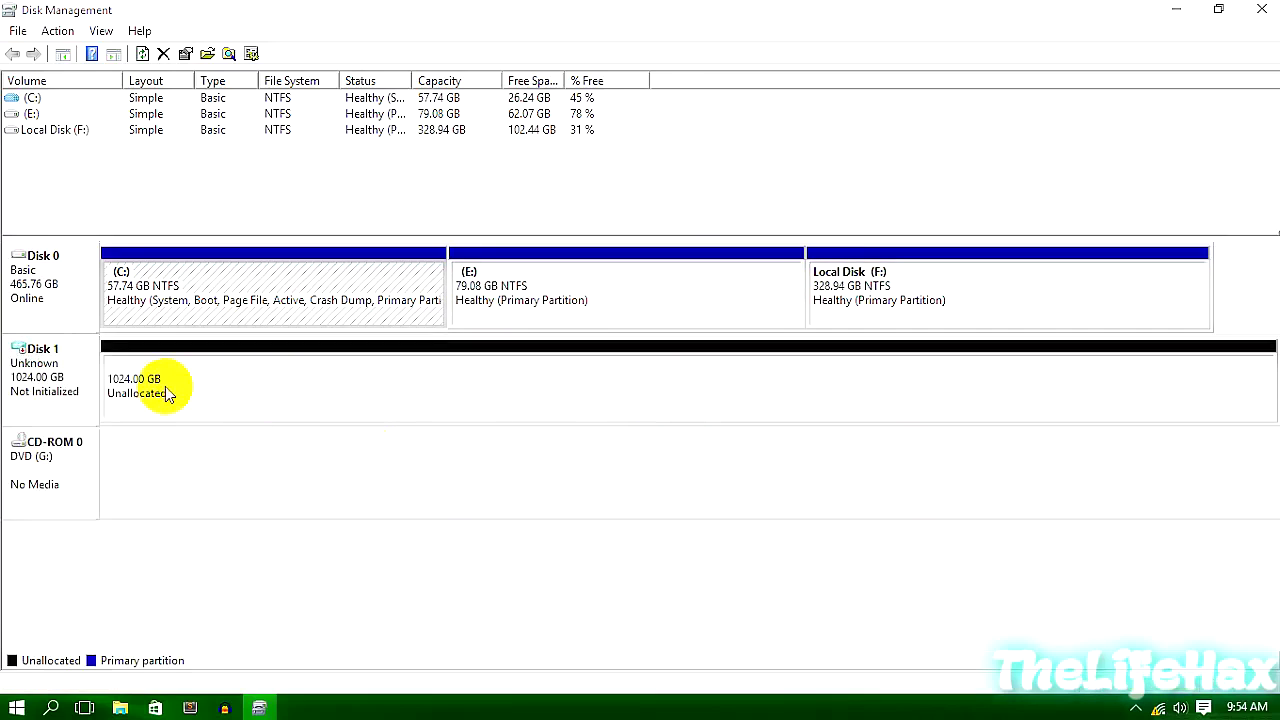
{"action": "right_click", "coordinate": [290, 368]}
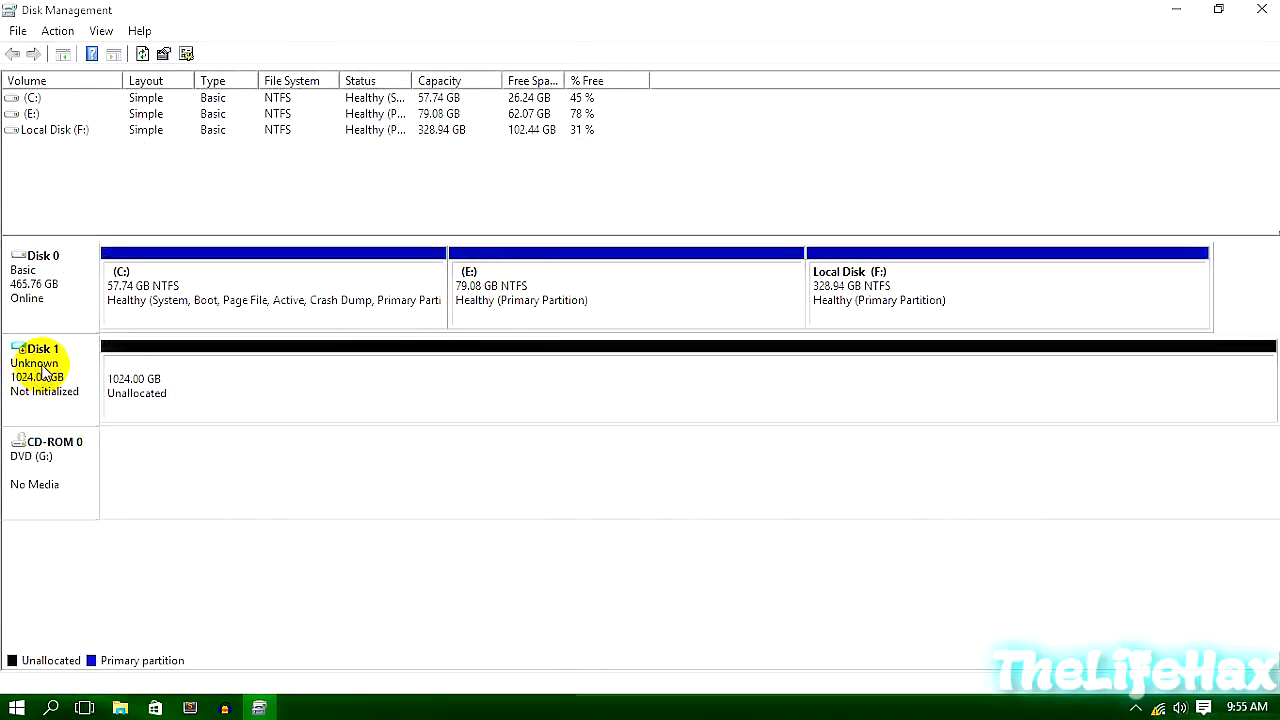
Initialize Disk 1 with the MBR partition style so it comes online
{"action": "right_click", "coordinate": [40, 364]}
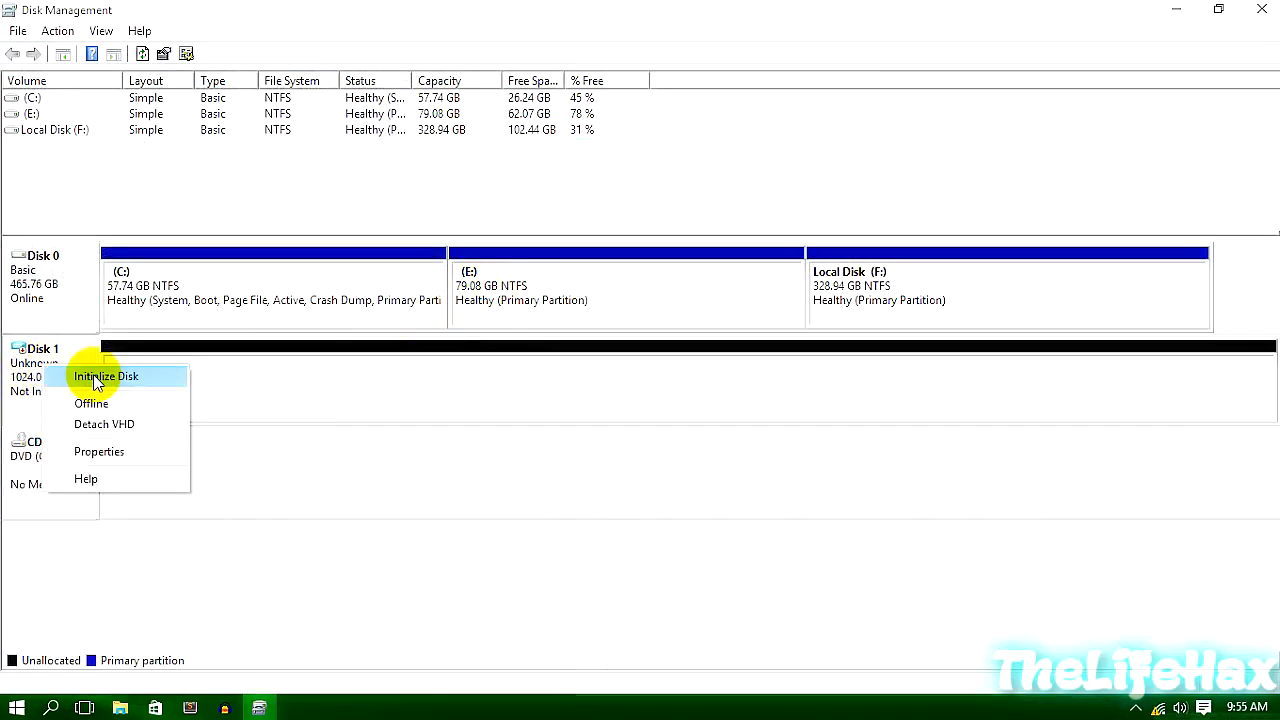
{"action": "left_click", "coordinate": [104, 376]}
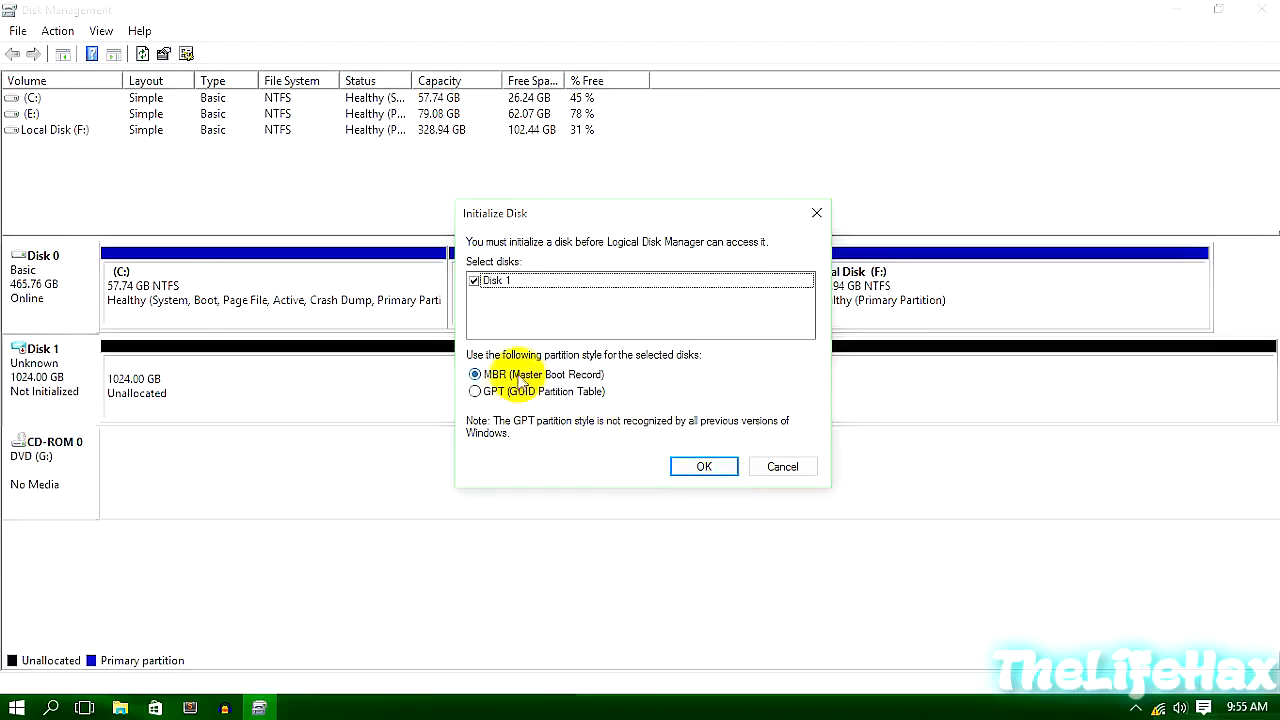
{"action": "mouse_move", "coordinate": [588, 384]}
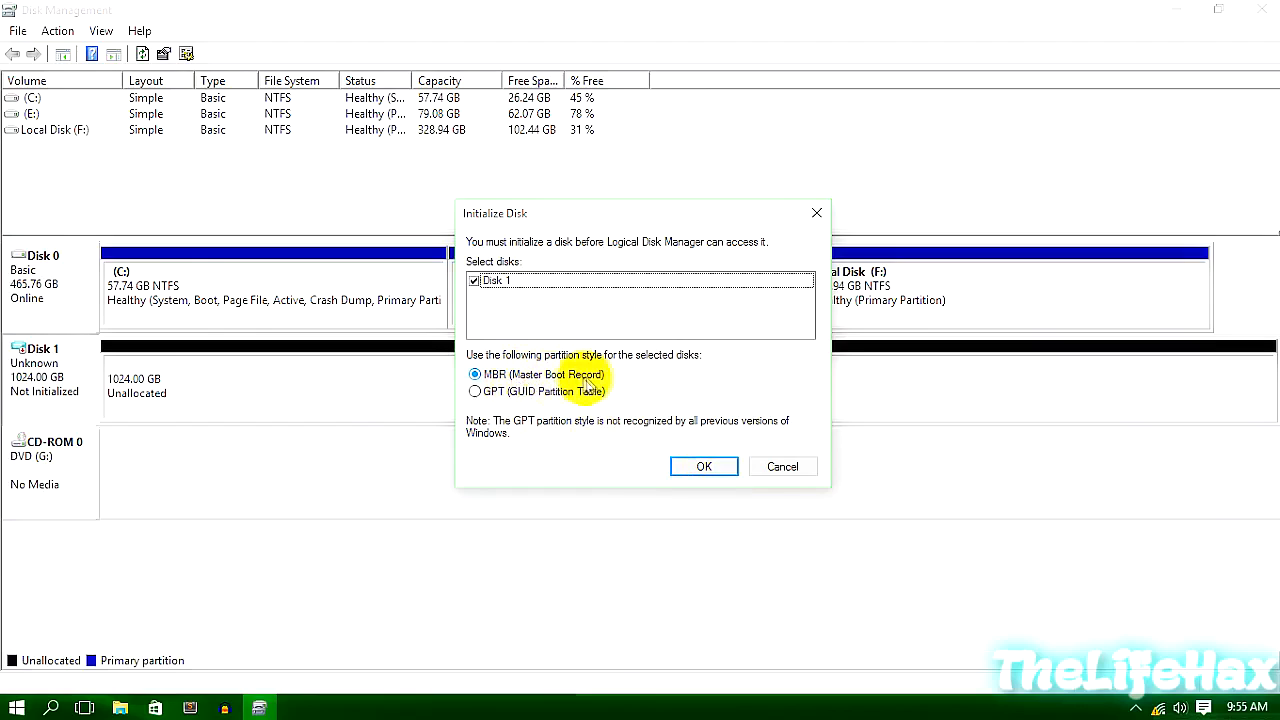
{"action": "mouse_move", "coordinate": [504, 400]}
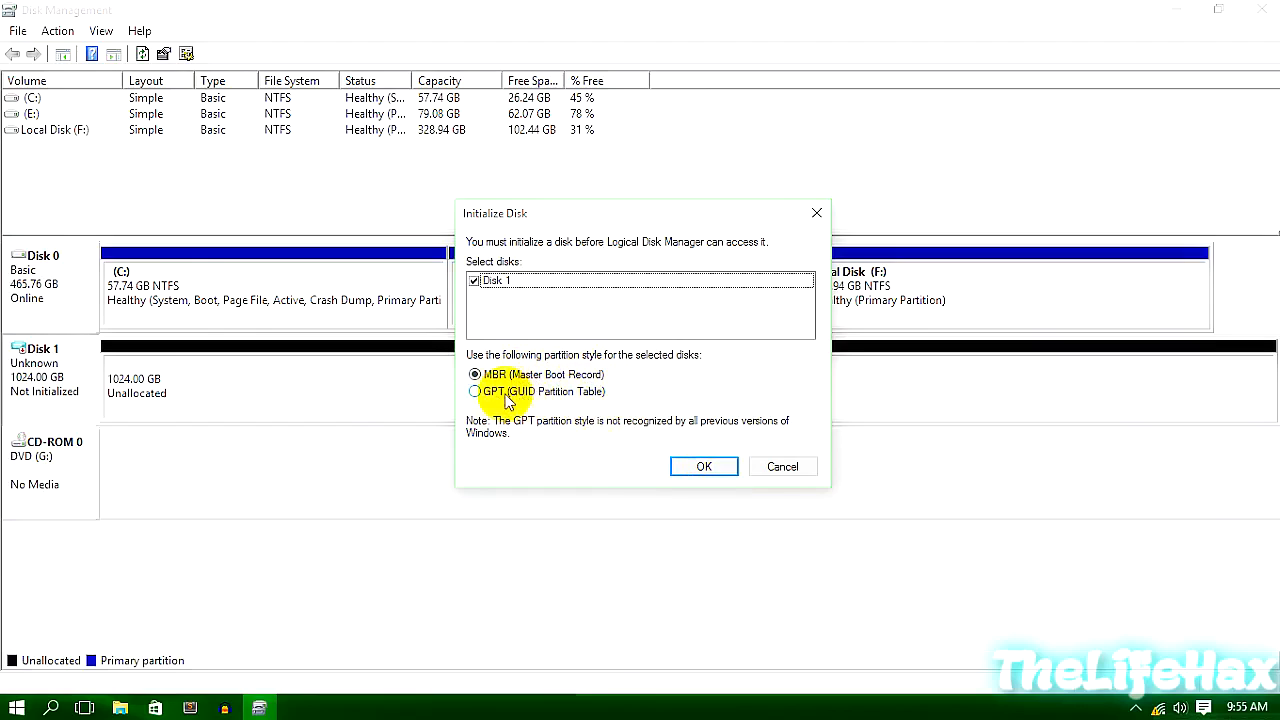
{"action": "left_click", "coordinate": [704, 466]}
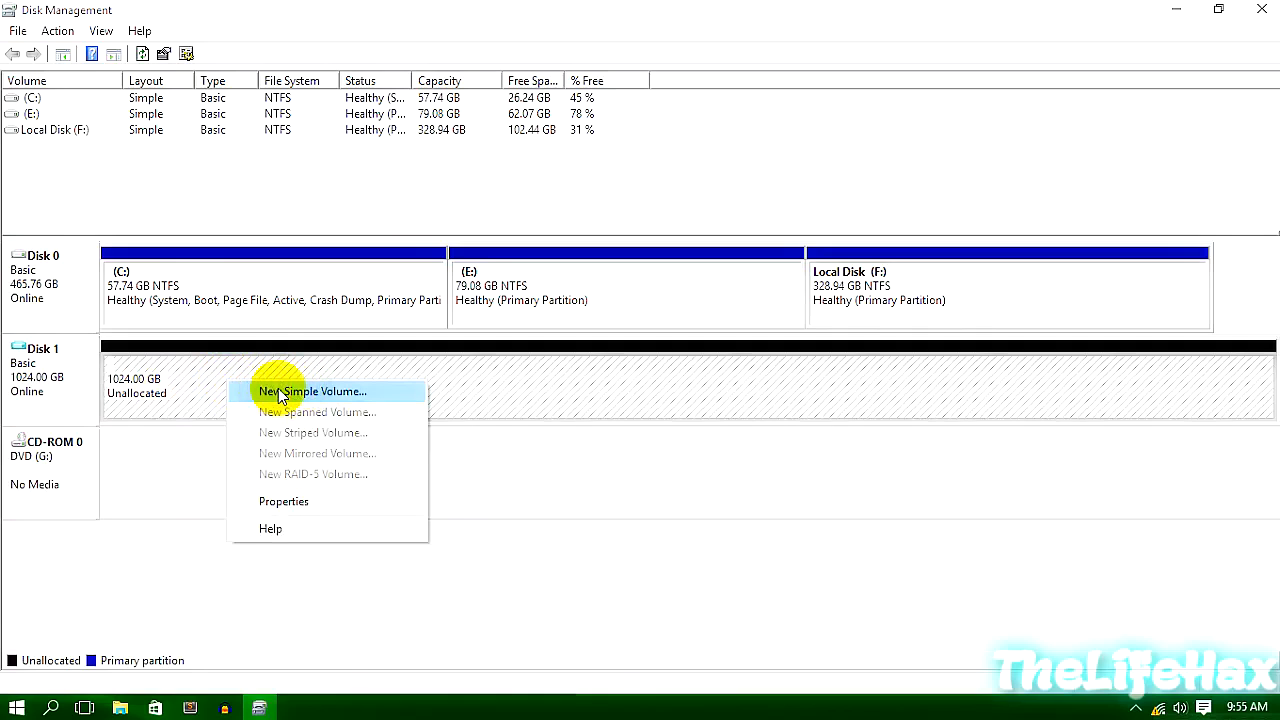
Start a simple volume on Disk 1 at full size with drive letter Z
{"action": "left_click", "coordinate": [312, 390]}
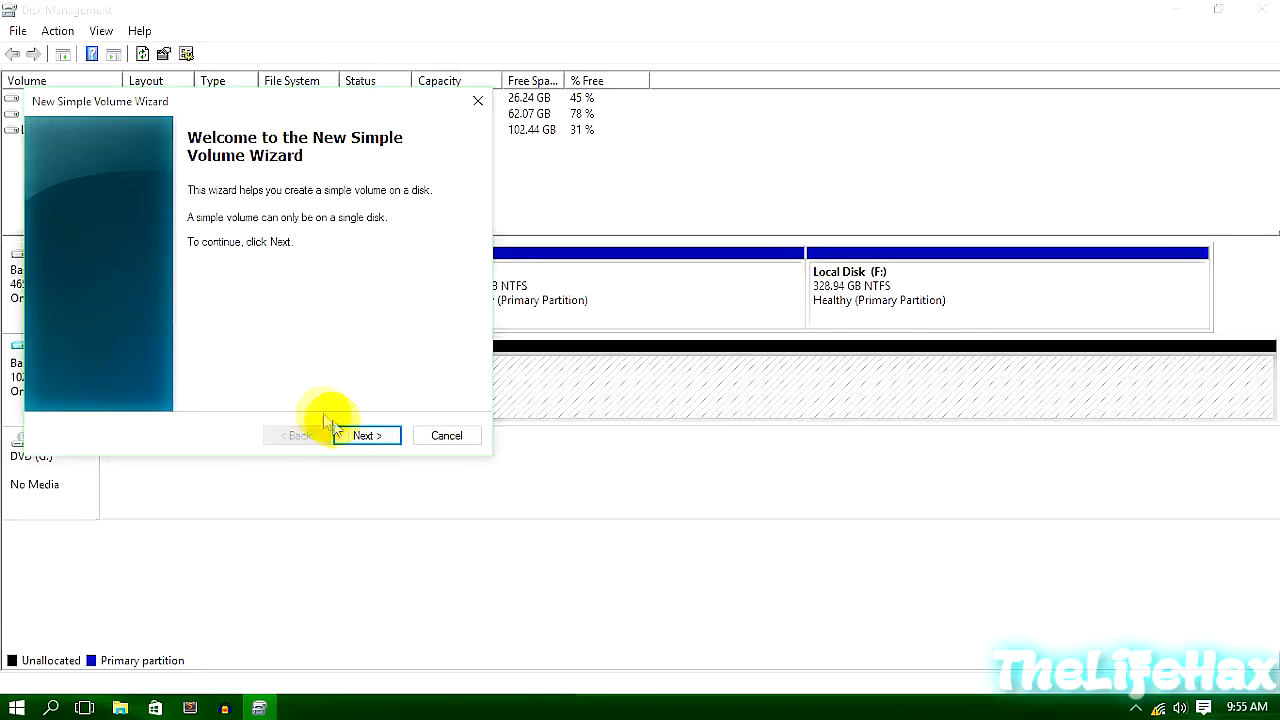
{"action": "left_click", "coordinate": [366, 436]}
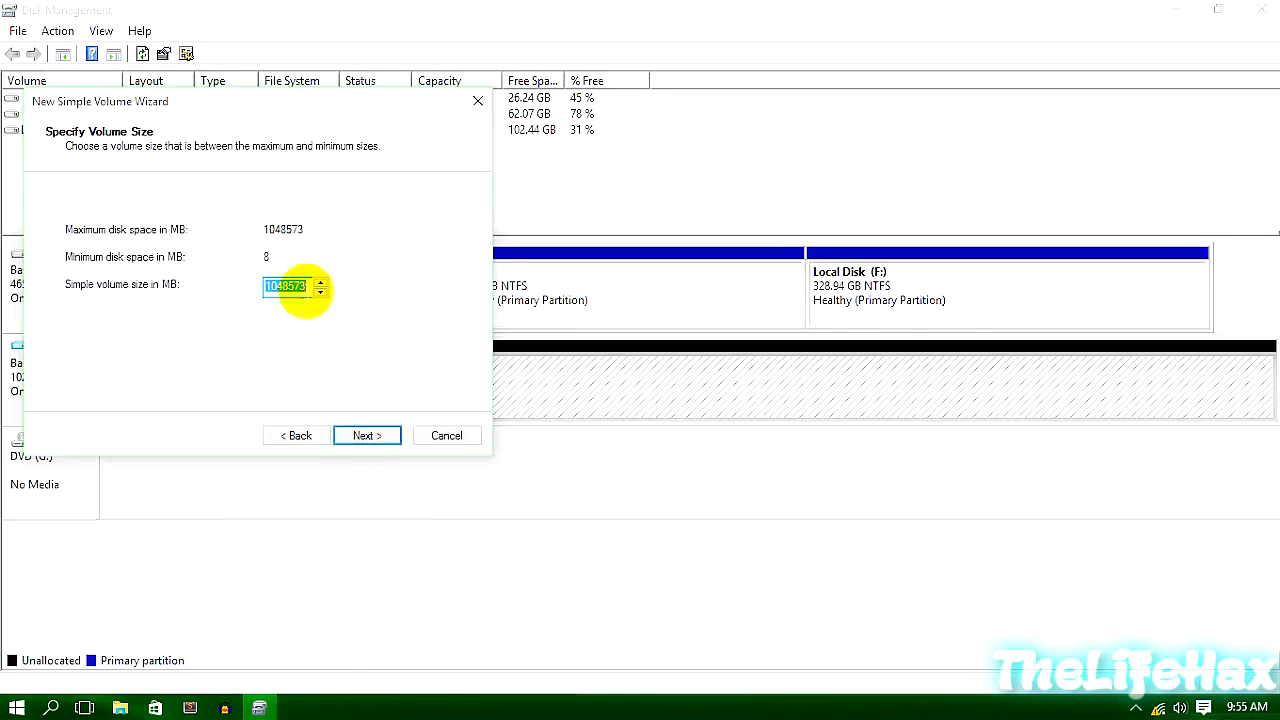
{"action": "left_click", "coordinate": [366, 436]}
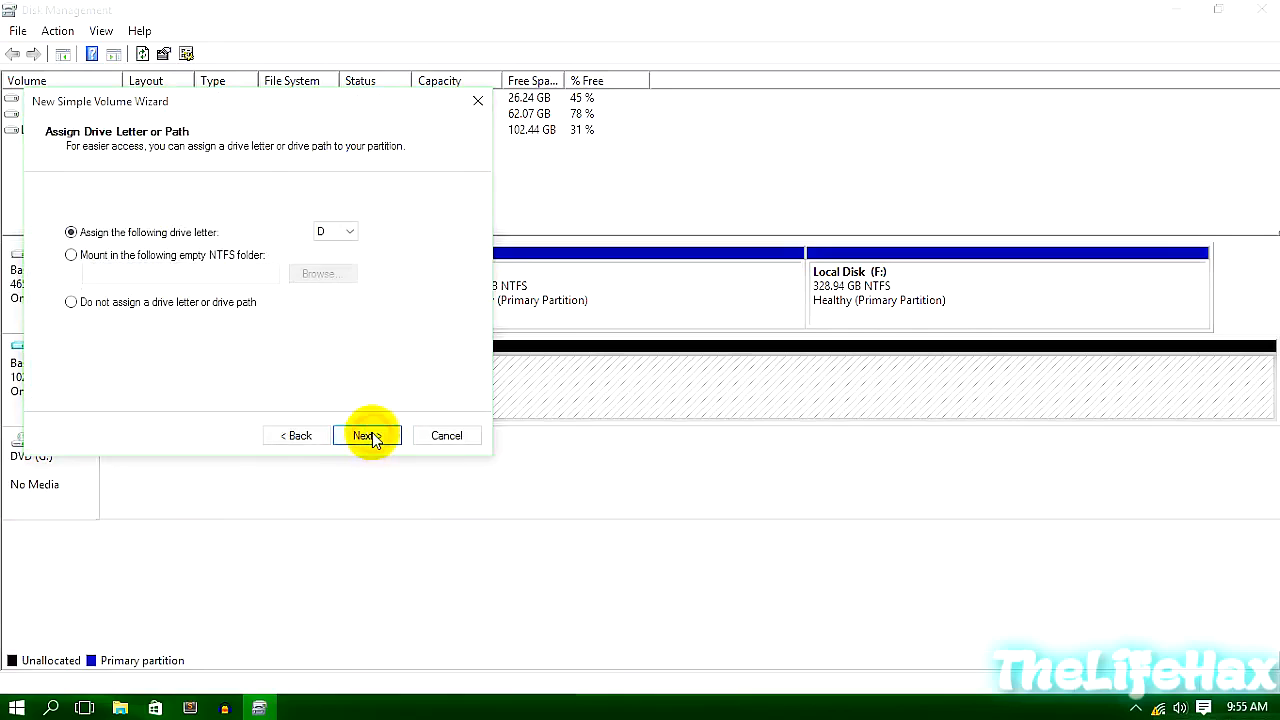
{"action": "left_click", "coordinate": [348, 232]}
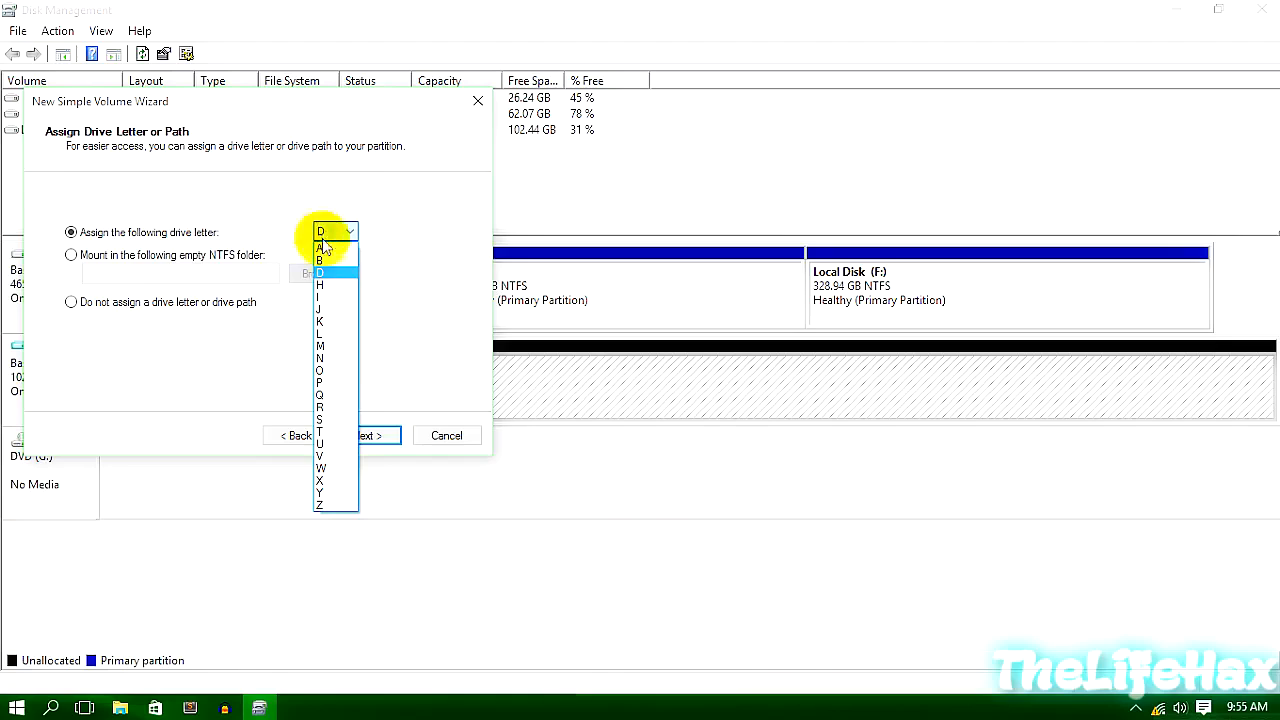
{"action": "left_click", "coordinate": [320, 504]}
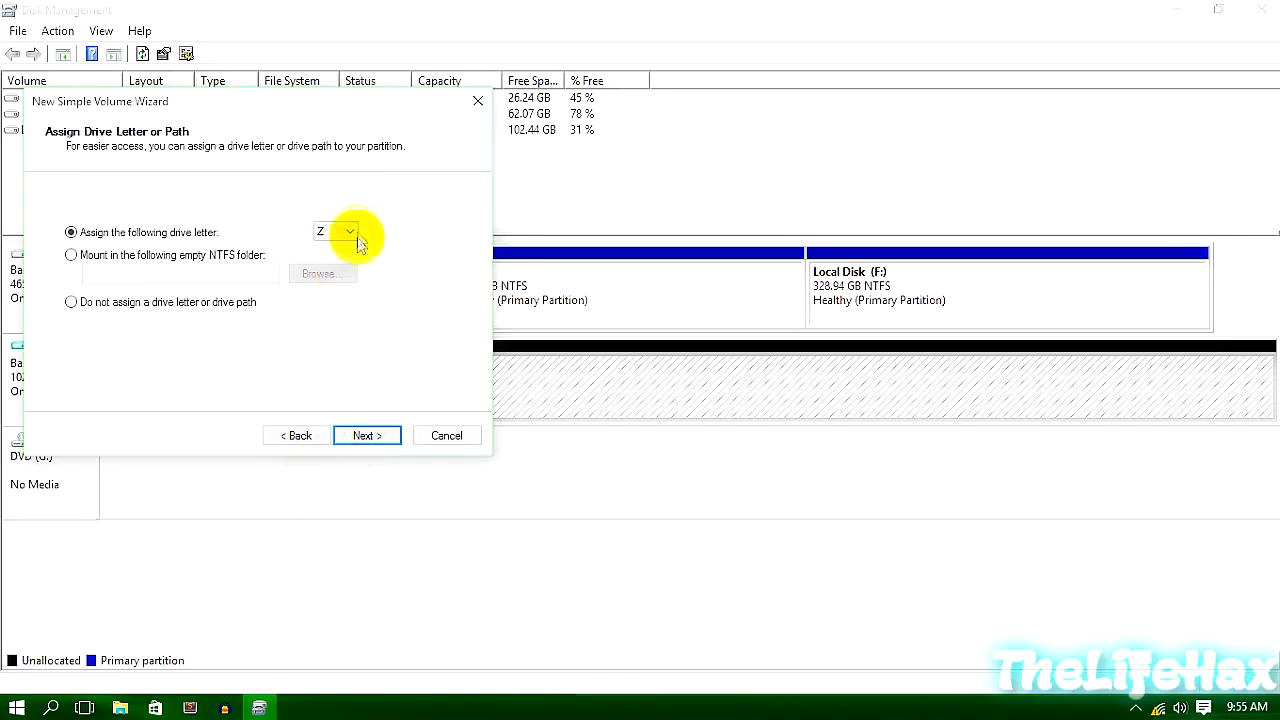
{"action": "left_click", "coordinate": [366, 436]}
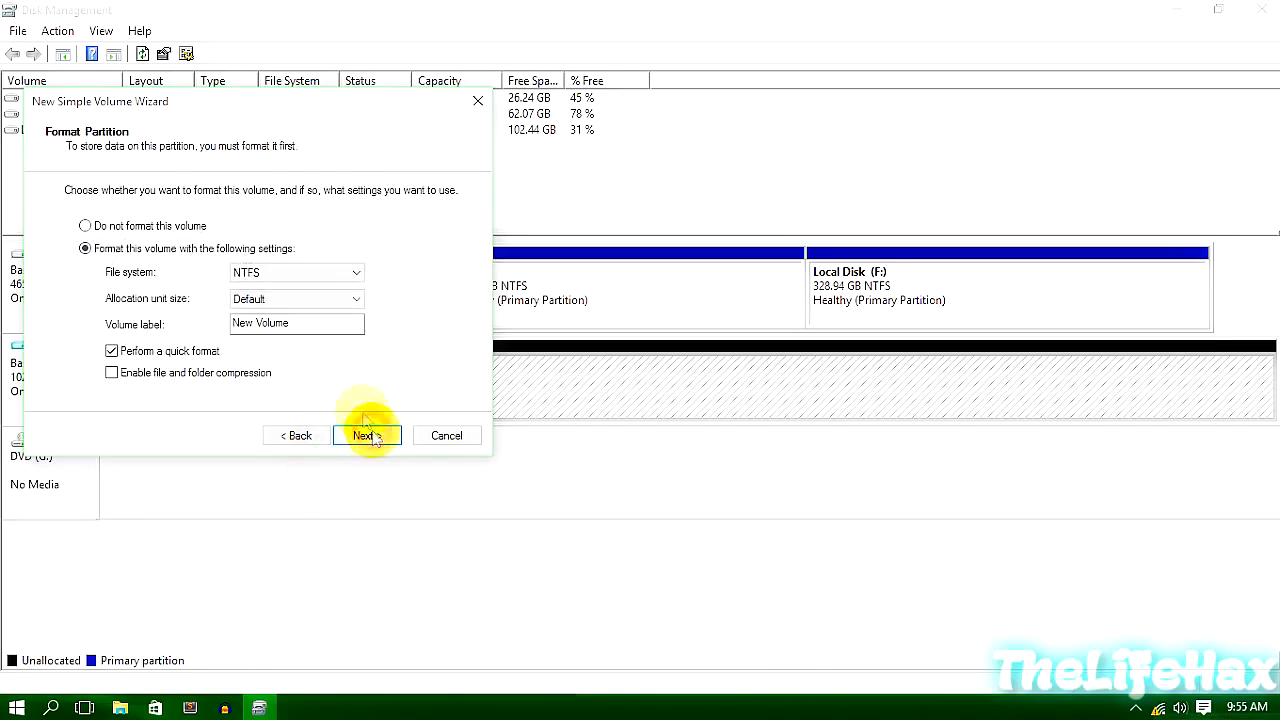
Keep the volume label, NTFS file system and default allocation unit size
{"action": "triple_click", "coordinate": [296, 322]}
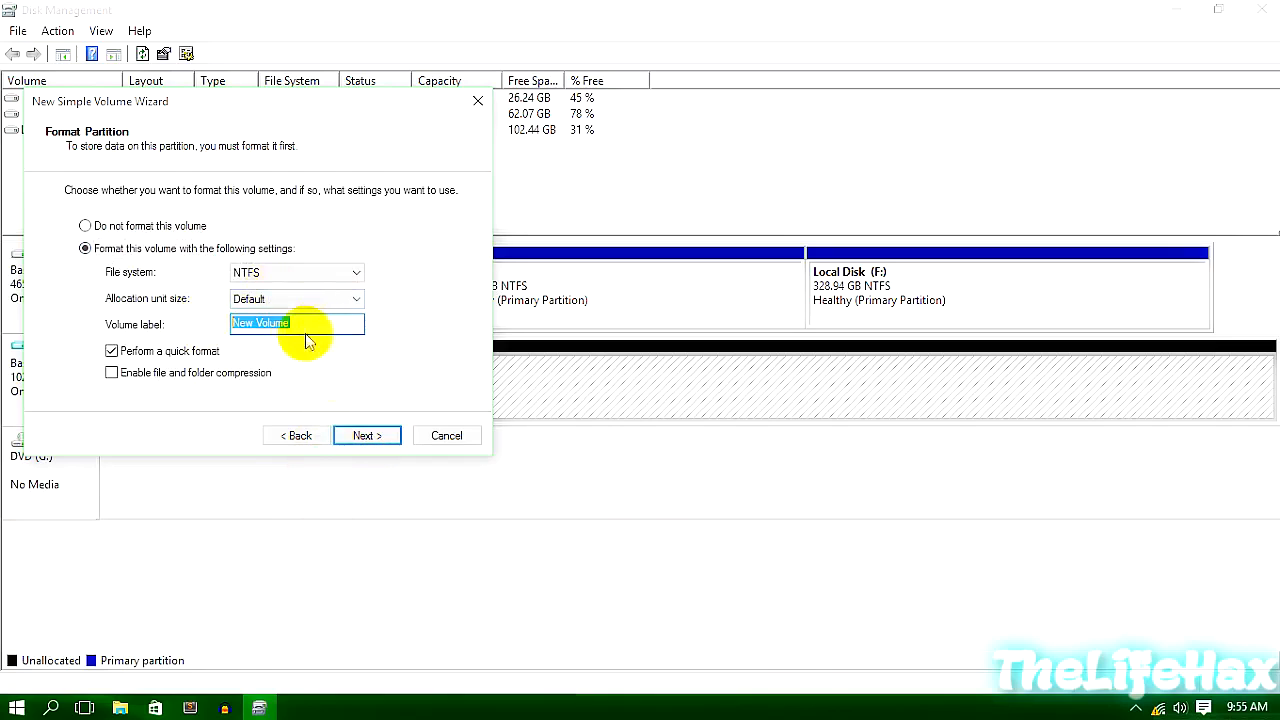
{"action": "mouse_move", "coordinate": [176, 340]}
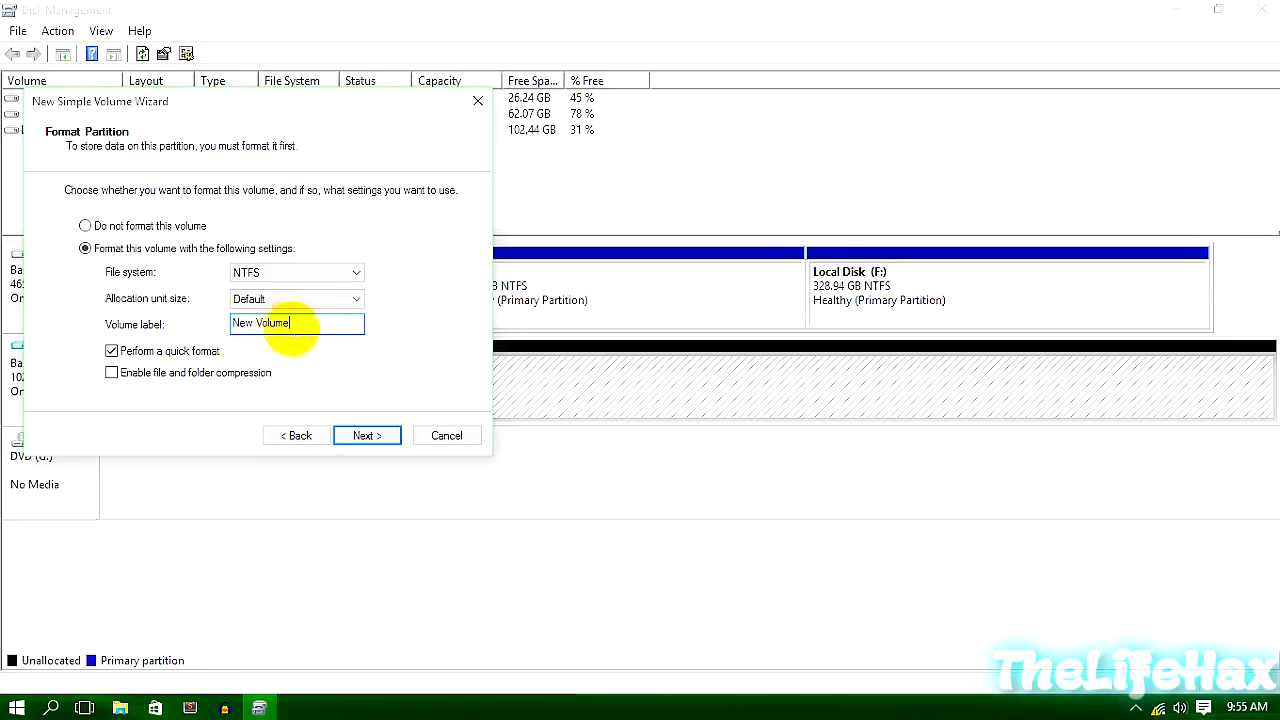
{"action": "left_click", "coordinate": [356, 272]}
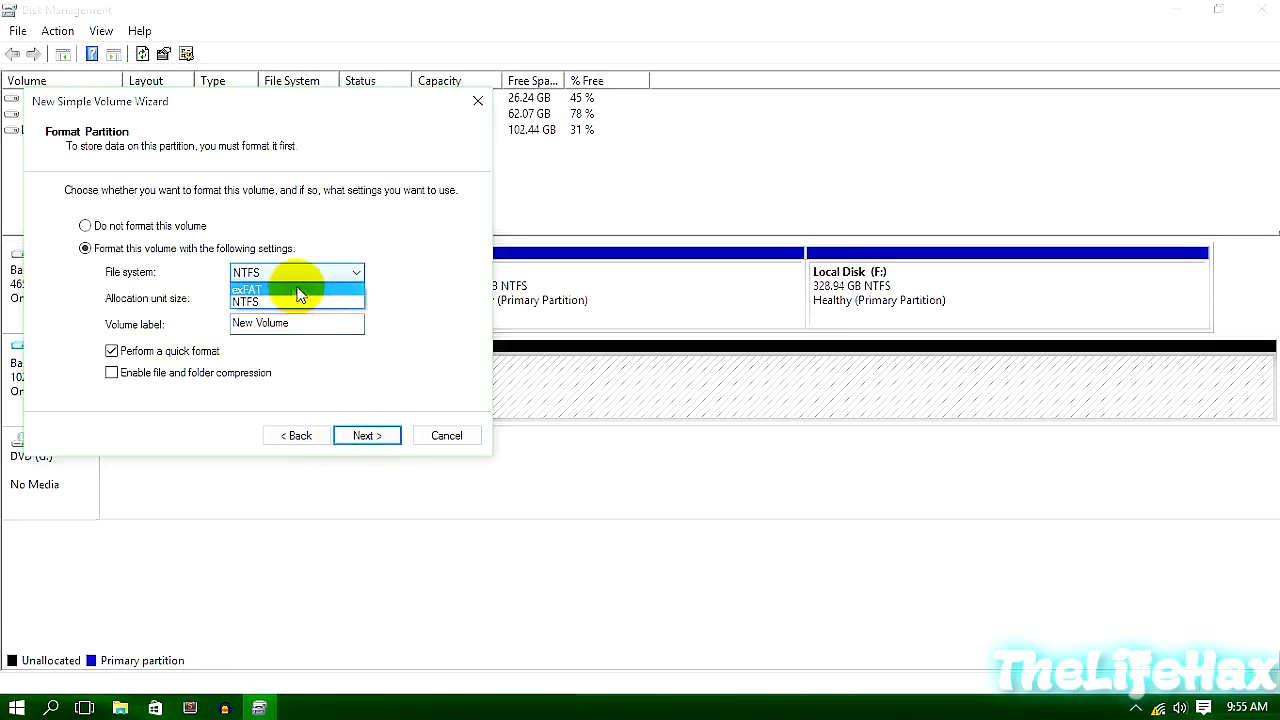
{"action": "left_click", "coordinate": [244, 300]}
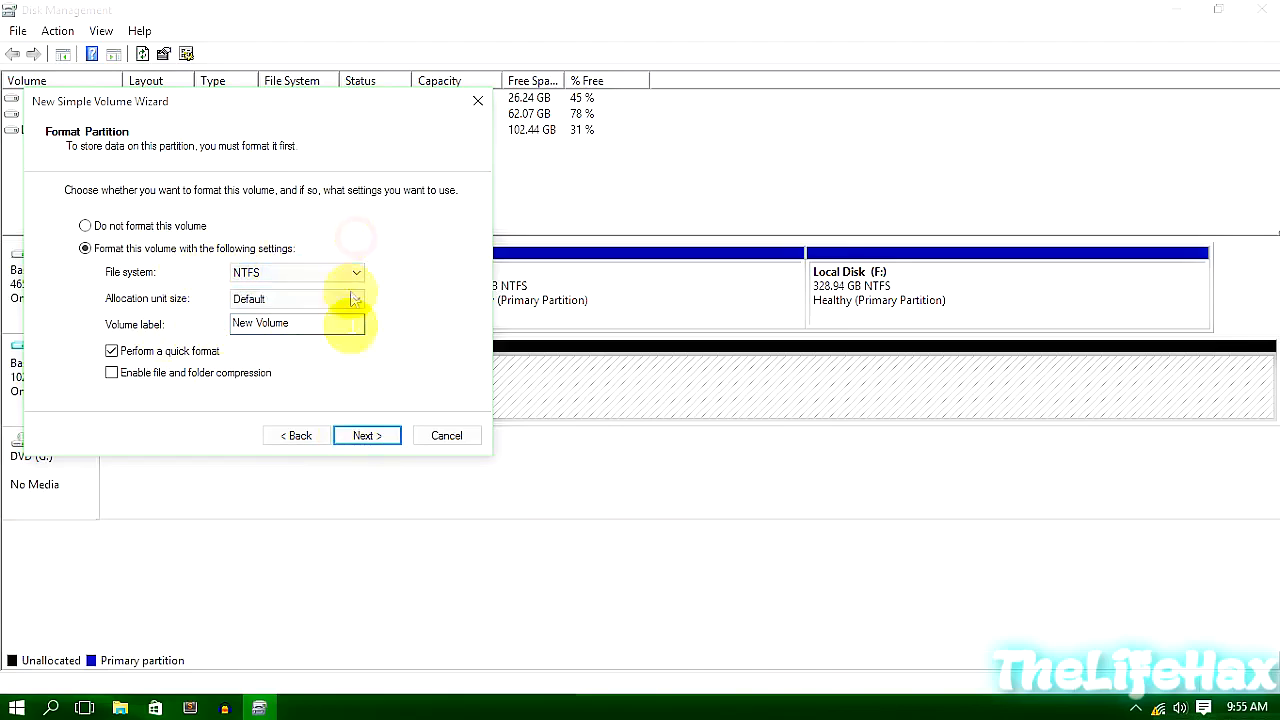
{"action": "left_click", "coordinate": [356, 300]}
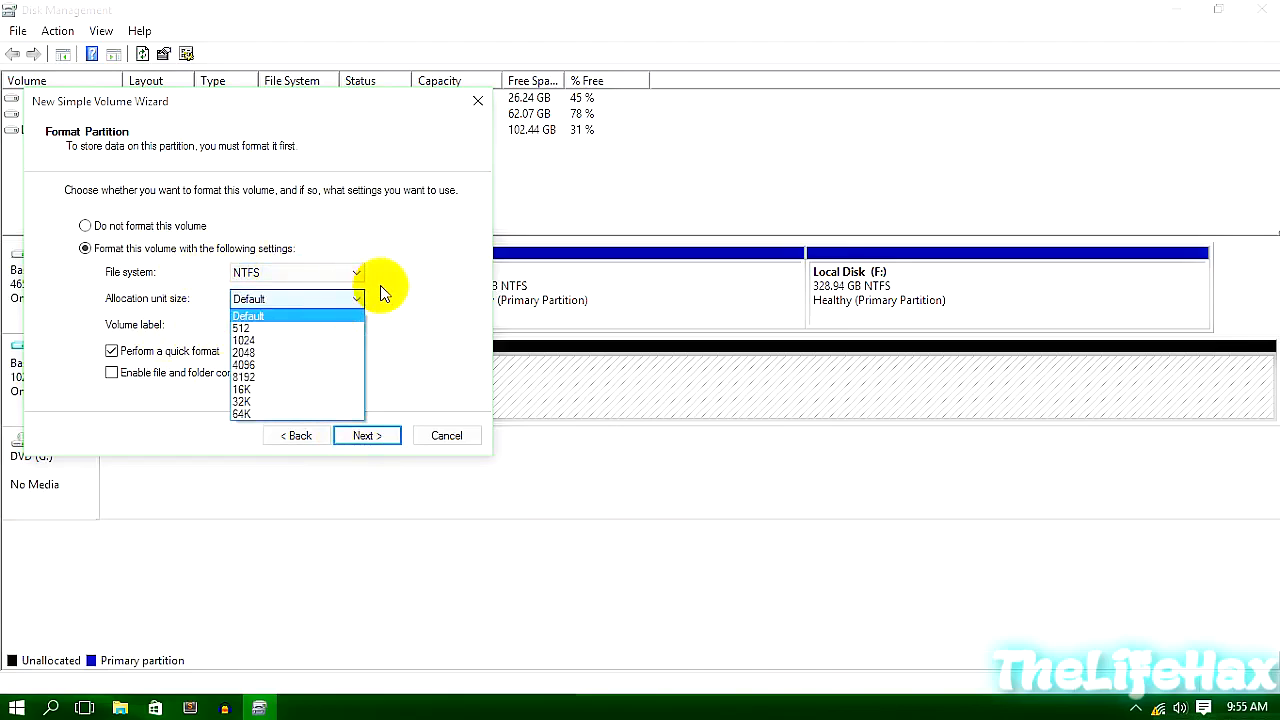
{"action": "mouse_move", "coordinate": [322, 364]}
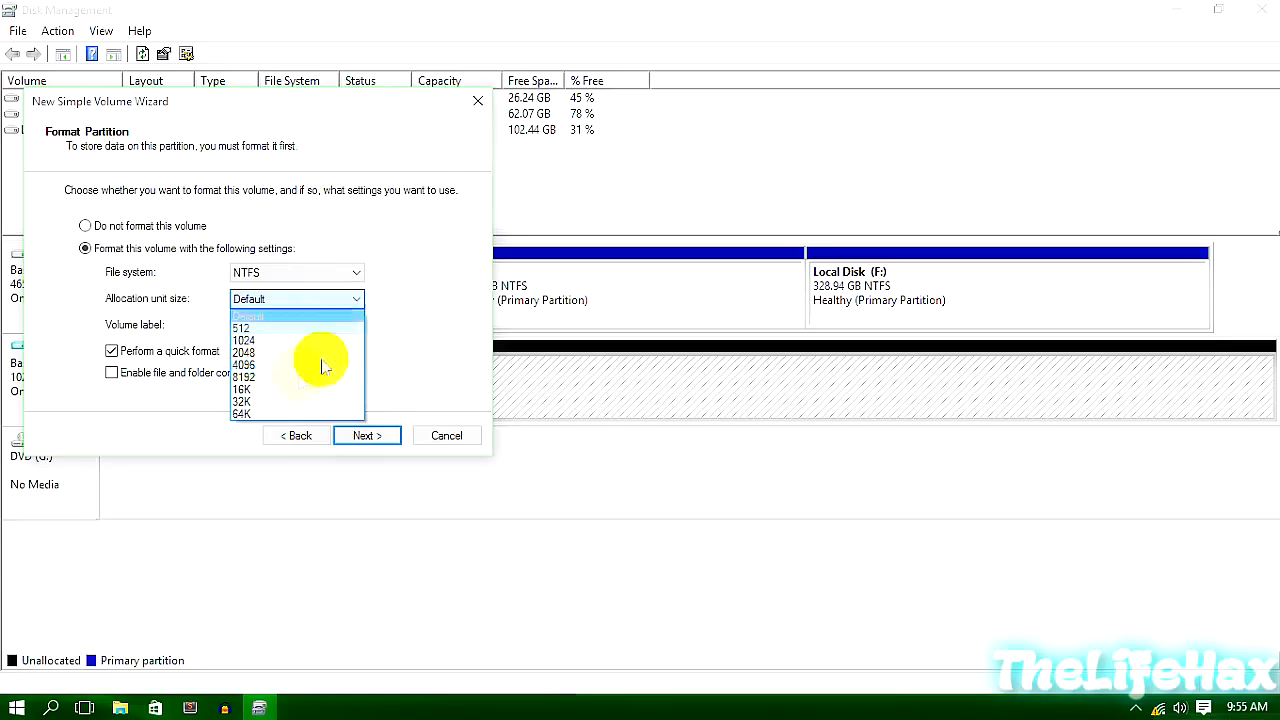
{"action": "mouse_move", "coordinate": [340, 376]}
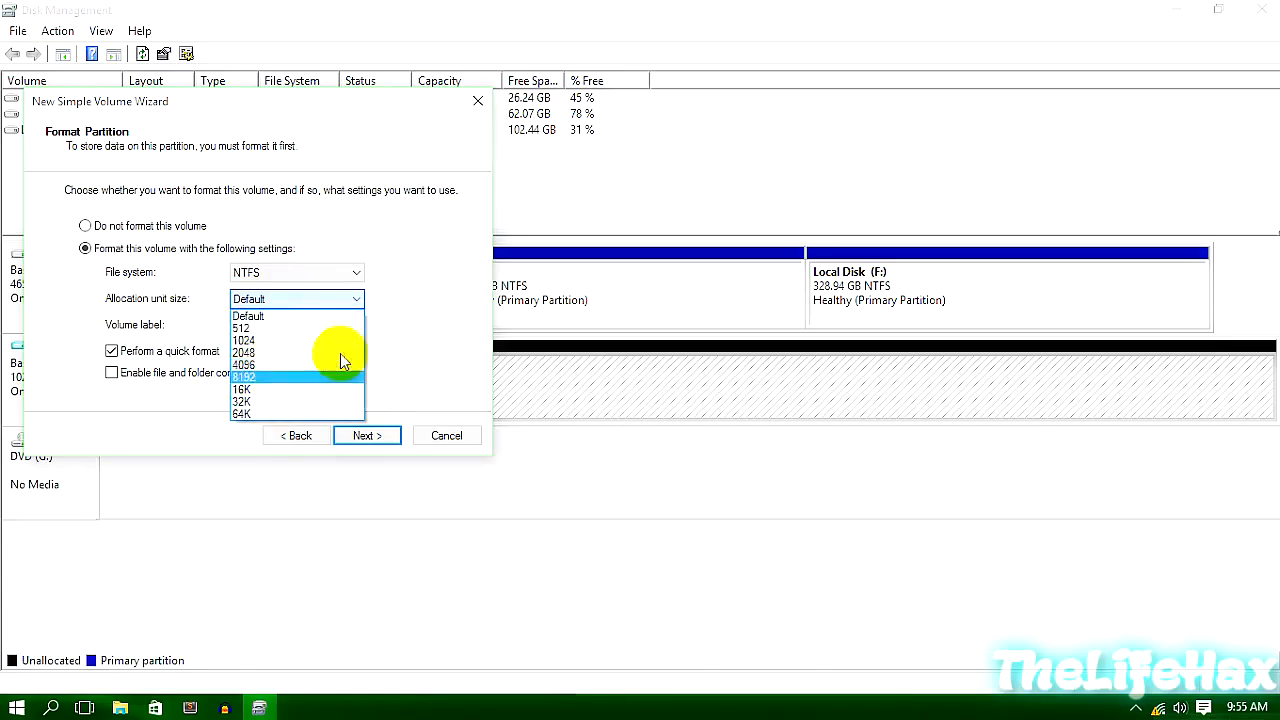
{"action": "left_click", "coordinate": [248, 316]}
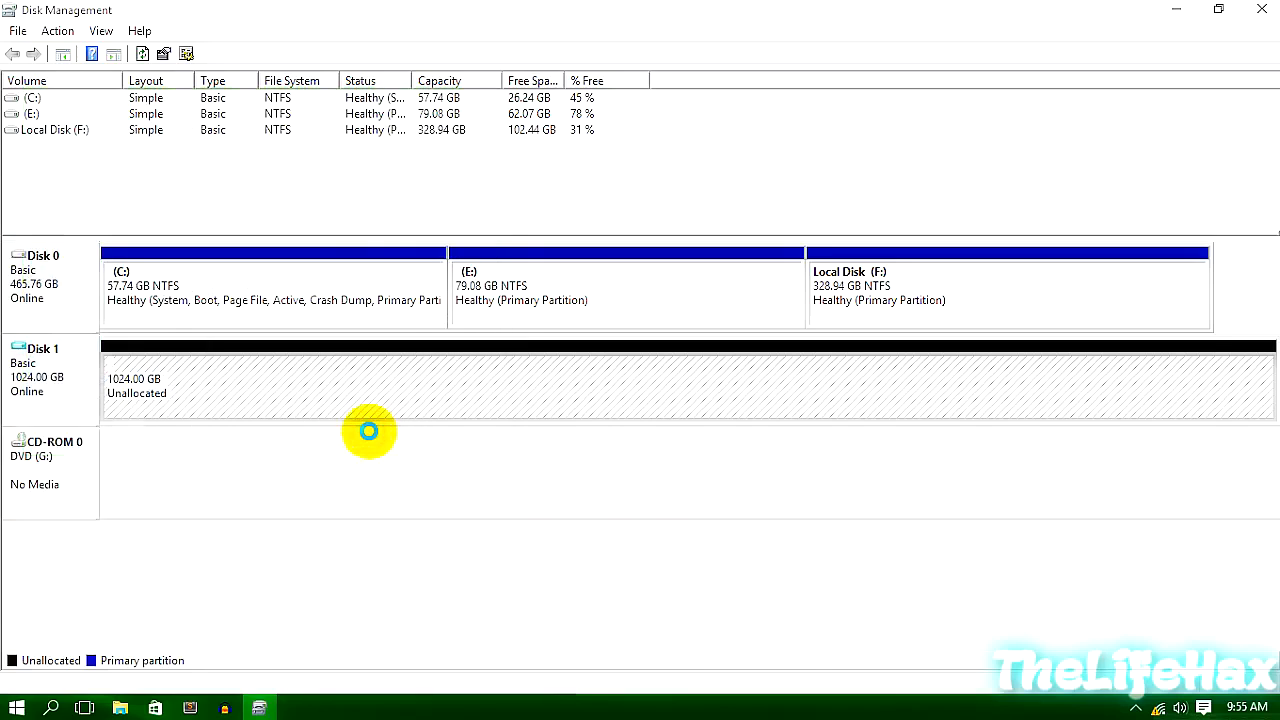
{"action": "mouse_move", "coordinate": [176, 418]}
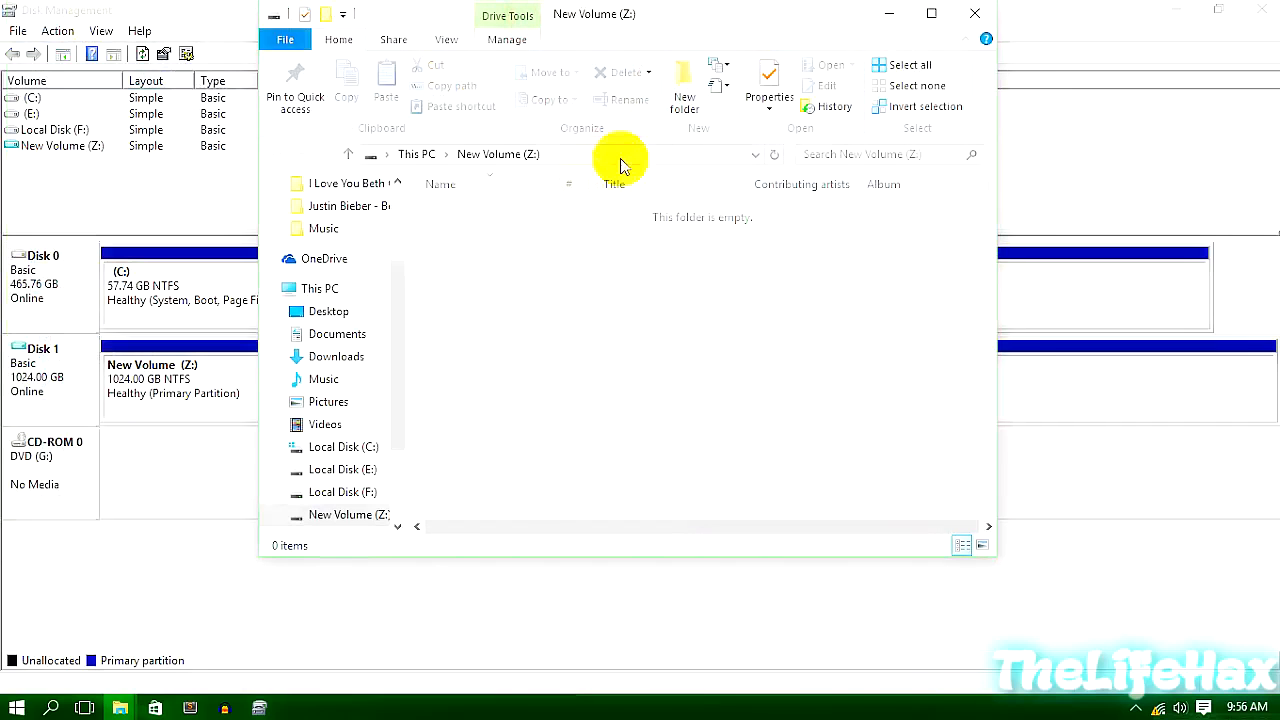
Show This PC with all drives in File Explorer
{"action": "left_click", "coordinate": [324, 378]}
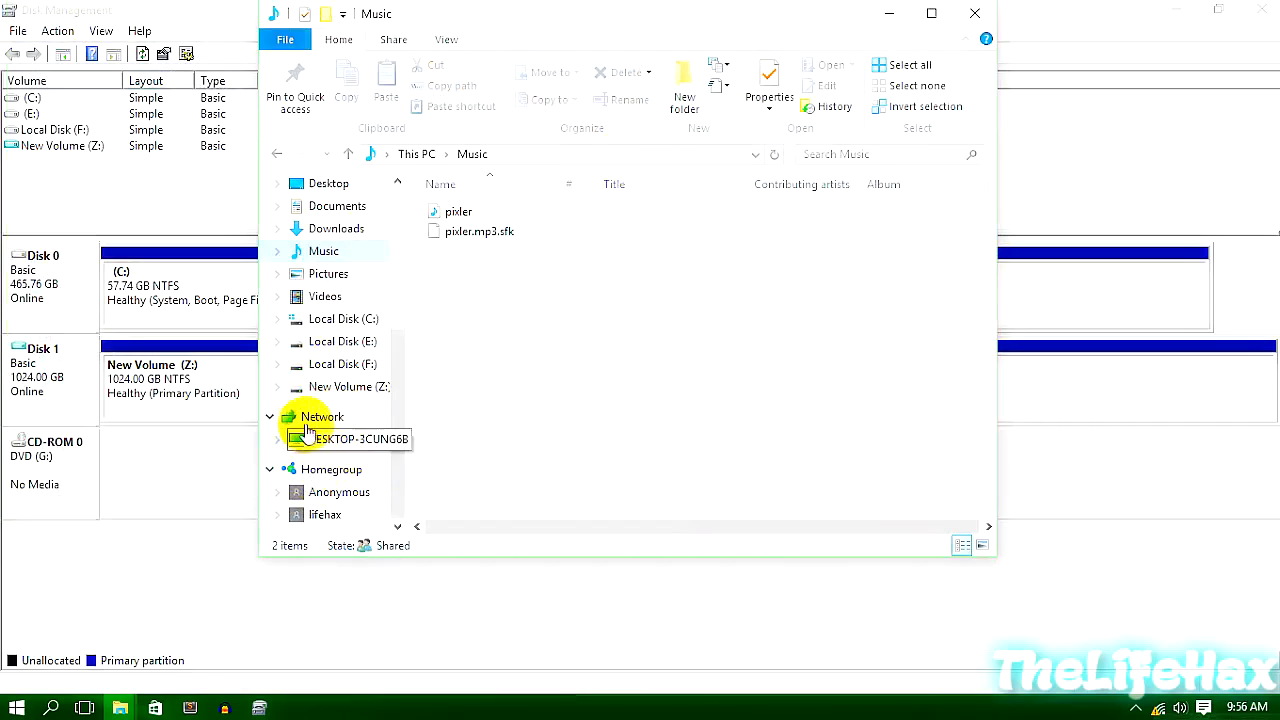
{"action": "scroll", "scroll_direction": "up", "scroll_amount": 3}
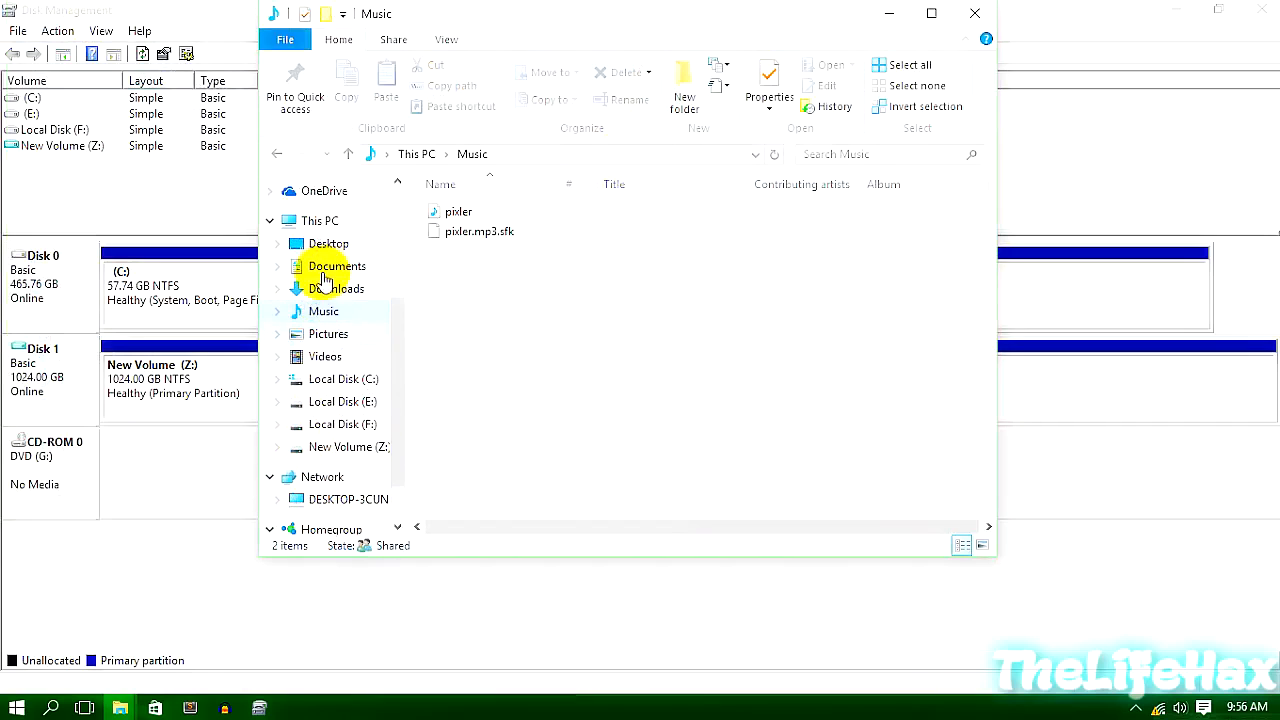
{"action": "left_click", "coordinate": [316, 220]}
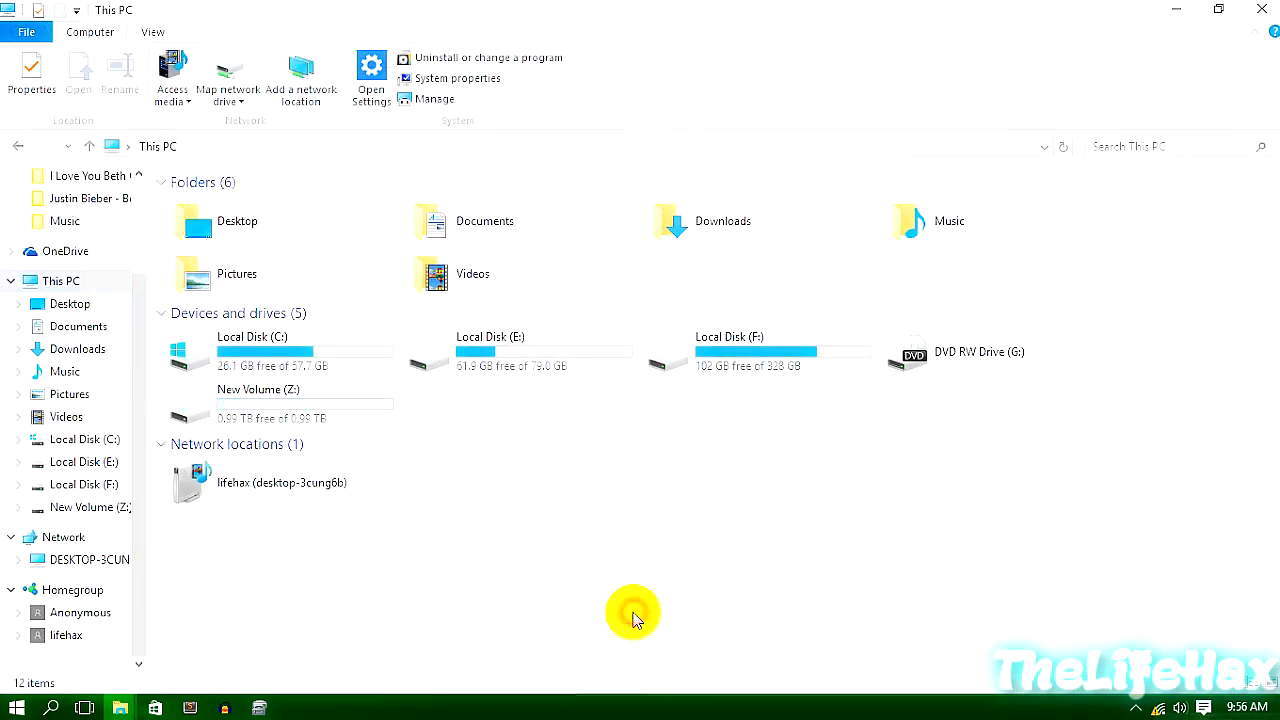
Check New Volume (Z:) properties confirming an NTFS capacity of 0.99 TB
{"action": "left_click", "coordinate": [258, 404]}
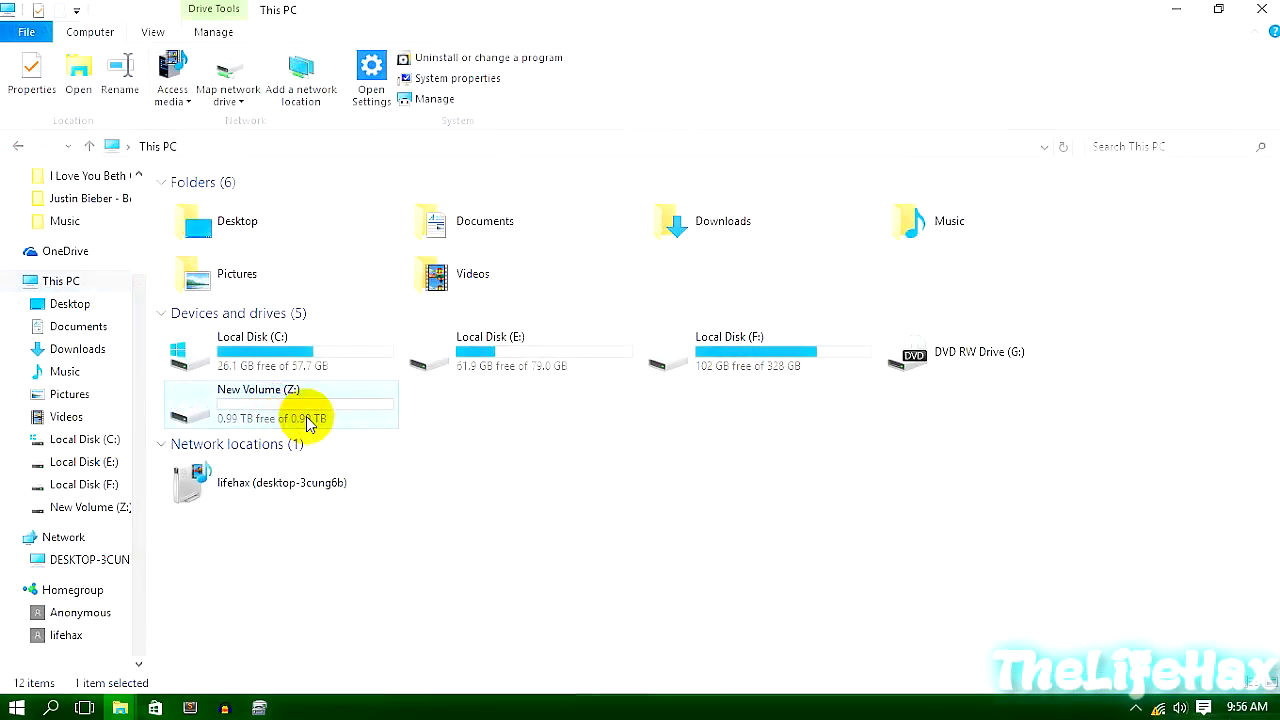
{"action": "right_click", "coordinate": [304, 404]}
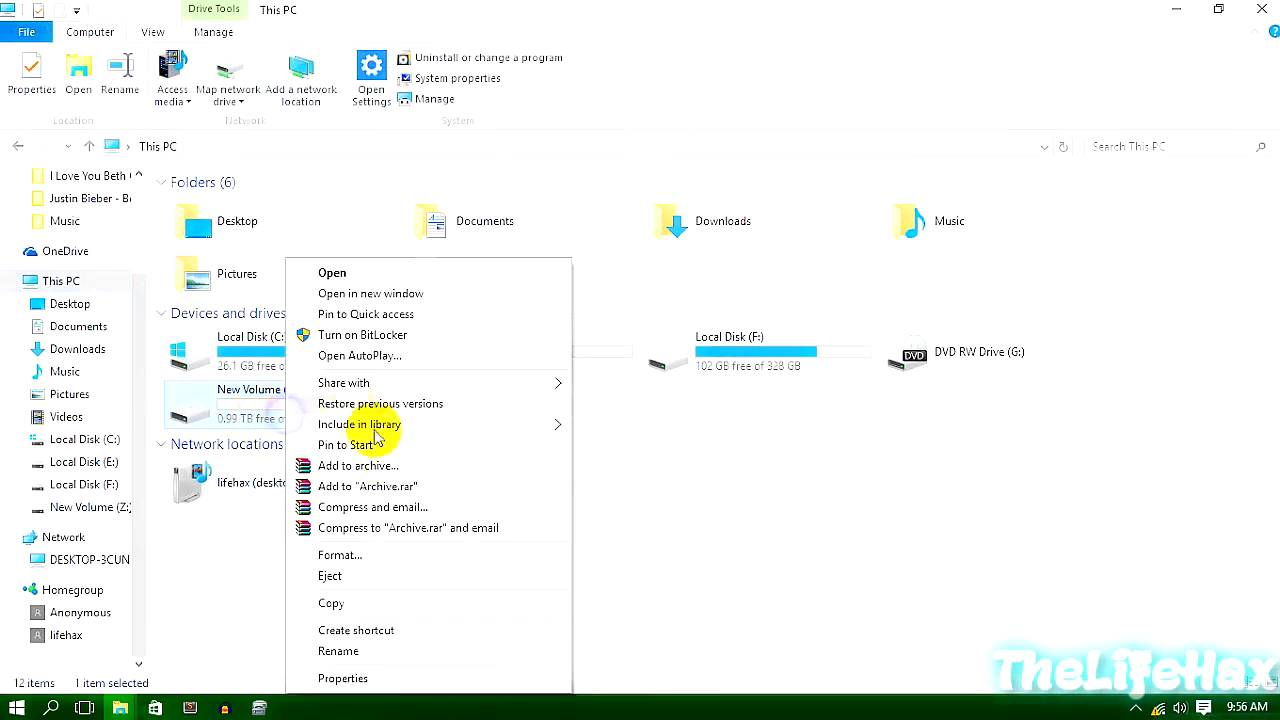
{"action": "left_click", "coordinate": [342, 678]}
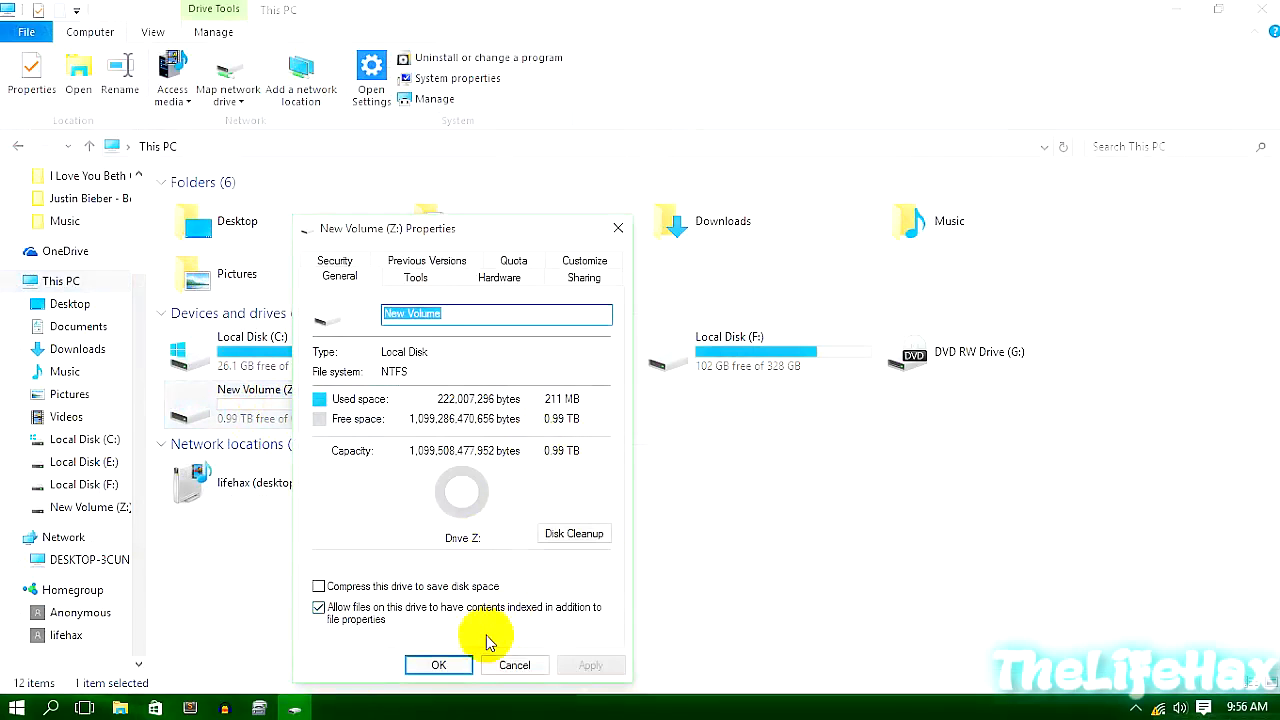
{"action": "mouse_move", "coordinate": [584, 592]}
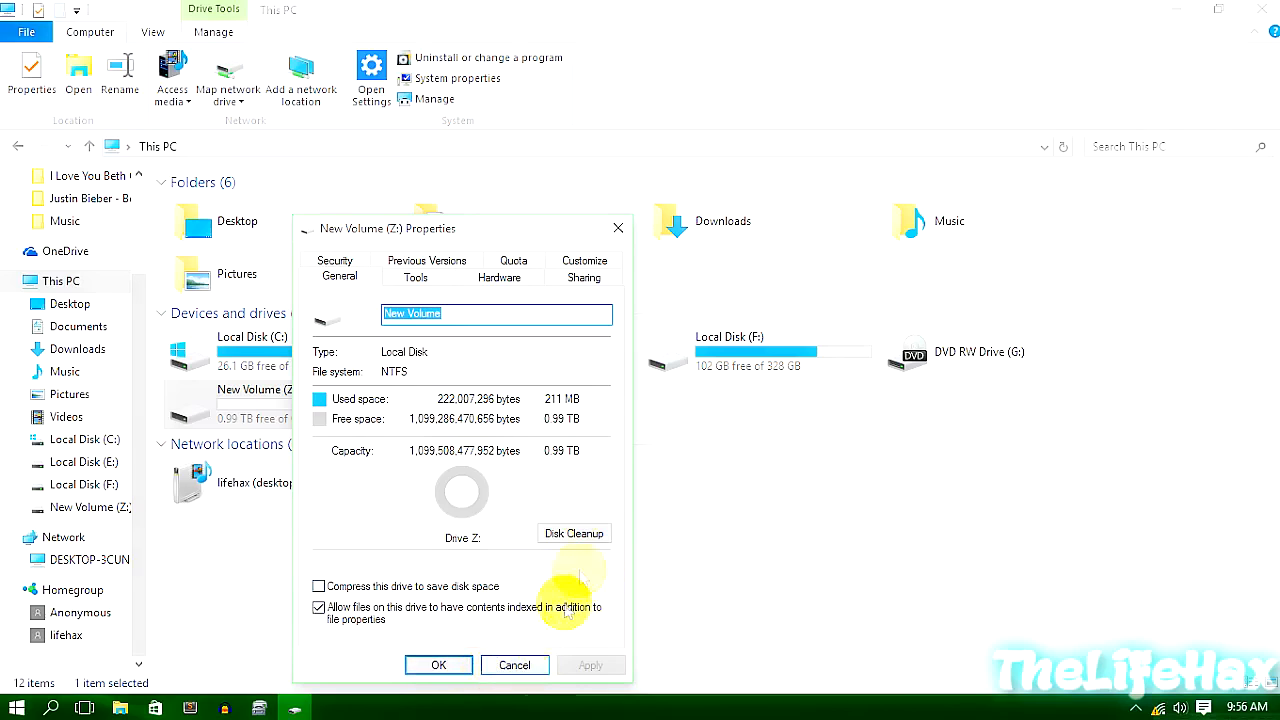
{"action": "mouse_move", "coordinate": [576, 490]}
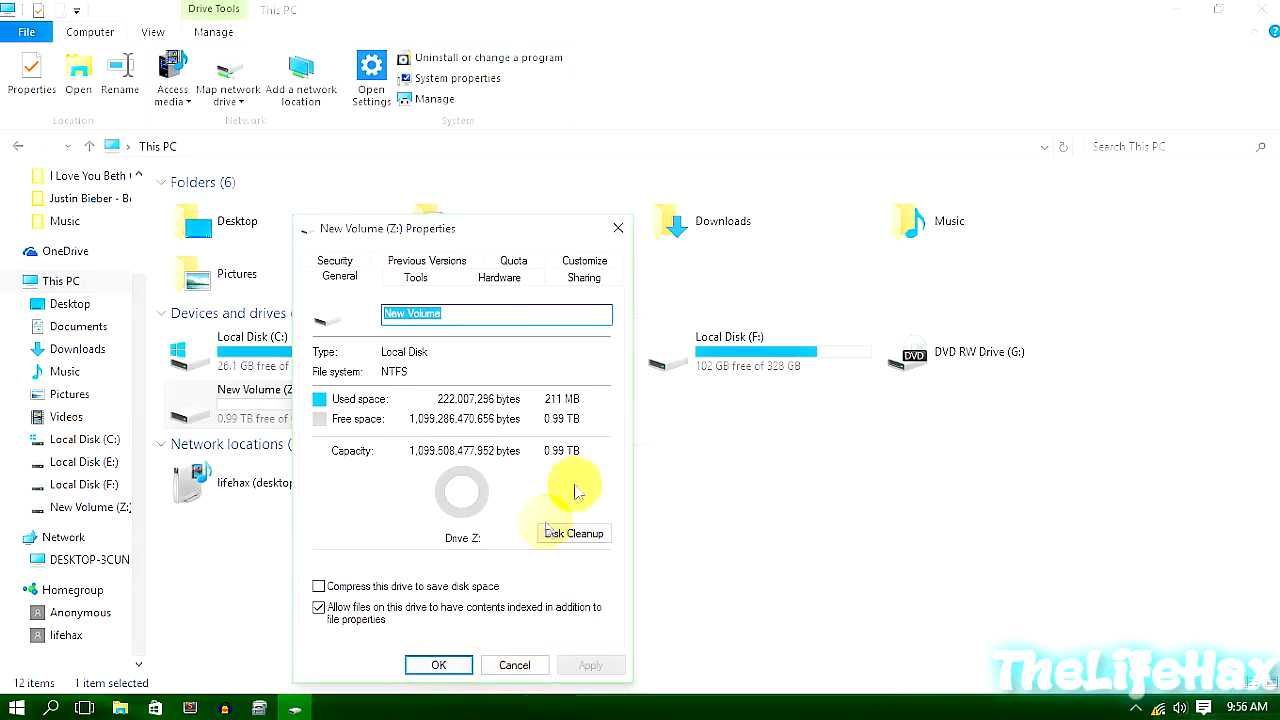
{"action": "left_click", "coordinate": [514, 664]}
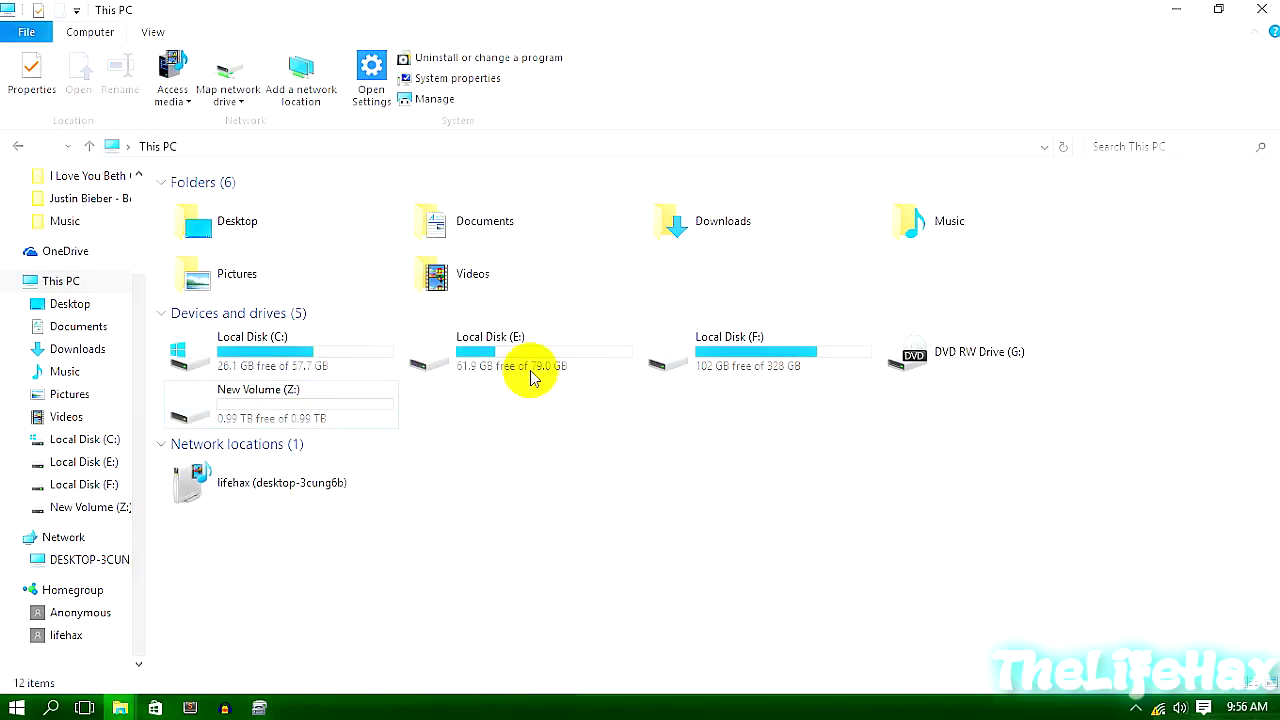
{"action": "mouse_move", "coordinate": [530, 360]}
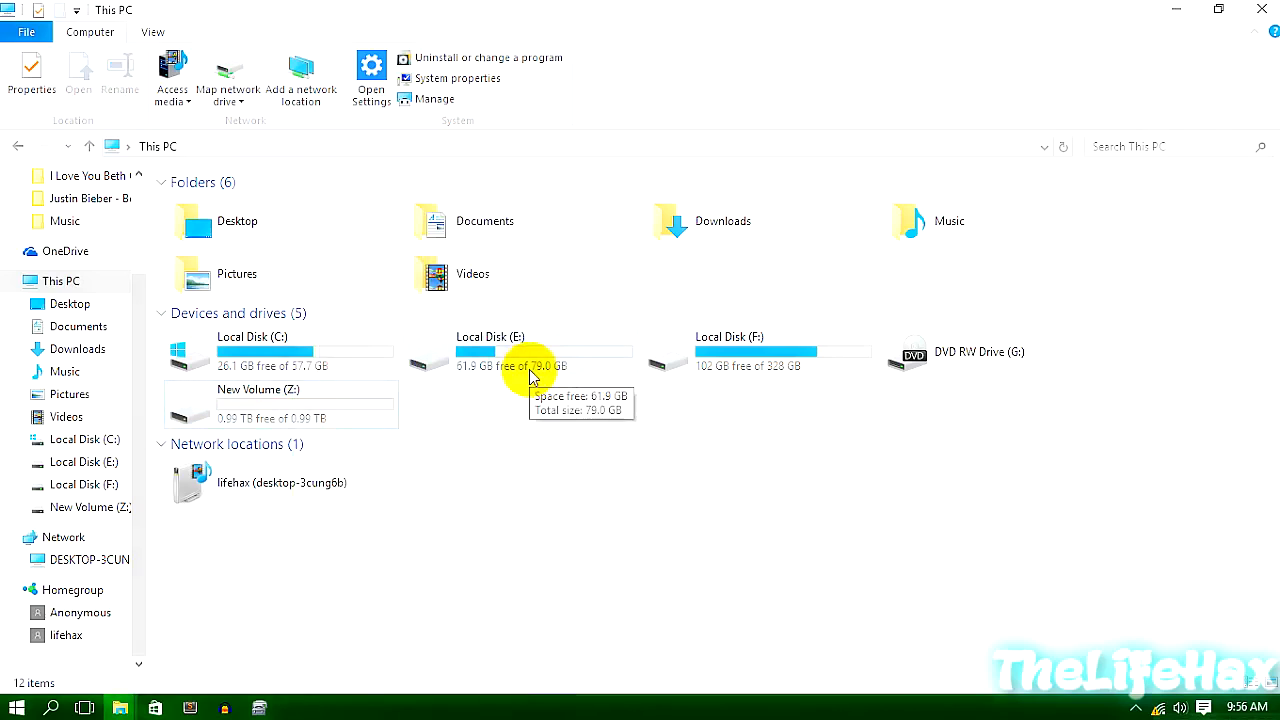
{"action": "double_click", "coordinate": [490, 356]}
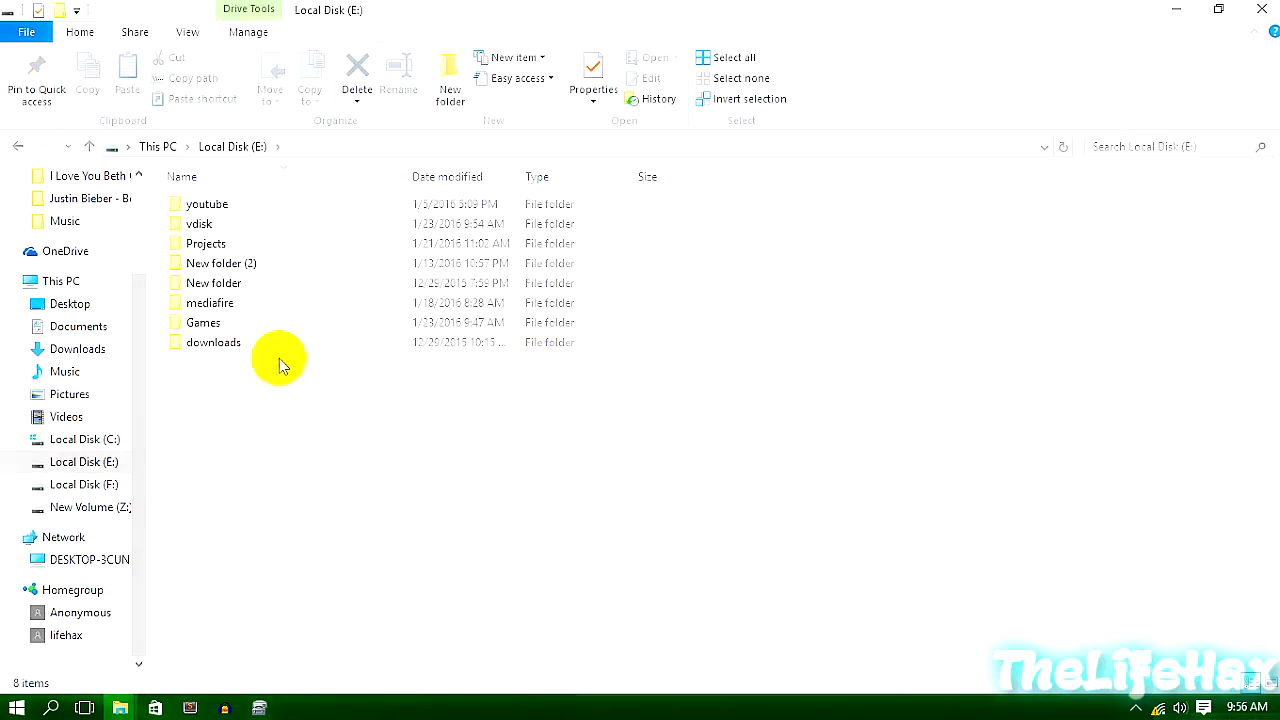
{"action": "mouse_move", "coordinate": [236, 298]}
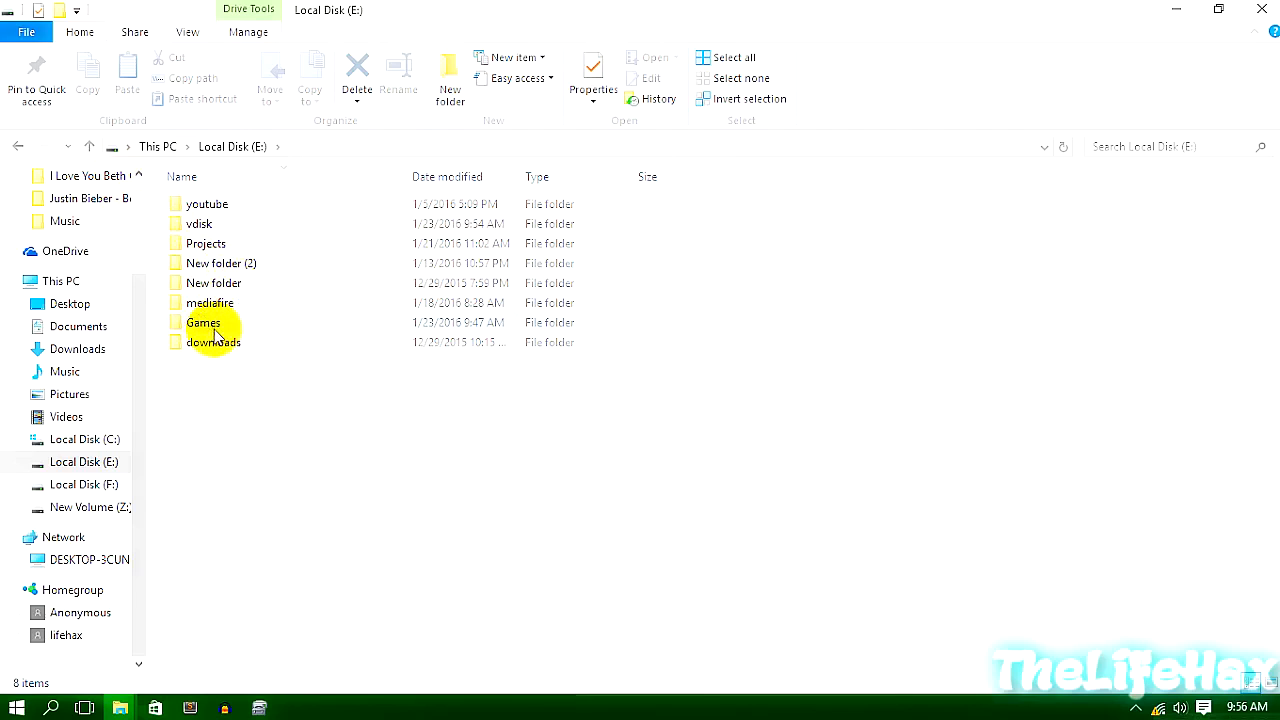
{"action": "right_click", "coordinate": [204, 322]}
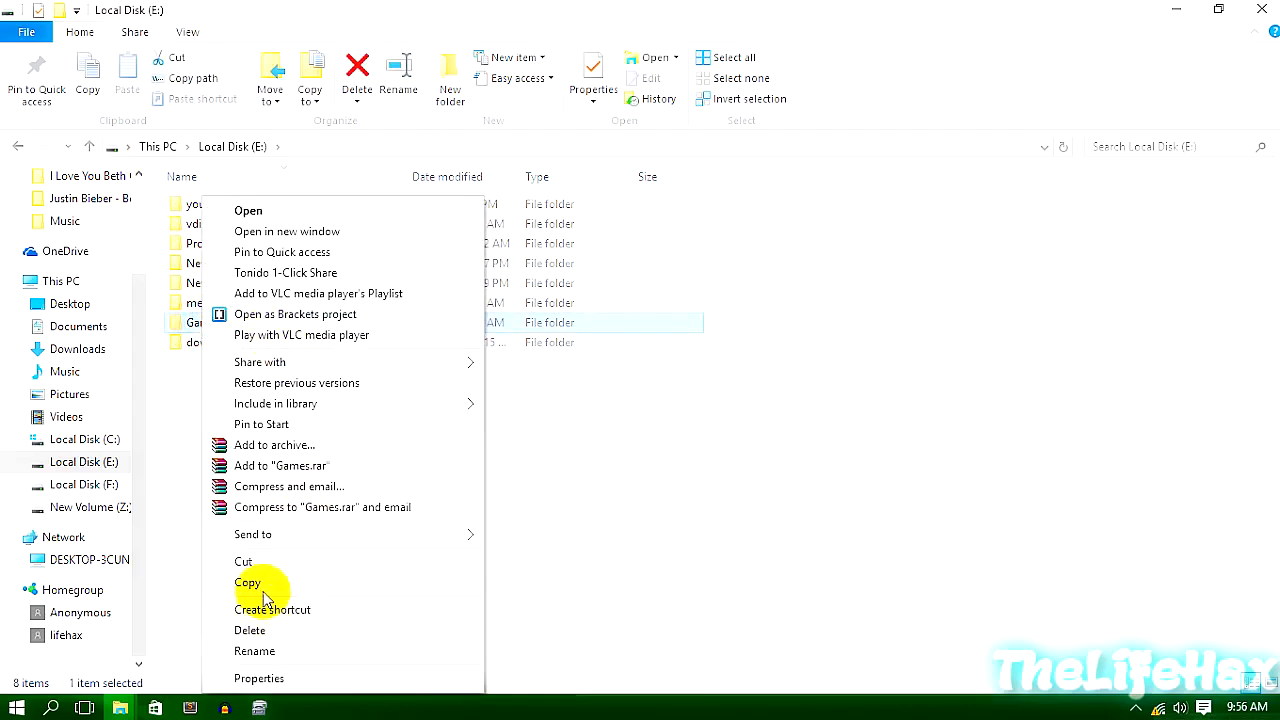
{"action": "left_click", "coordinate": [248, 582]}
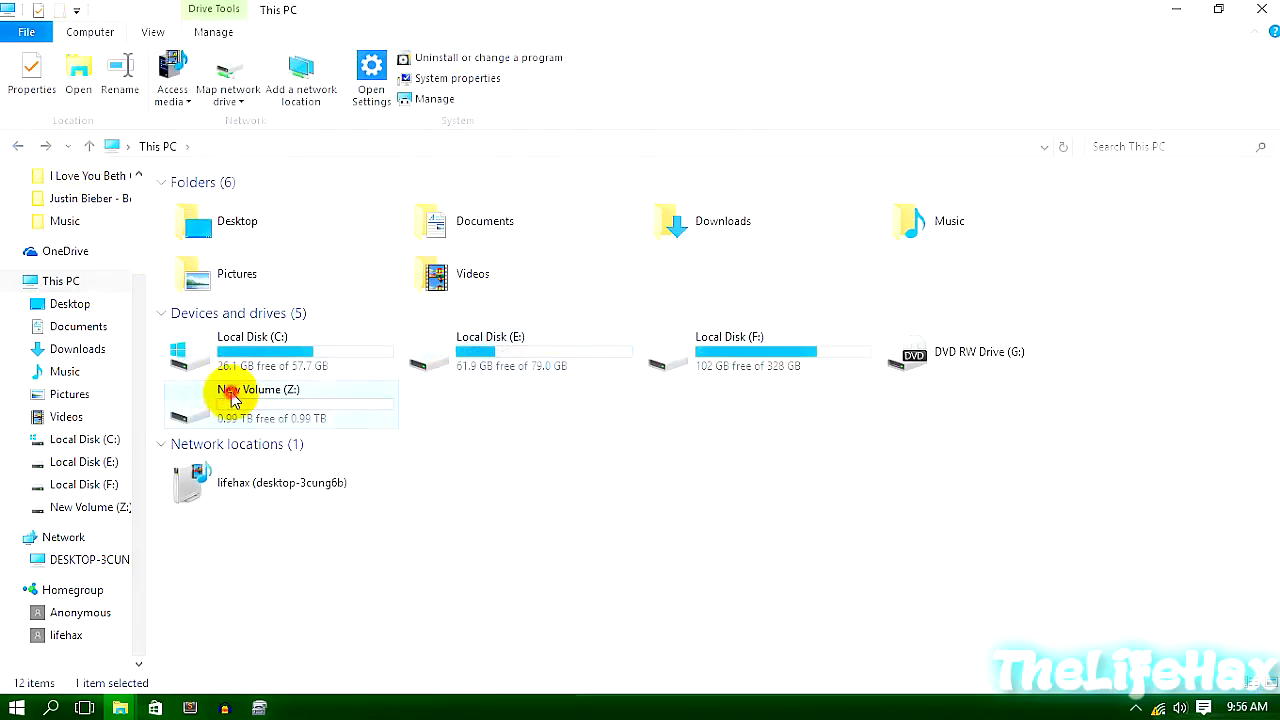
{"action": "double_click", "coordinate": [258, 388]}
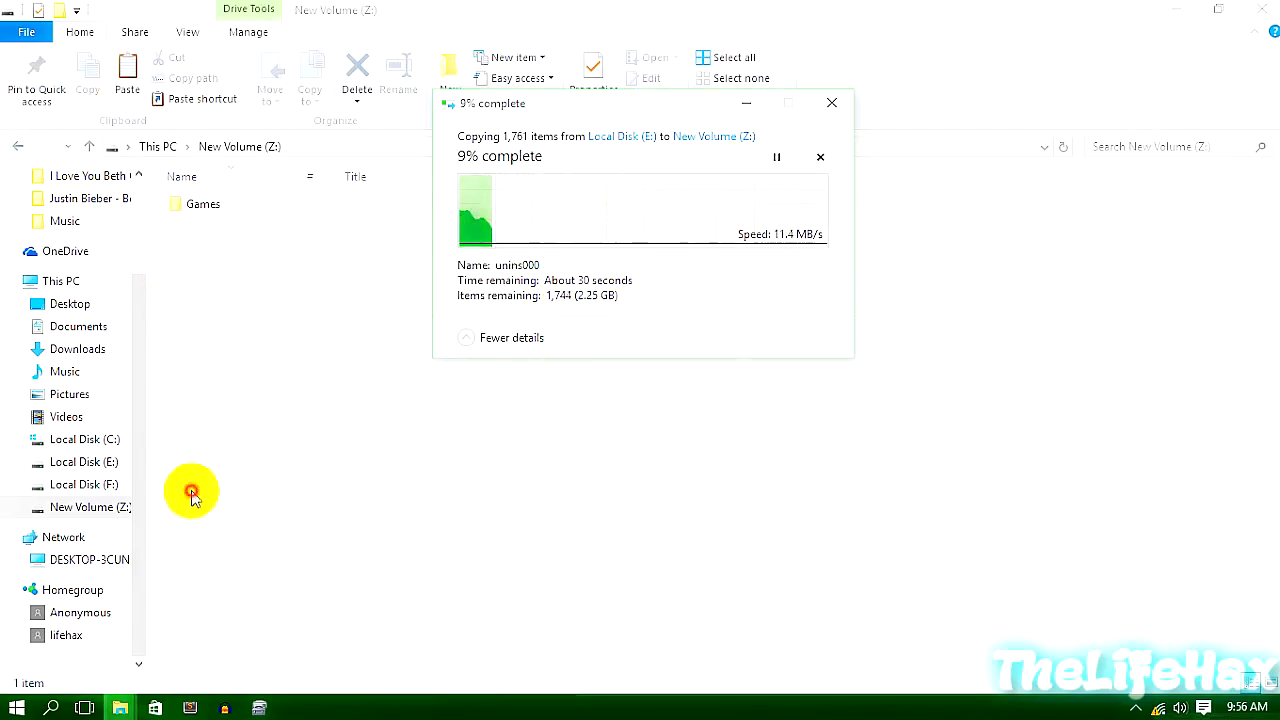
{"action": "left_click", "coordinate": [84, 460]}
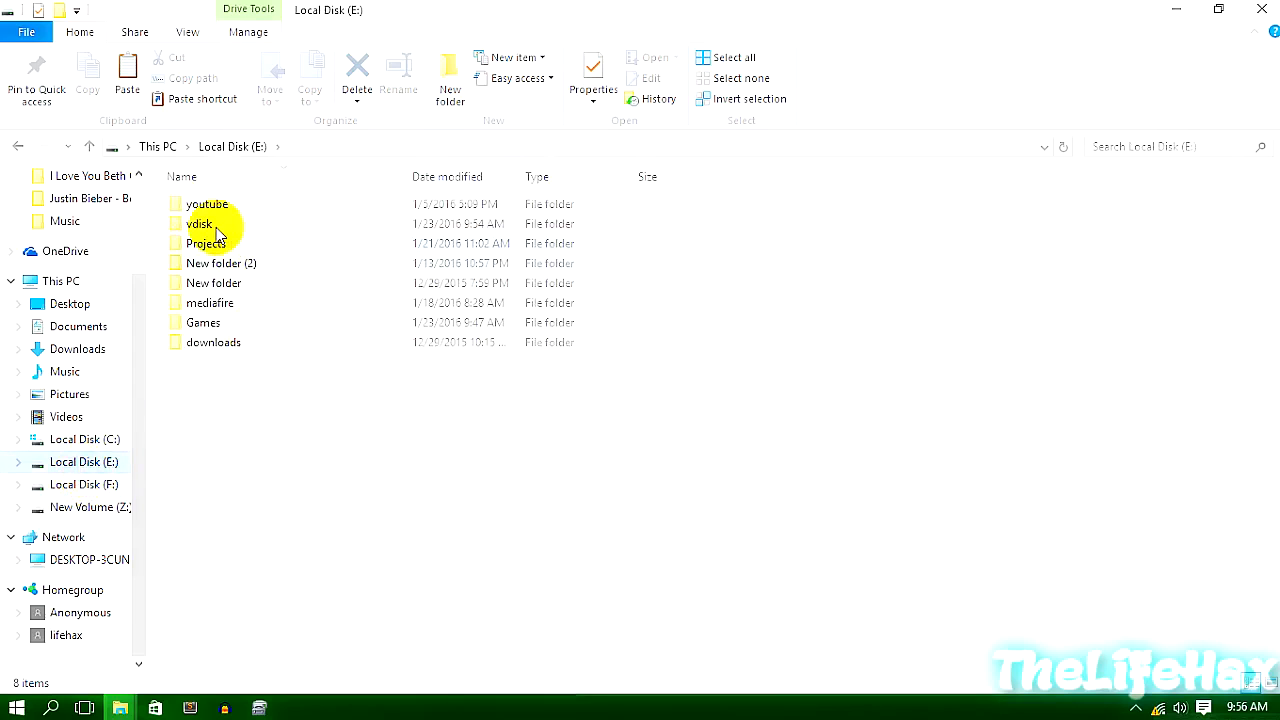
{"action": "mouse_move", "coordinate": [200, 224]}
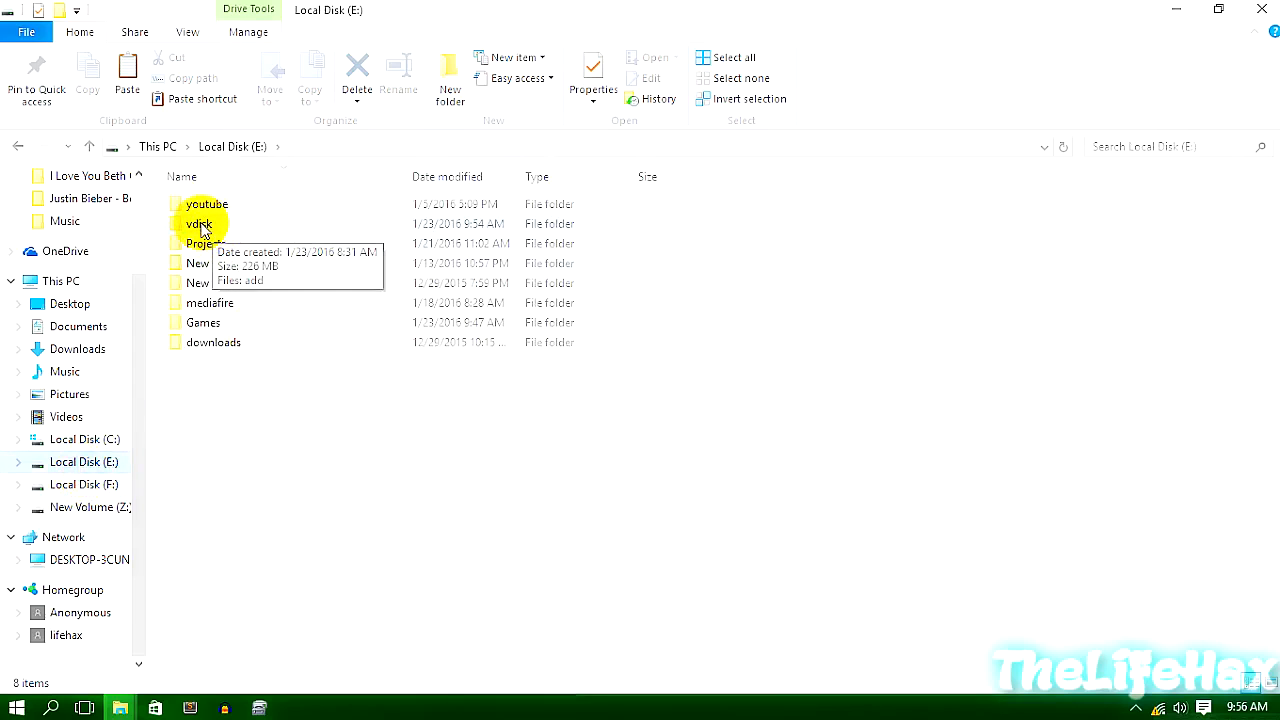
{"action": "double_click", "coordinate": [200, 224]}
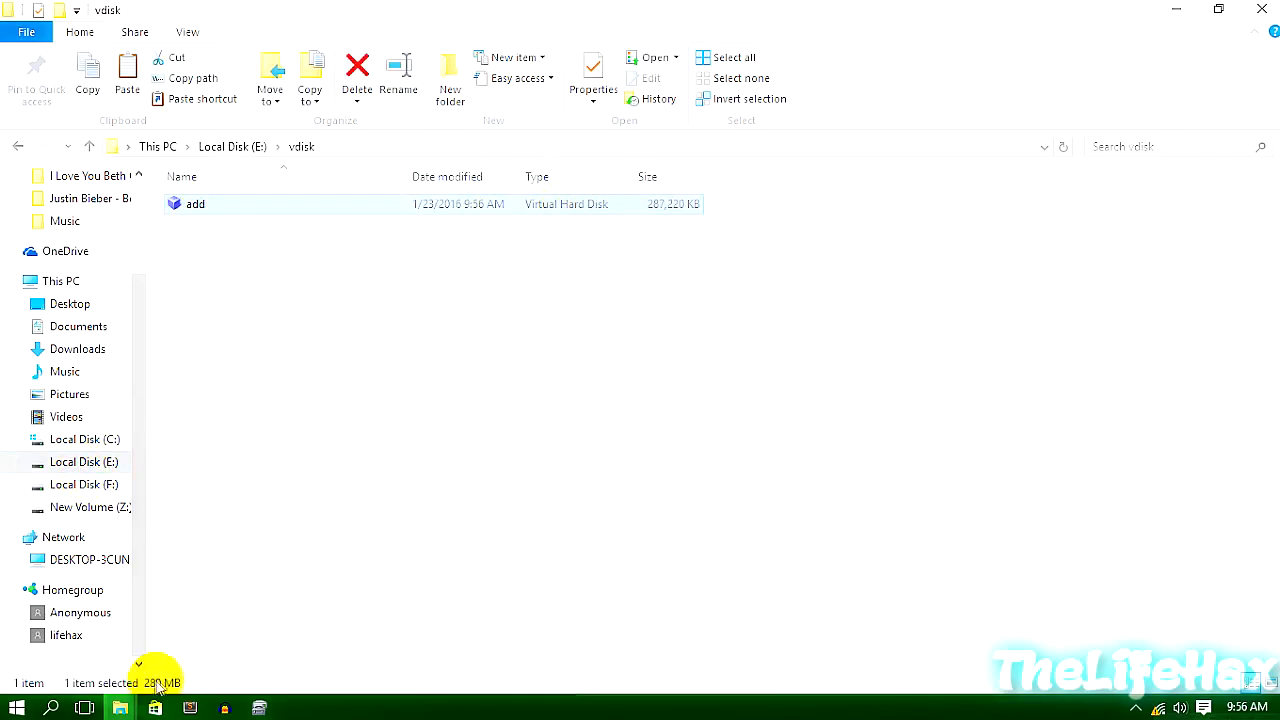
{"action": "mouse_move", "coordinate": [182, 692]}
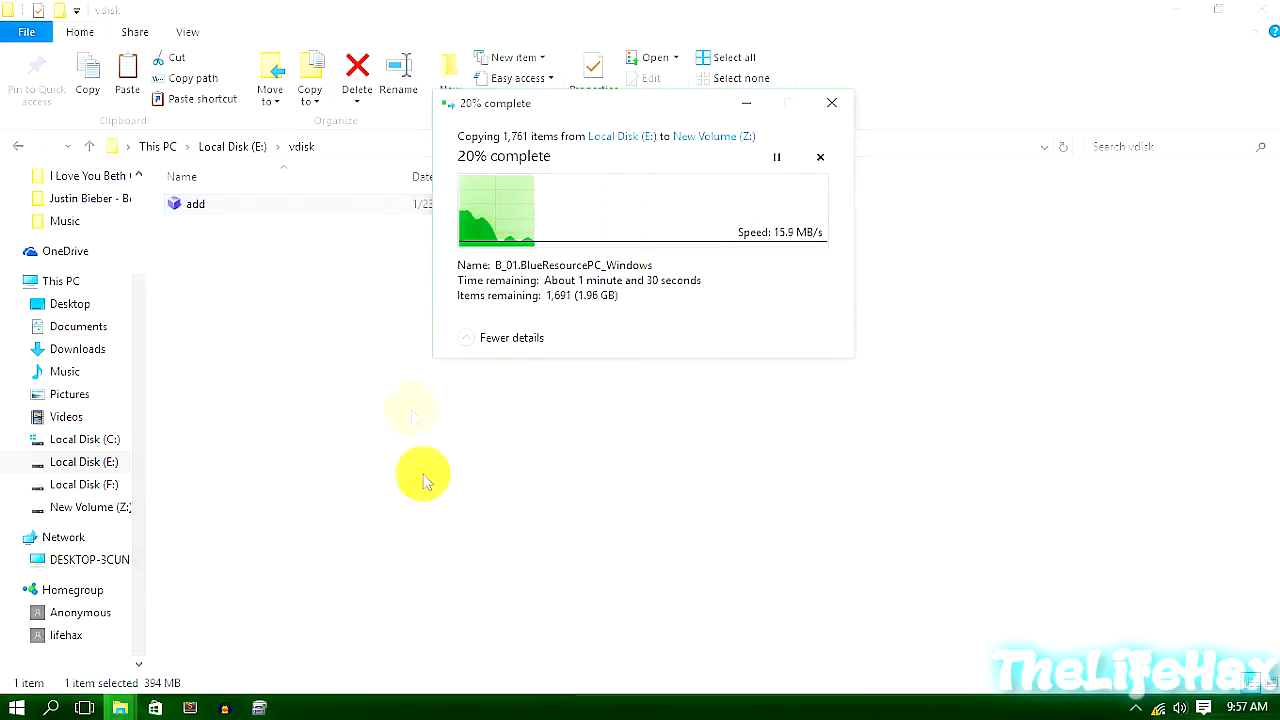
{"action": "left_click", "coordinate": [832, 104]}
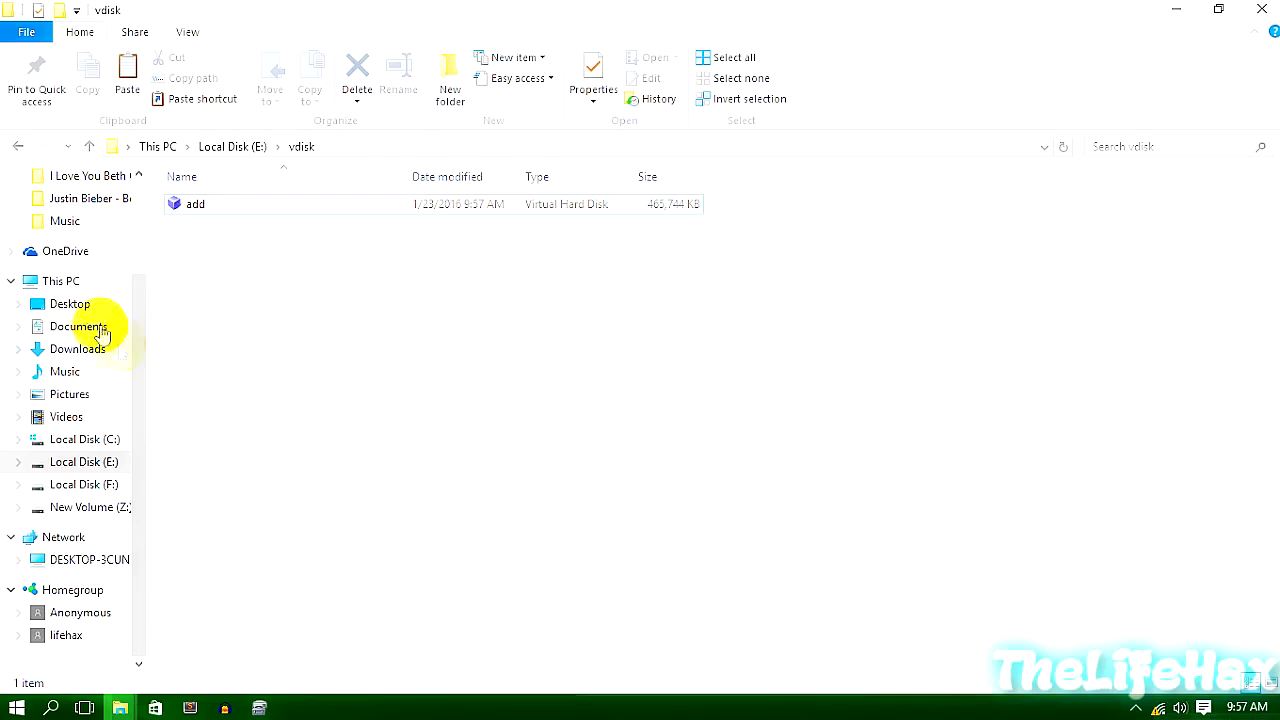
{"action": "left_click", "coordinate": [156, 146]}
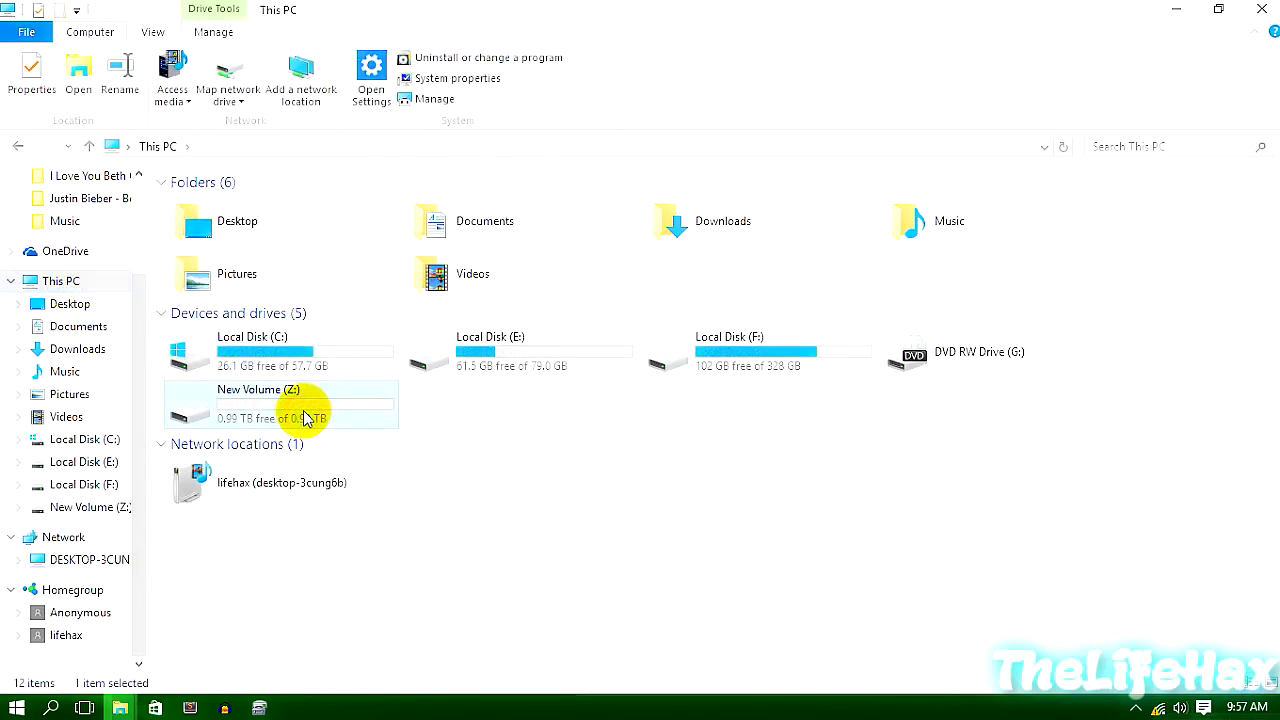
{"action": "left_click", "coordinate": [460, 414]}
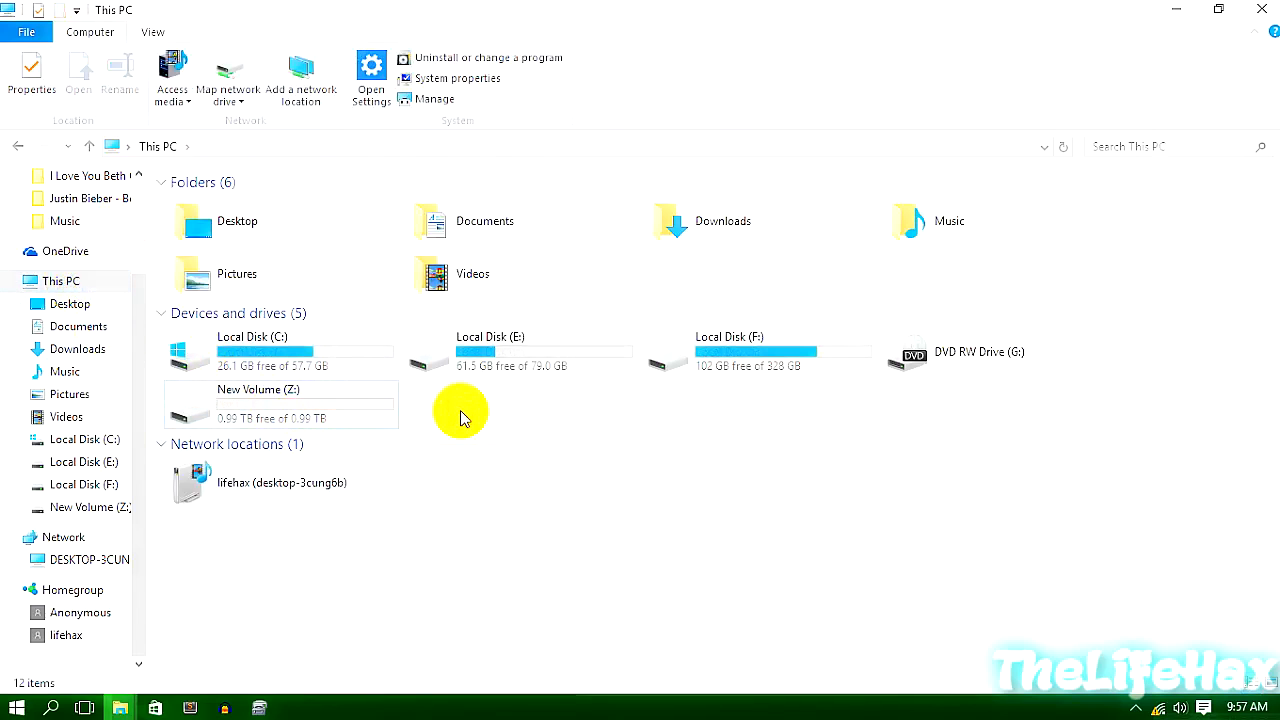
{"action": "mouse_move", "coordinate": [478, 436]}
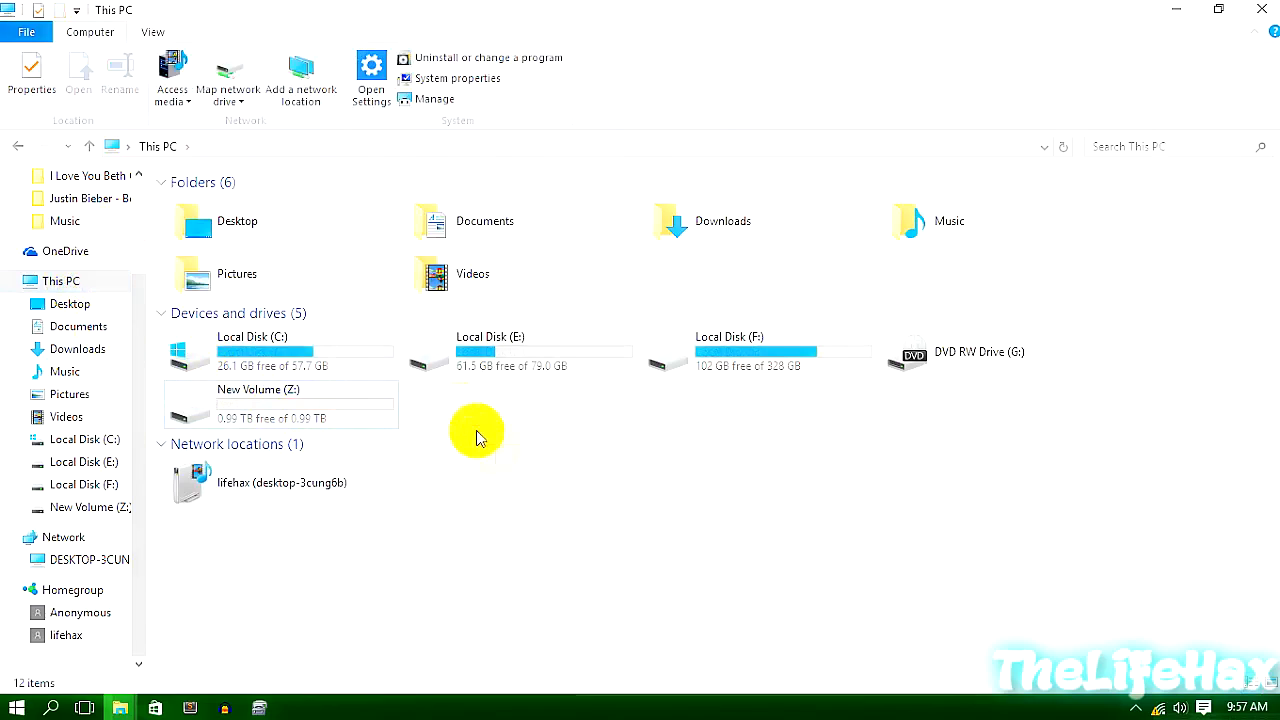
{"action": "mouse_move", "coordinate": [488, 420]}
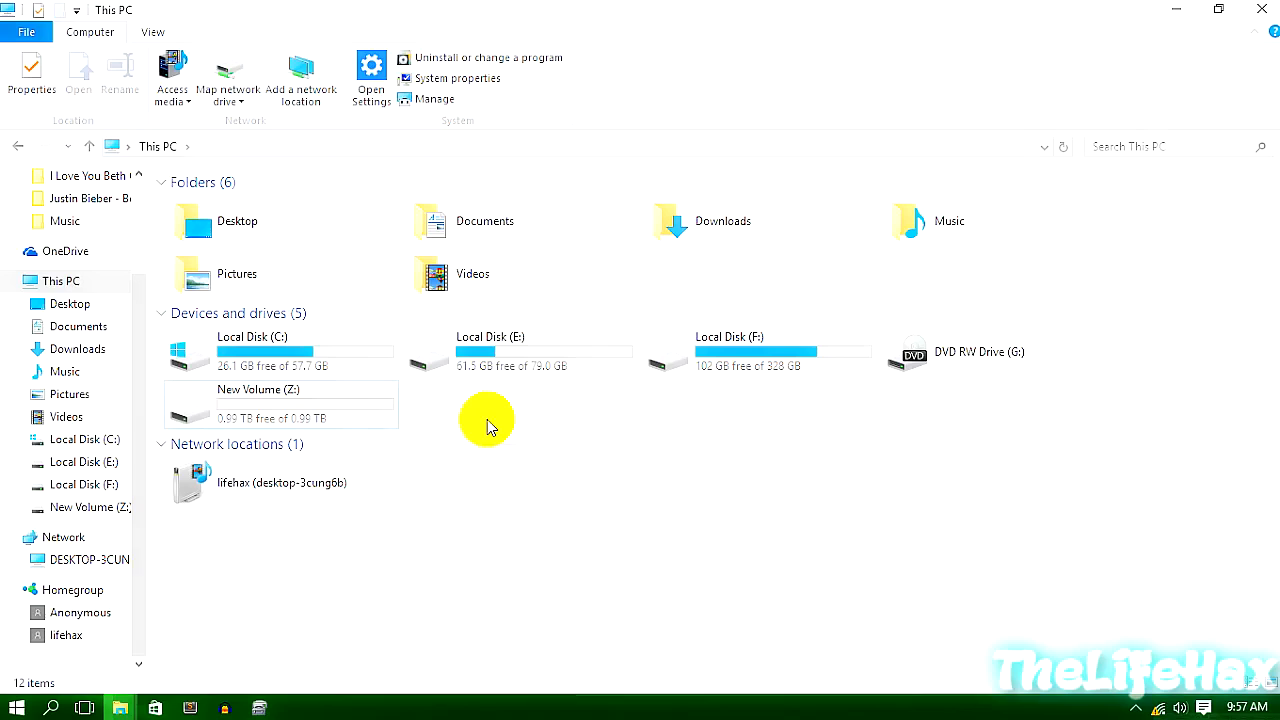
{"action": "mouse_move", "coordinate": [484, 412]}
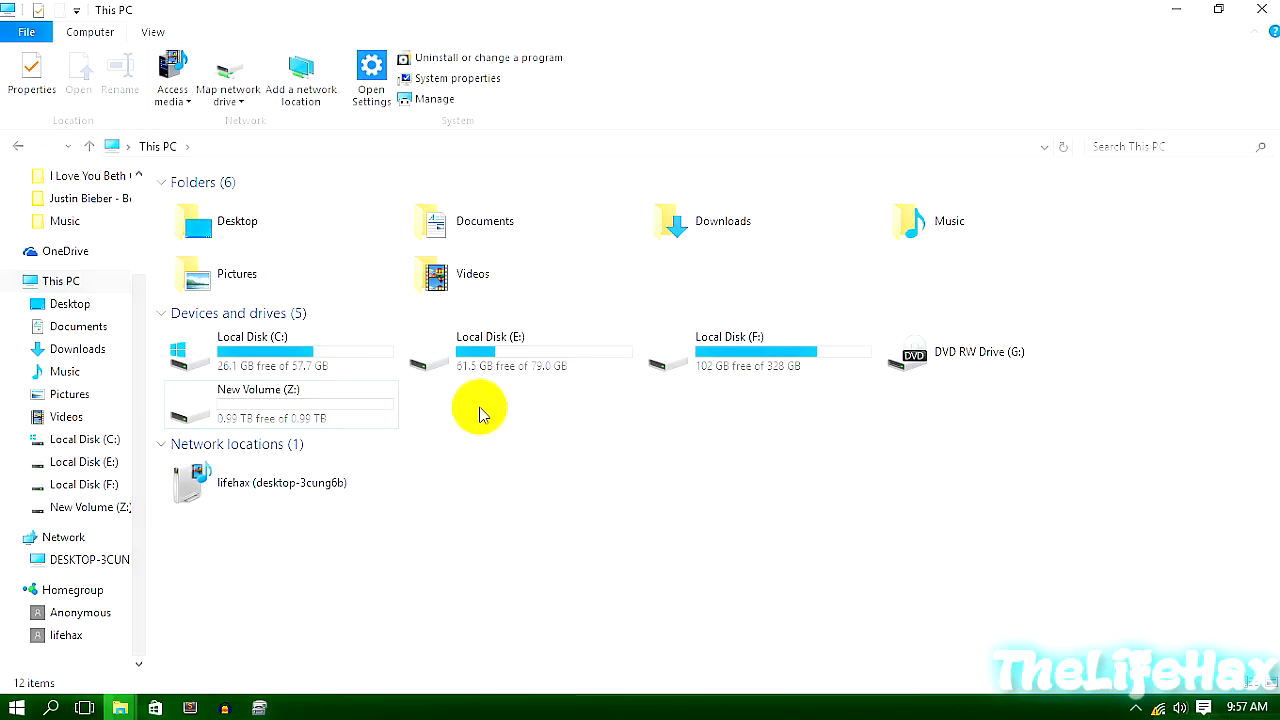
{"action": "mouse_move", "coordinate": [310, 404]}
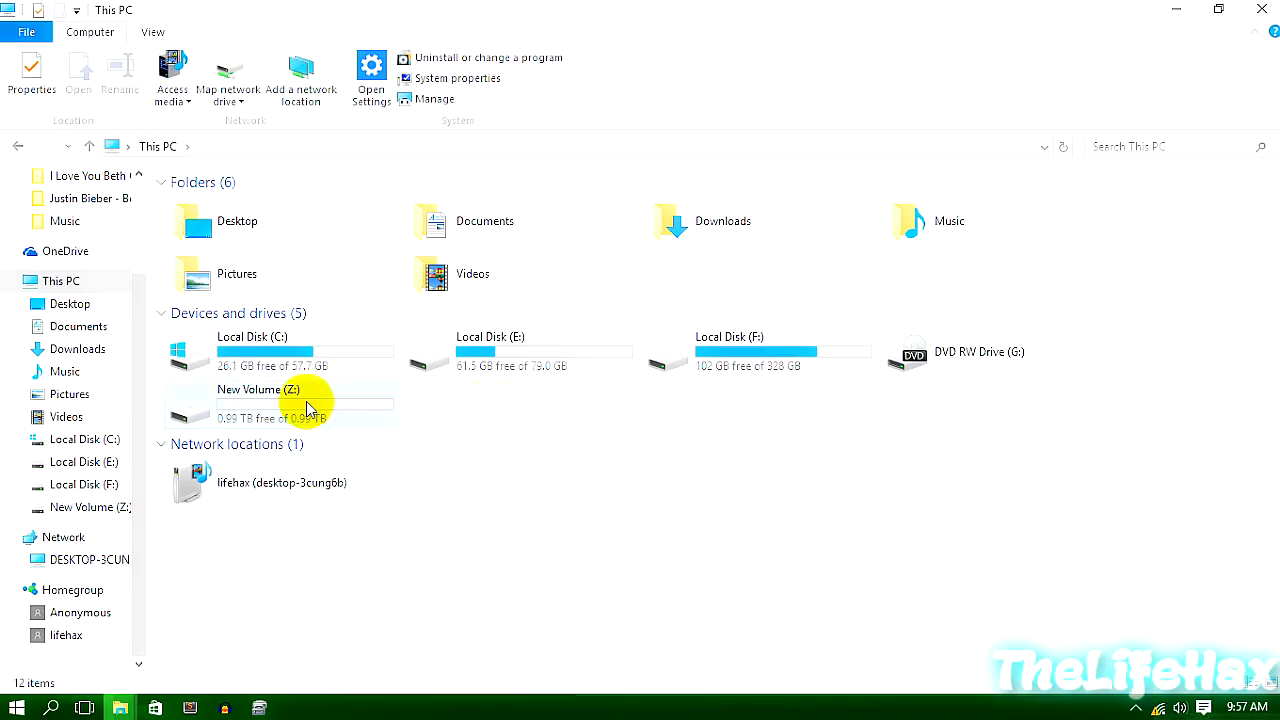
{"action": "mouse_move", "coordinate": [376, 570]}
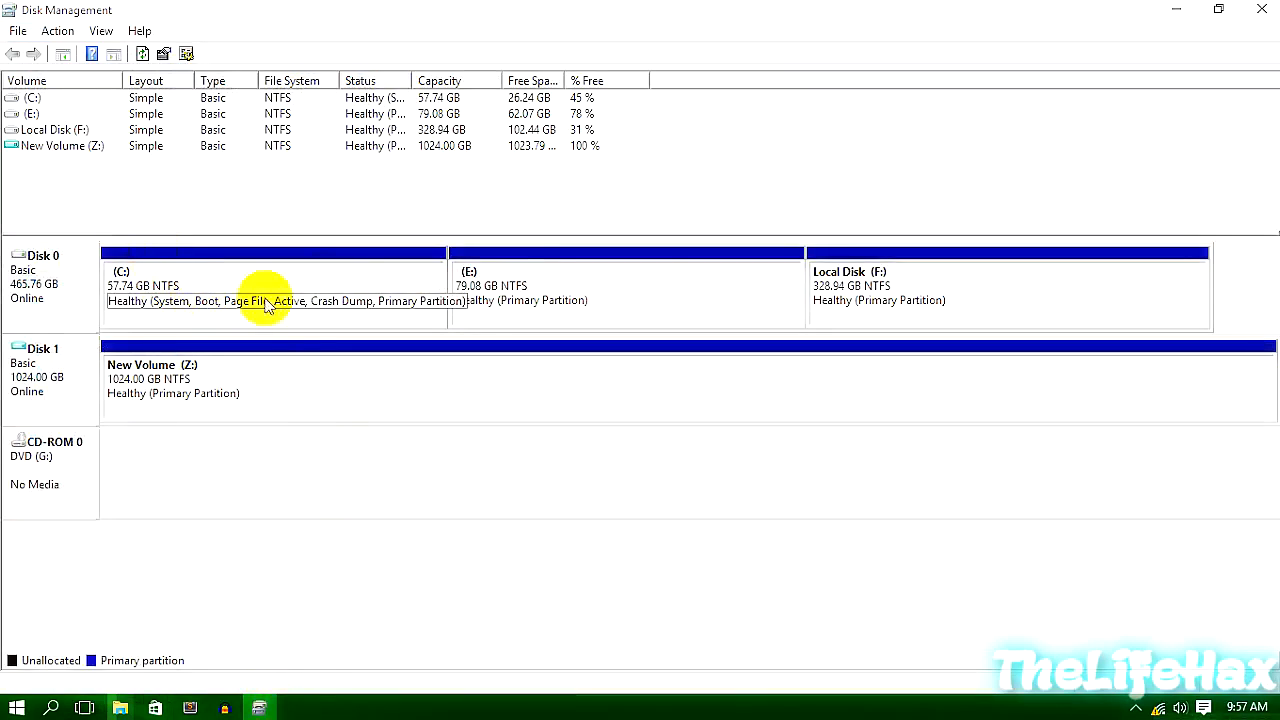
{"action": "mouse_move", "coordinate": [160, 324]}
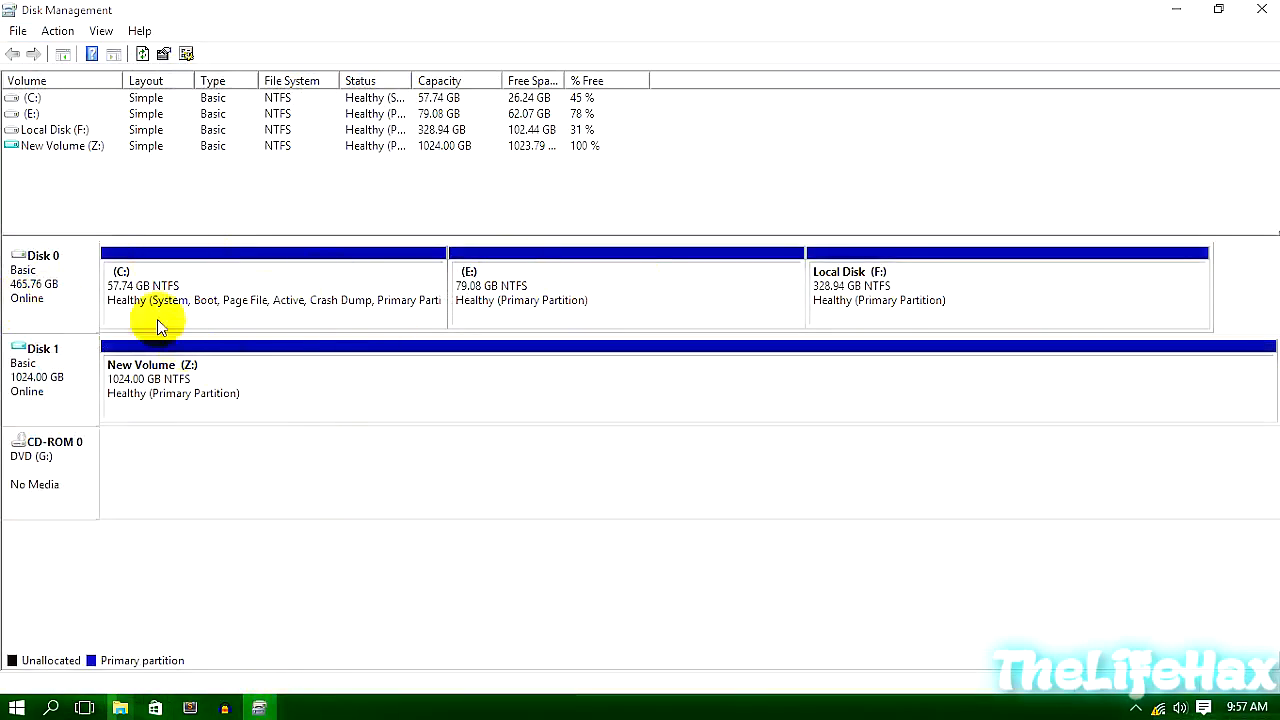
{"action": "mouse_move", "coordinate": [230, 410]}
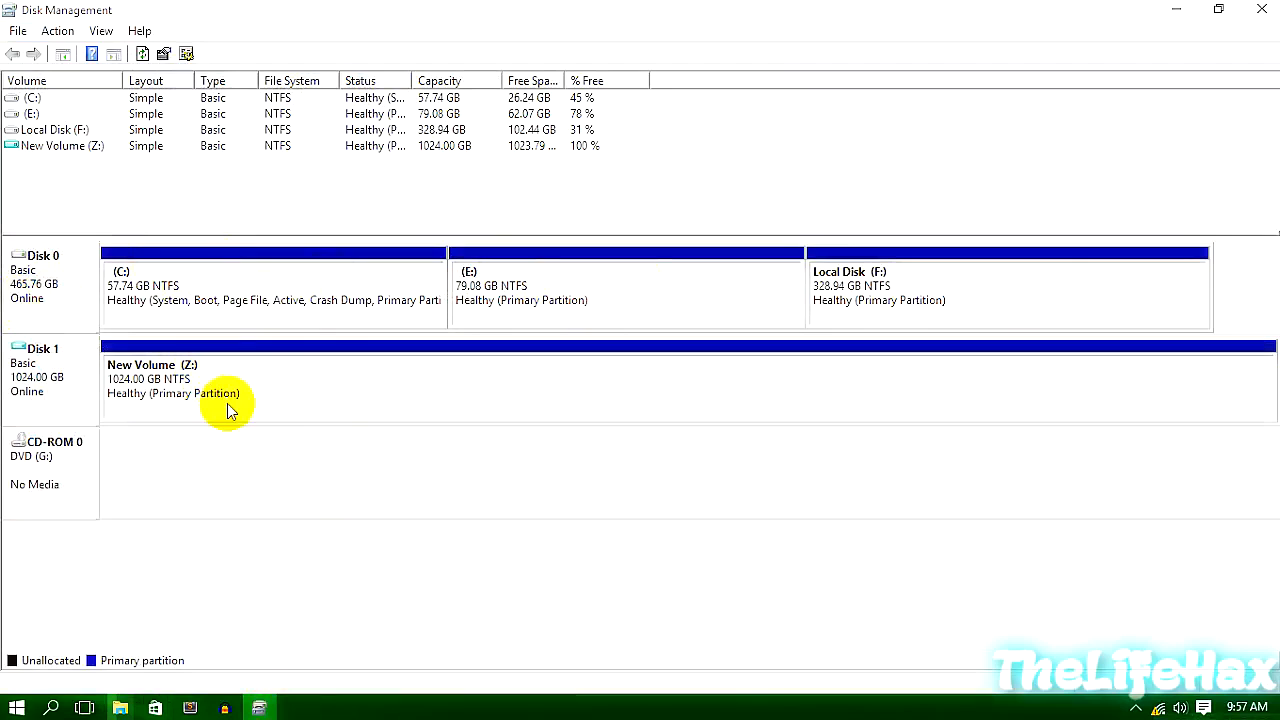
{"action": "mouse_move", "coordinate": [298, 540]}
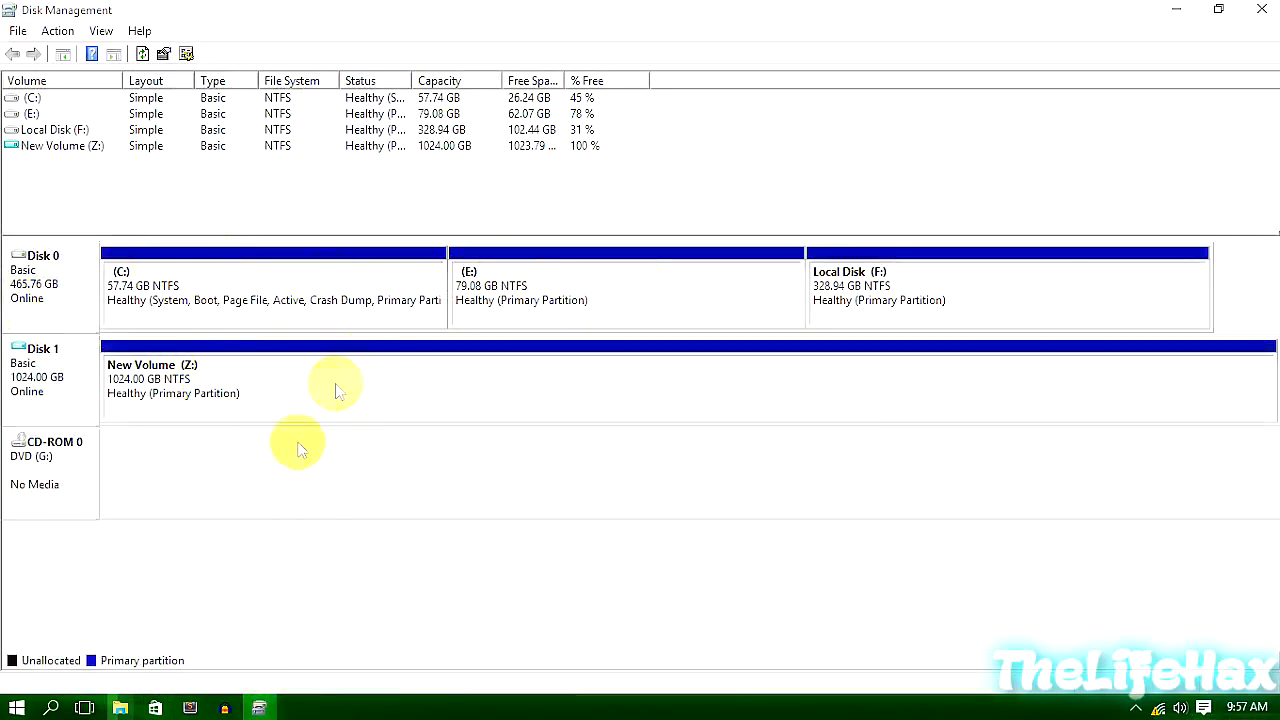
{"action": "mouse_move", "coordinate": [490, 24]}
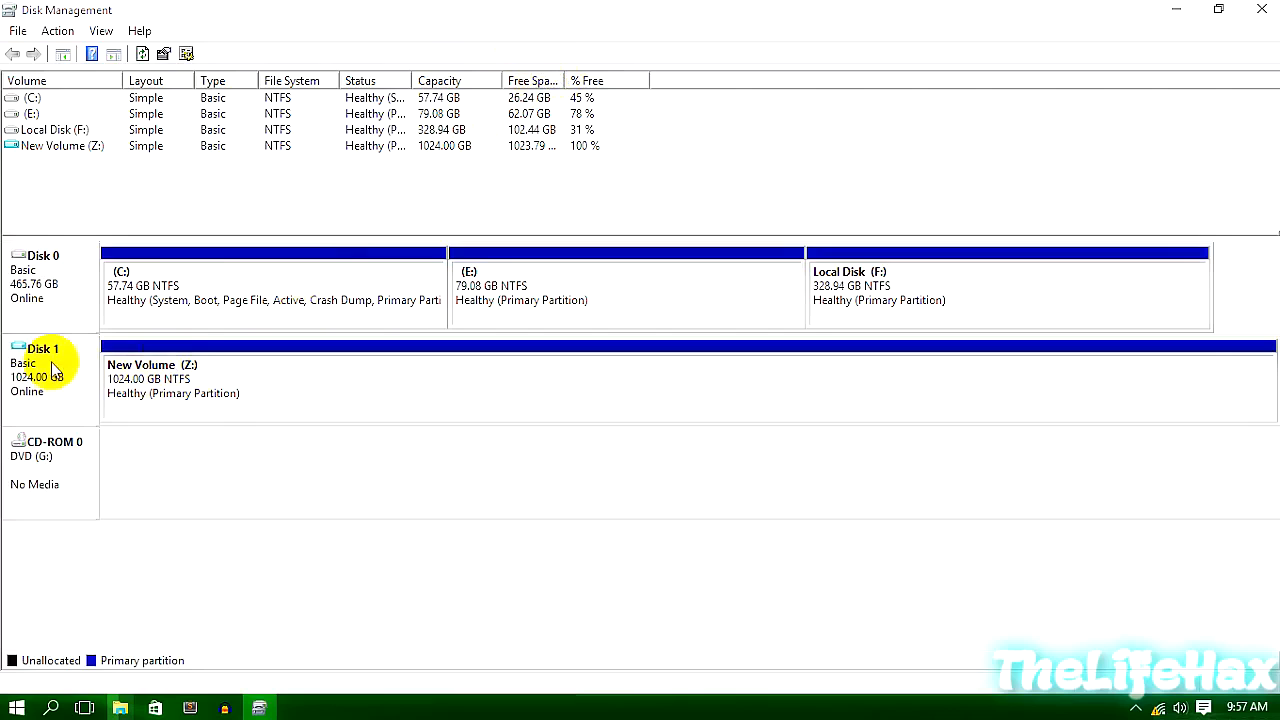
{"action": "mouse_move", "coordinate": [120, 708]}
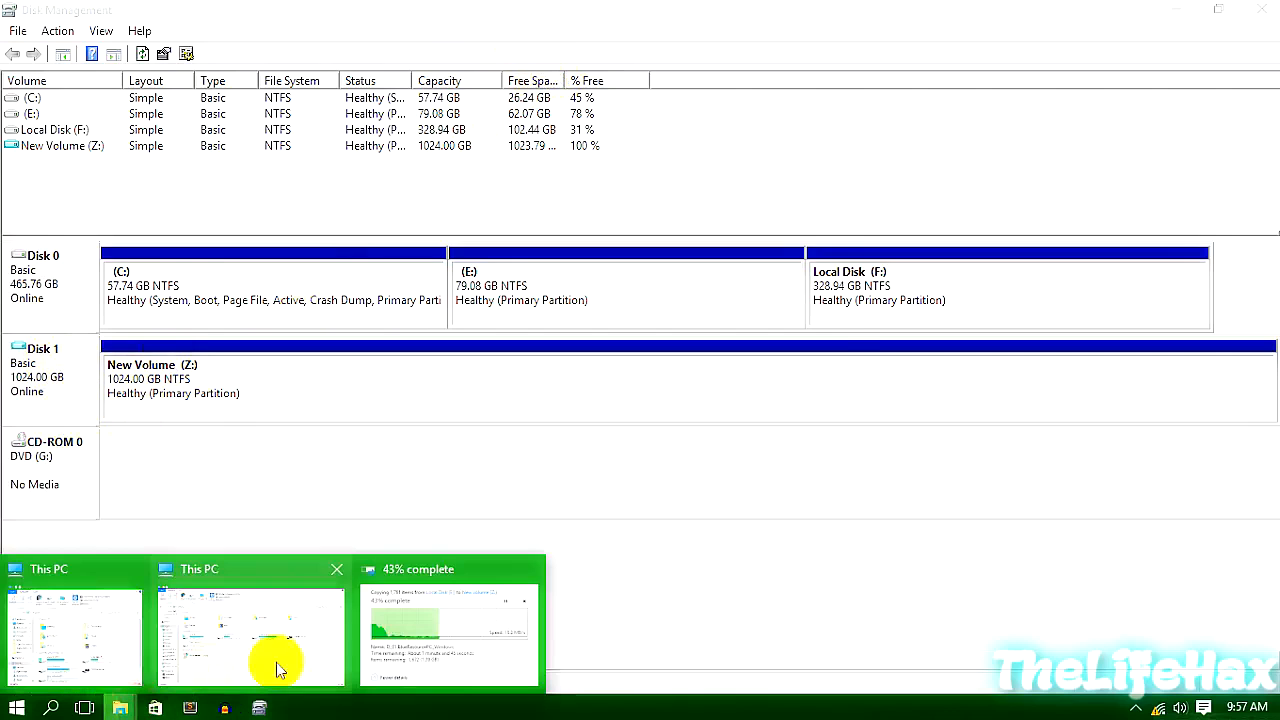
Delete New Volume (Z:), forcing it, leaving Disk 1 fully unallocated
{"action": "left_click", "coordinate": [448, 630]}
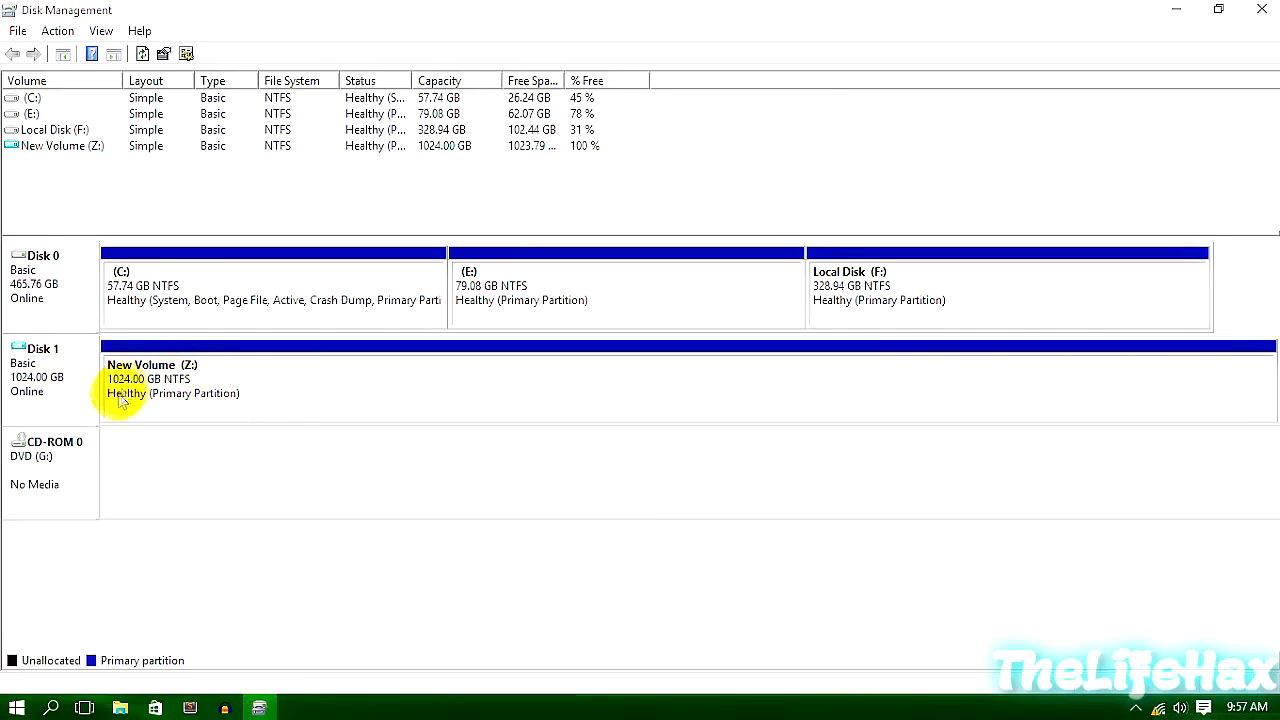
{"action": "right_click", "coordinate": [150, 384]}
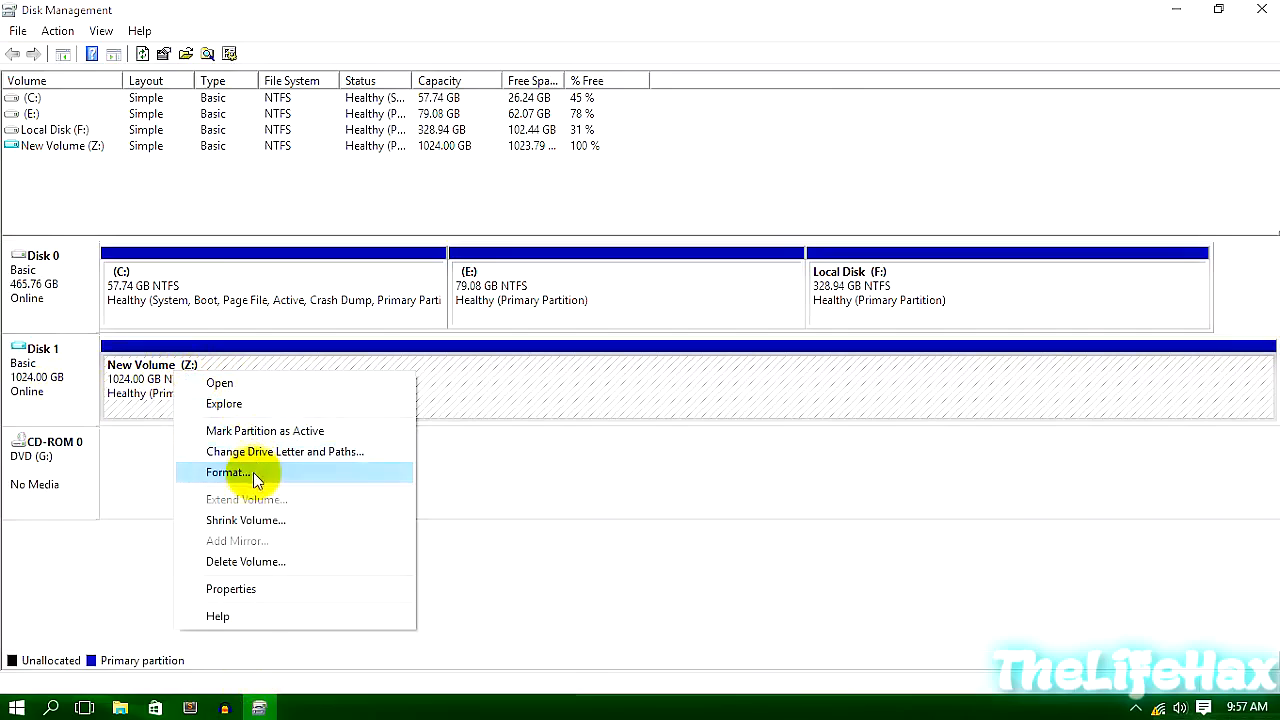
{"action": "left_click", "coordinate": [228, 472]}
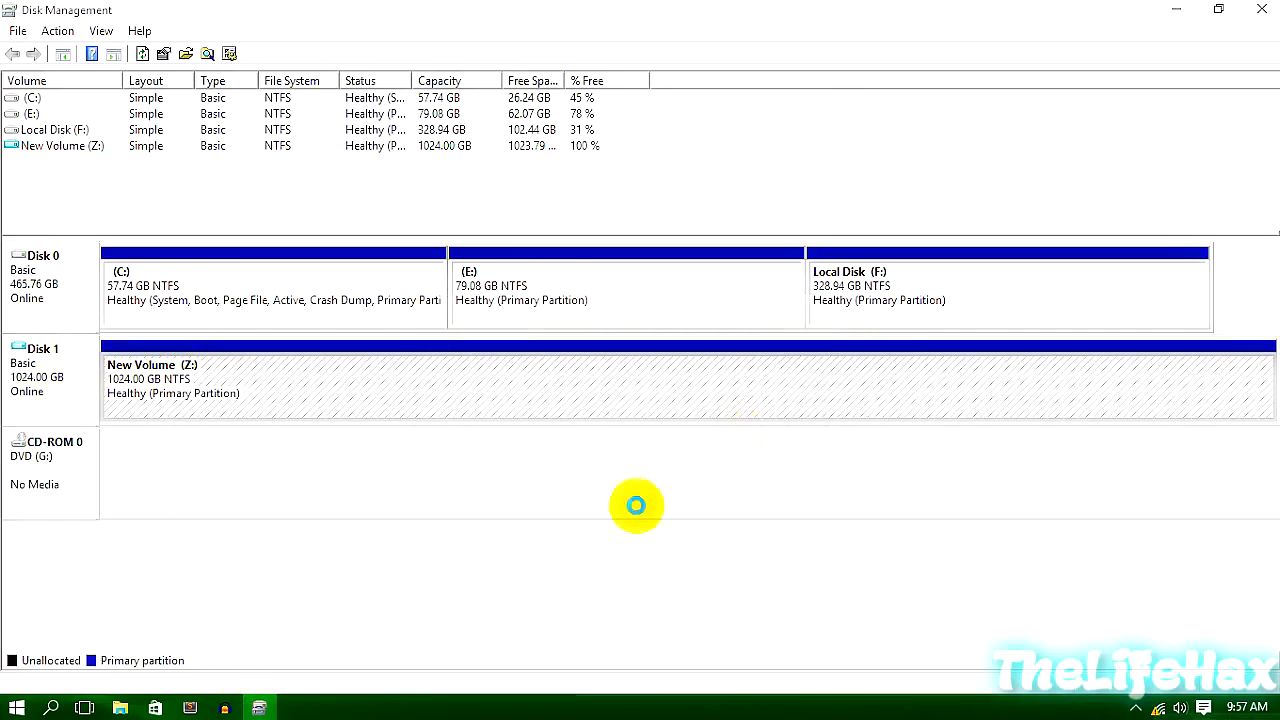
{"action": "mouse_move", "coordinate": [144, 536]}
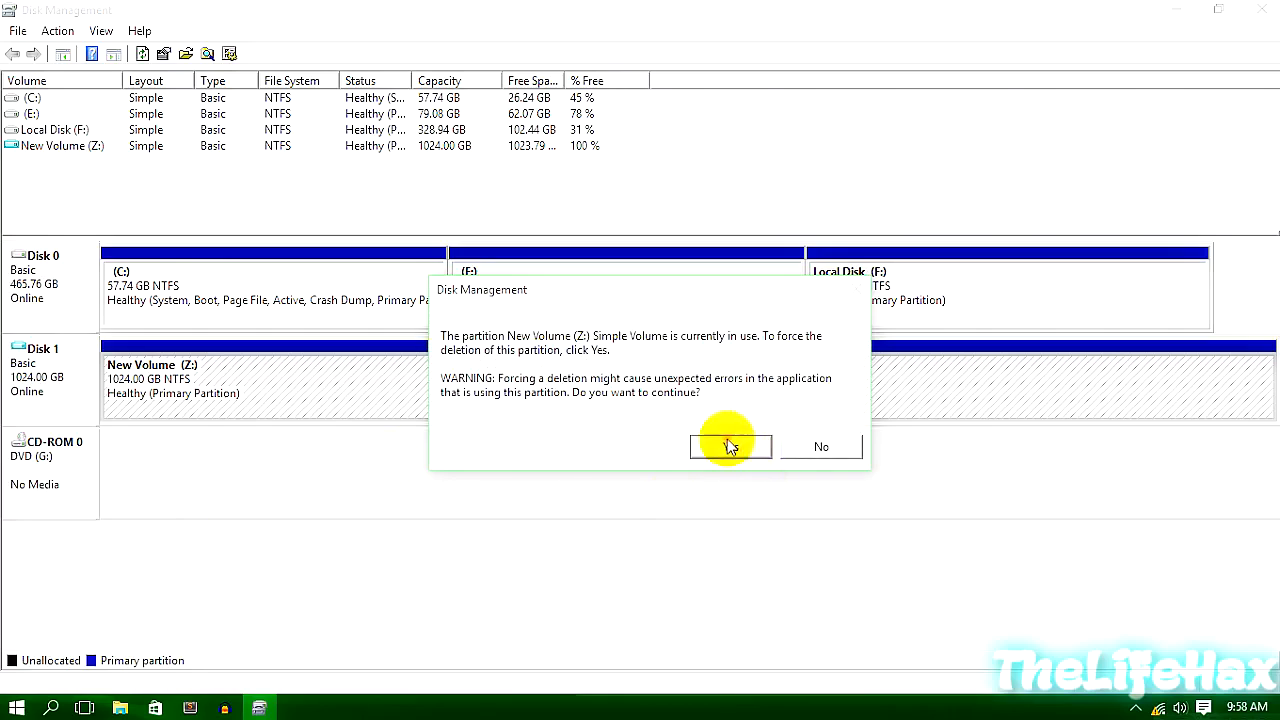
{"action": "left_click", "coordinate": [728, 446]}
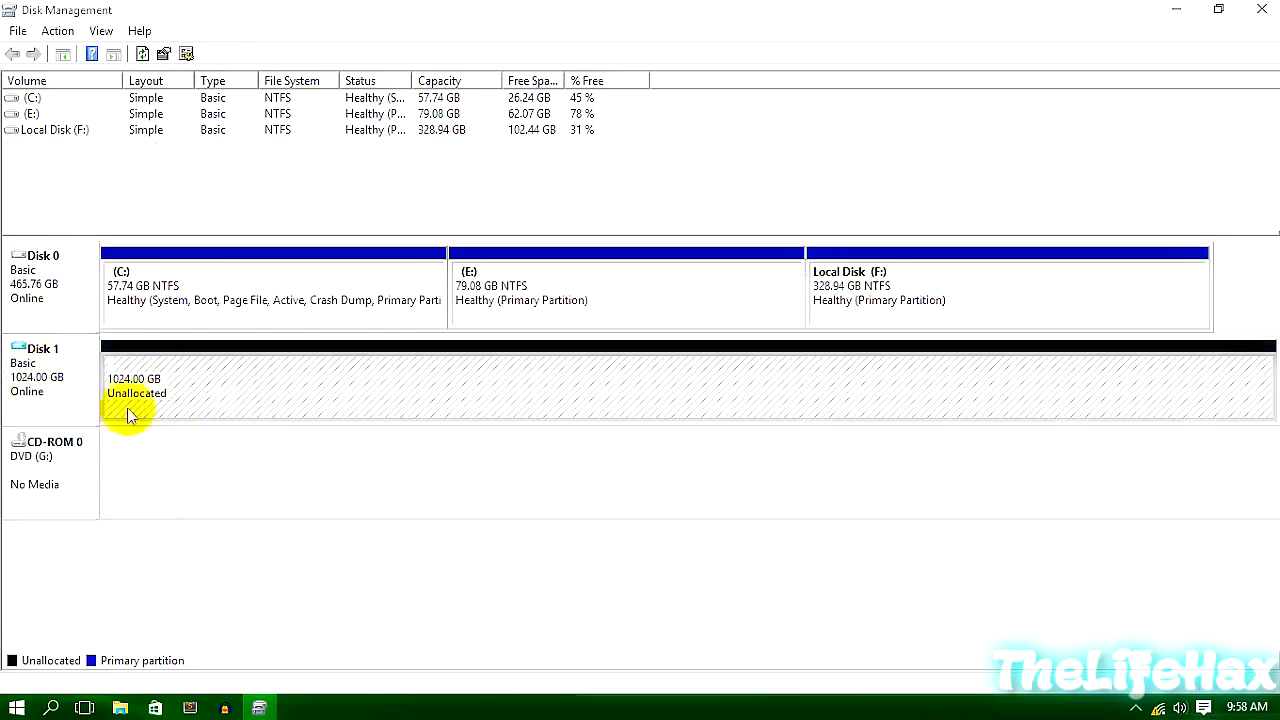
{"action": "mouse_move", "coordinate": [208, 388]}
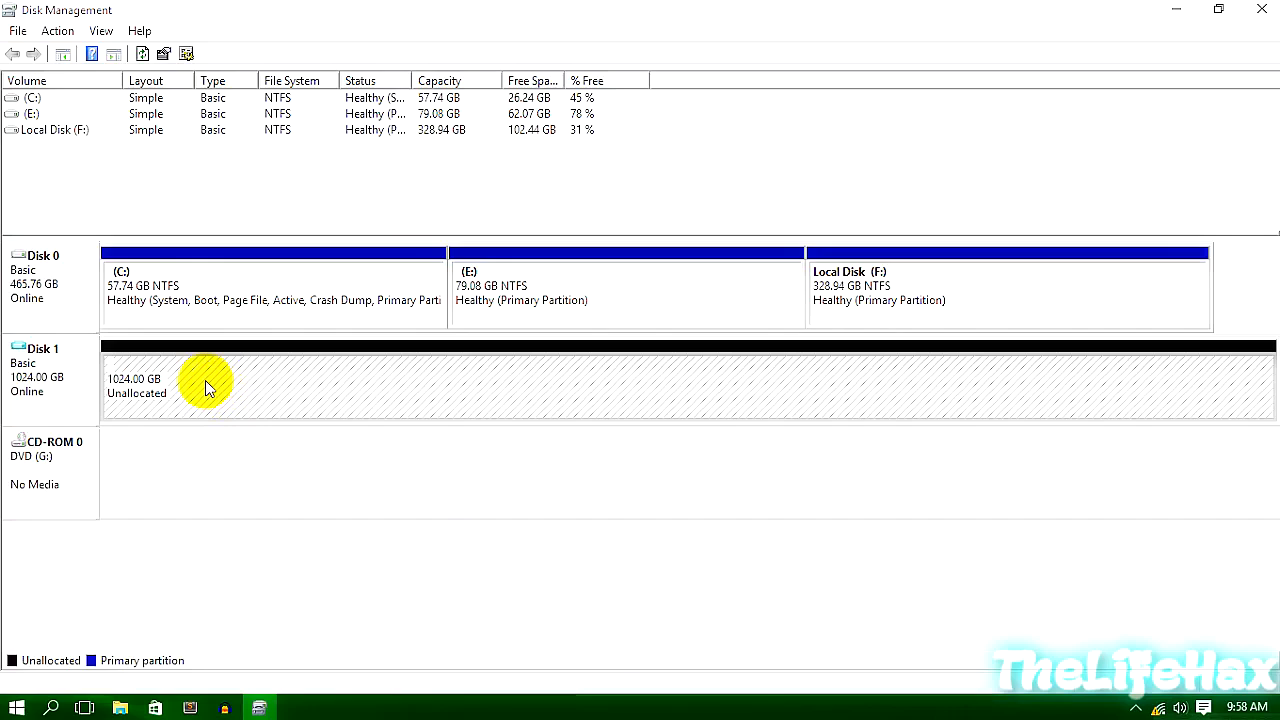
Take the 1 TB virtual Disk 1 offline, then detach its VHD and confirm
{"action": "right_click", "coordinate": [44, 376]}
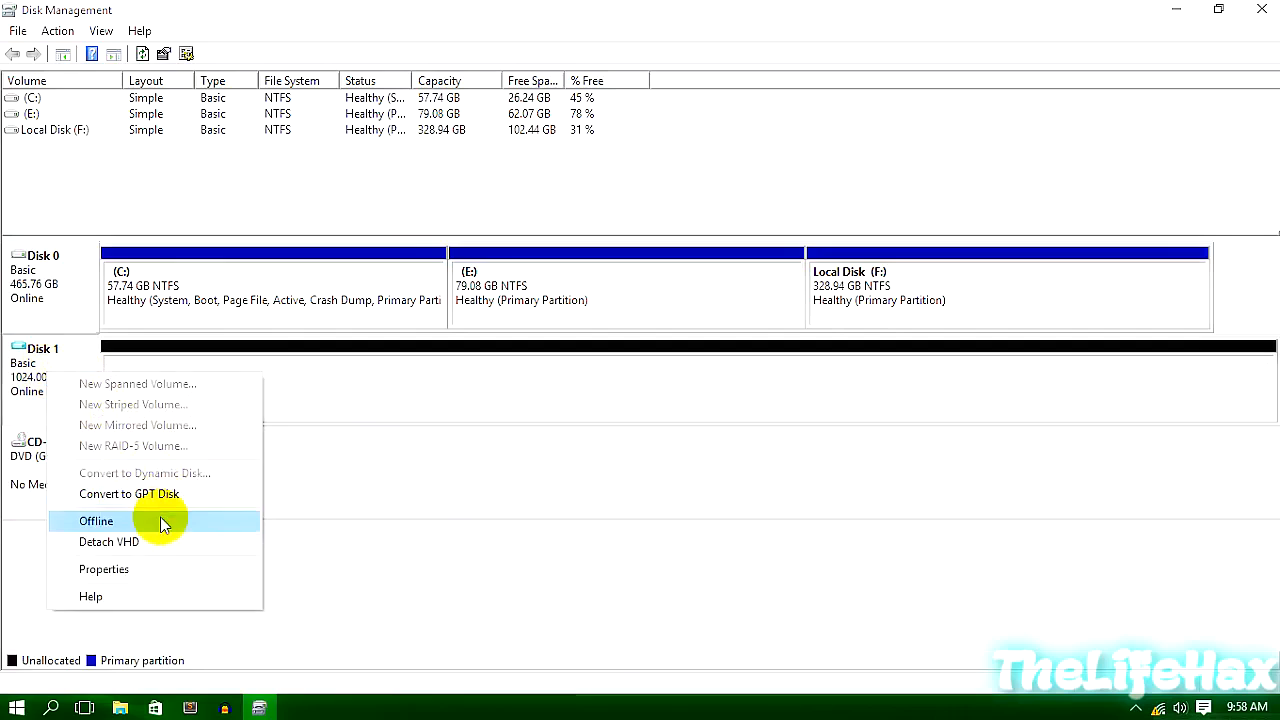
{"action": "left_click", "coordinate": [96, 520]}
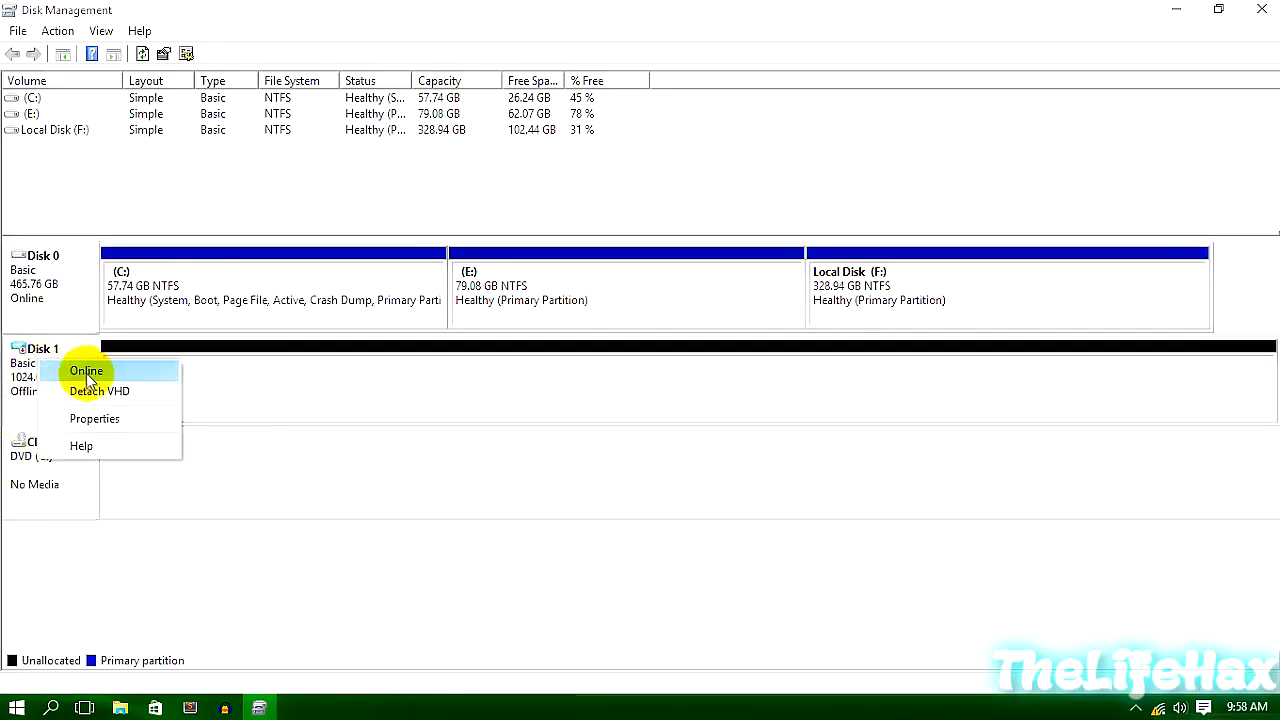
{"action": "mouse_move", "coordinate": [100, 390]}
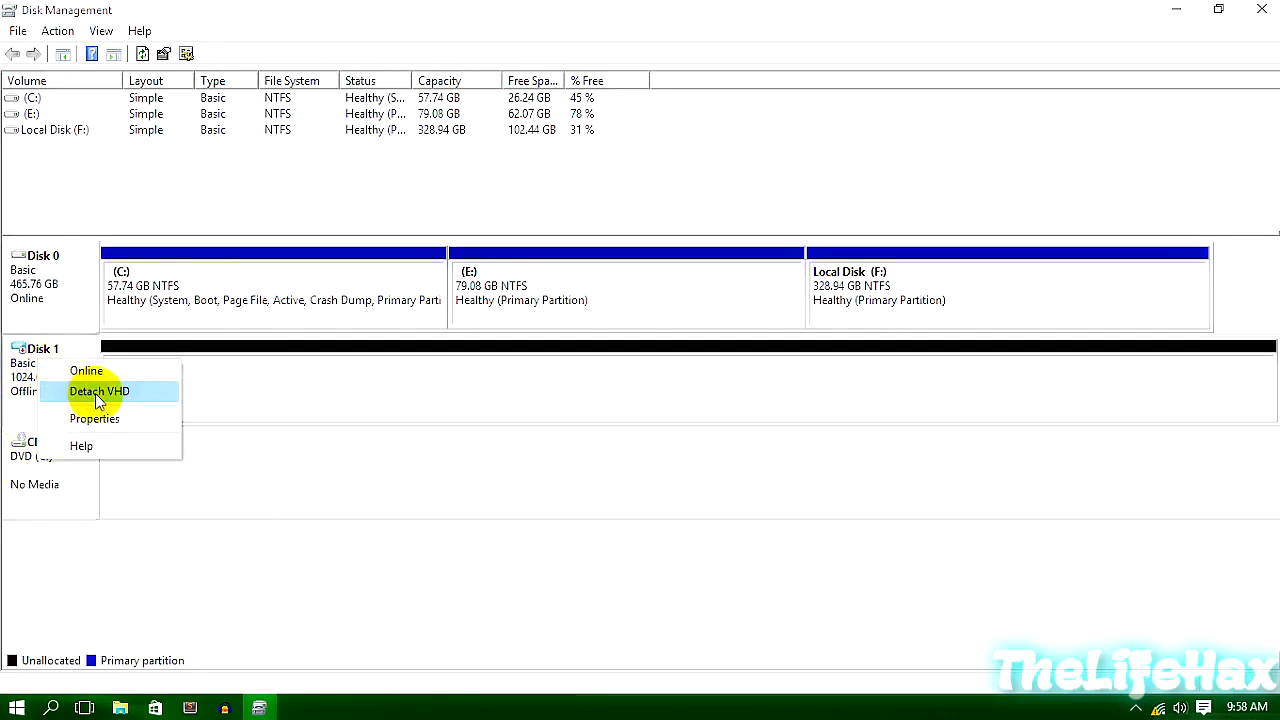
{"action": "left_click", "coordinate": [100, 390]}
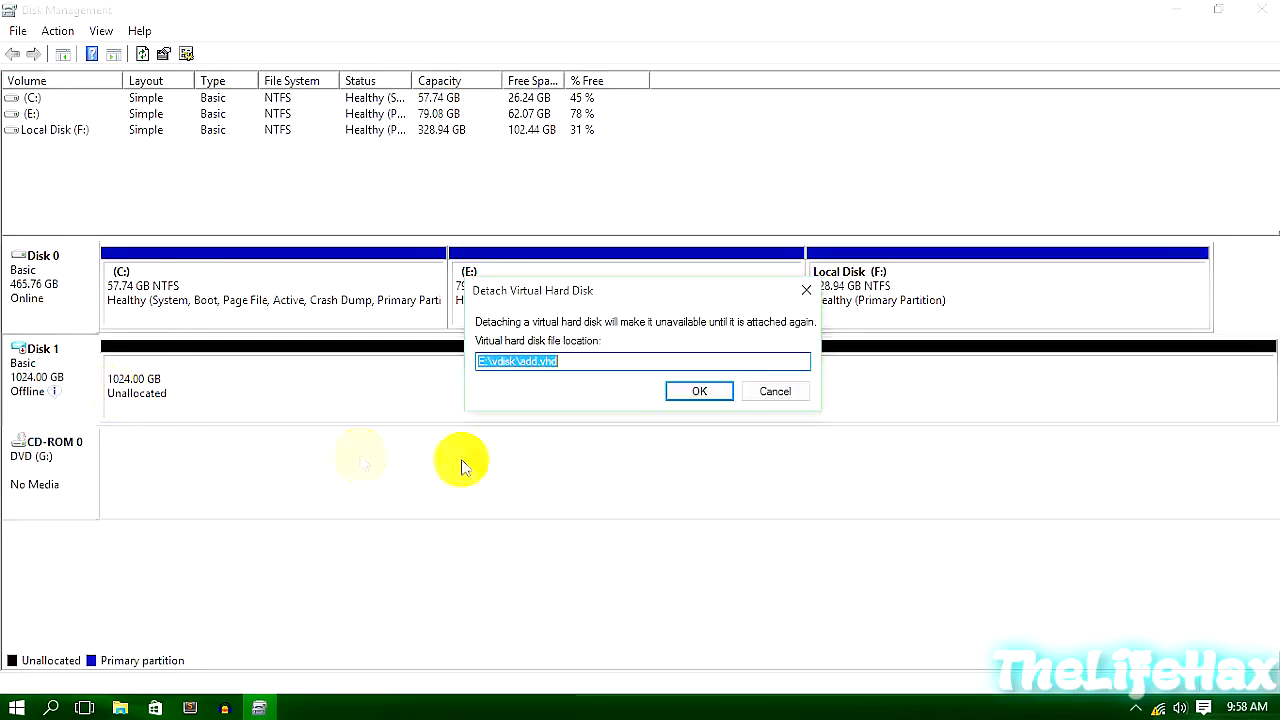
{"action": "left_click", "coordinate": [700, 390]}
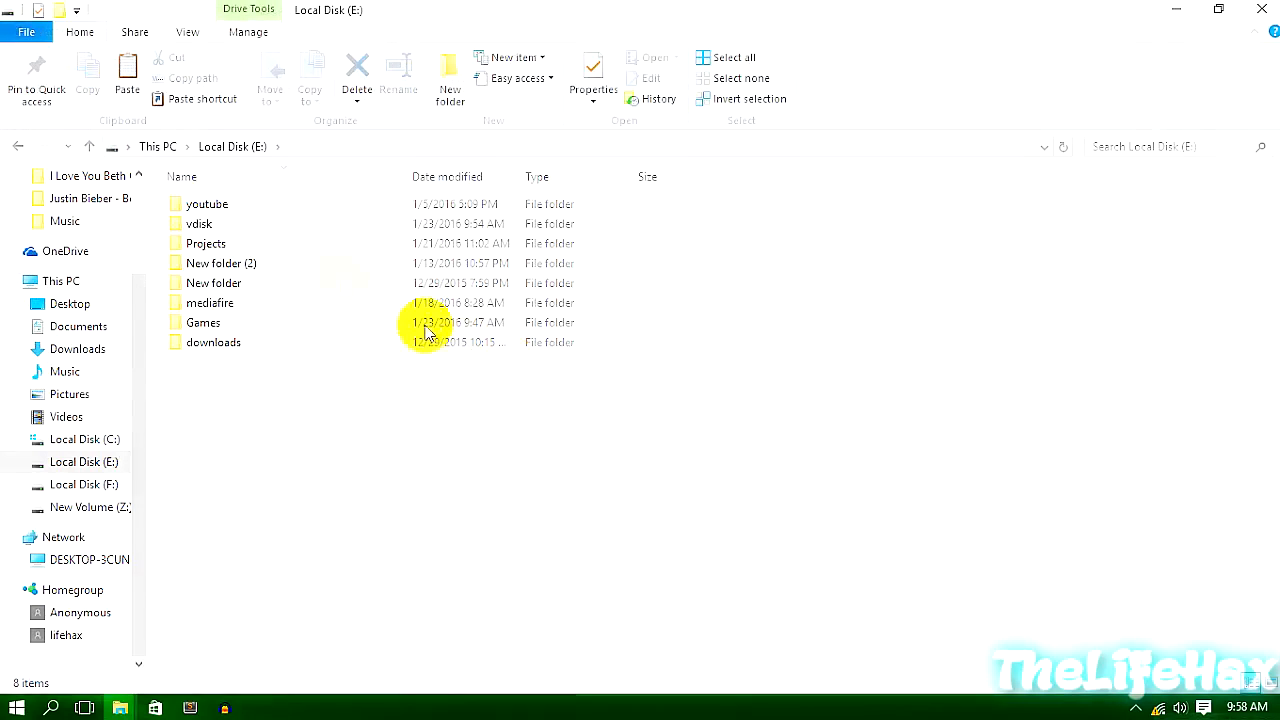
Permanently delete the leftover virtual hard disk file from drive E: and confirm
{"action": "double_click", "coordinate": [200, 224]}
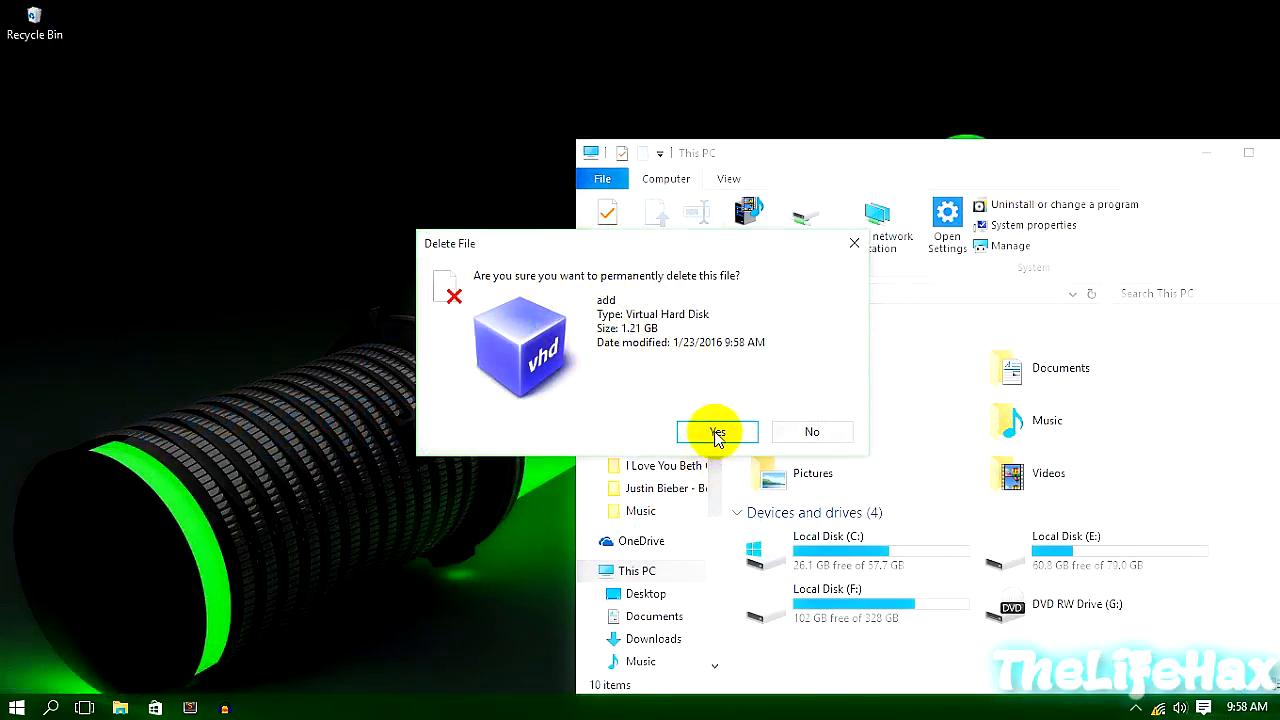
{"action": "left_click", "coordinate": [716, 432]}
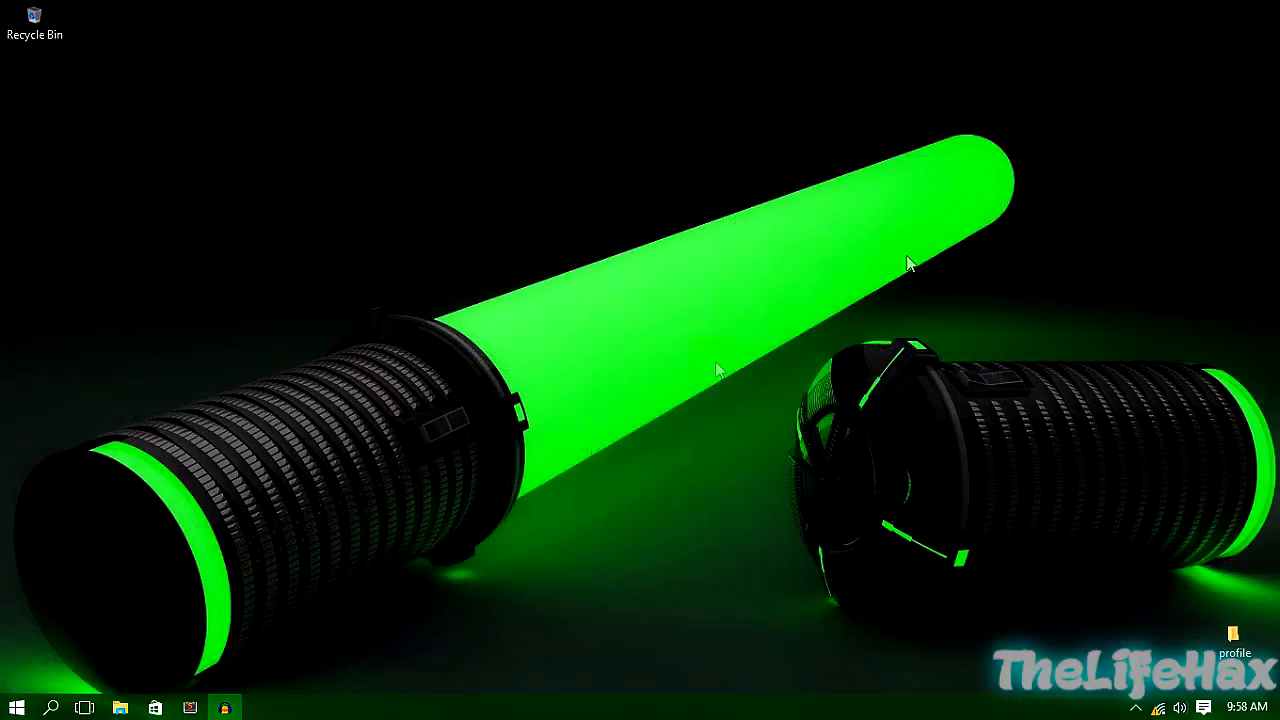
{"action": "mouse_move", "coordinate": [584, 420]}
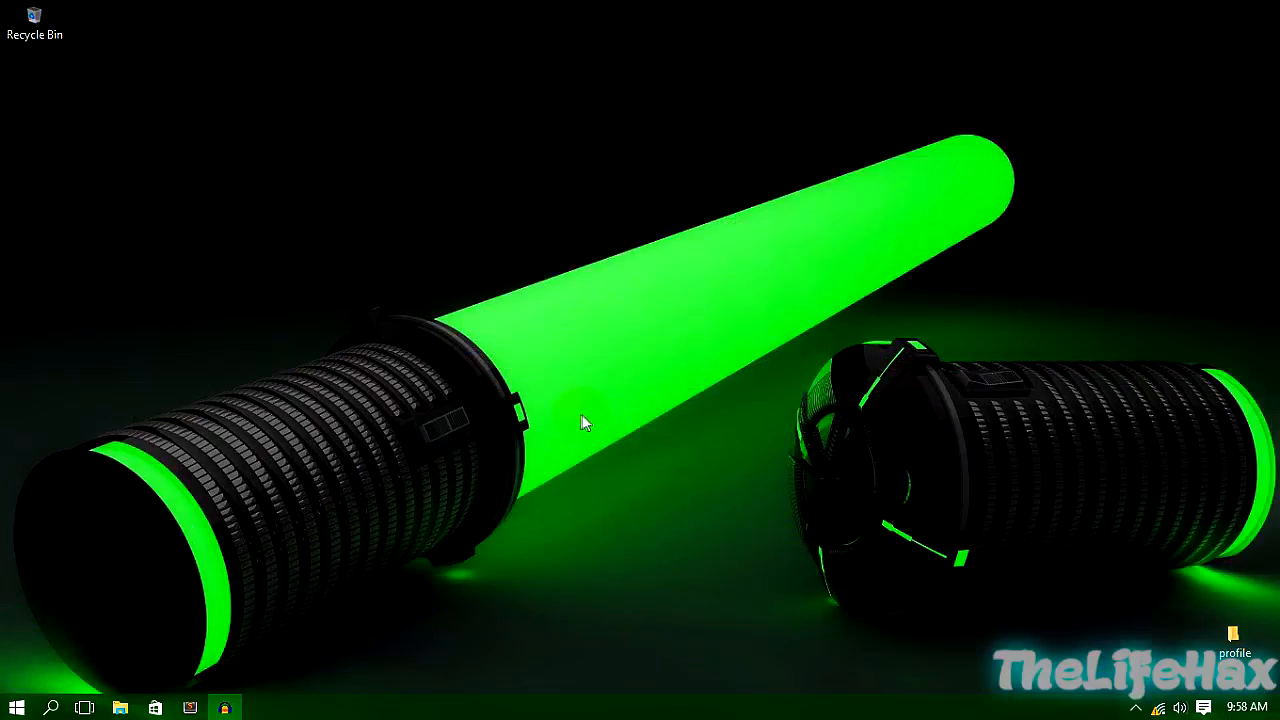